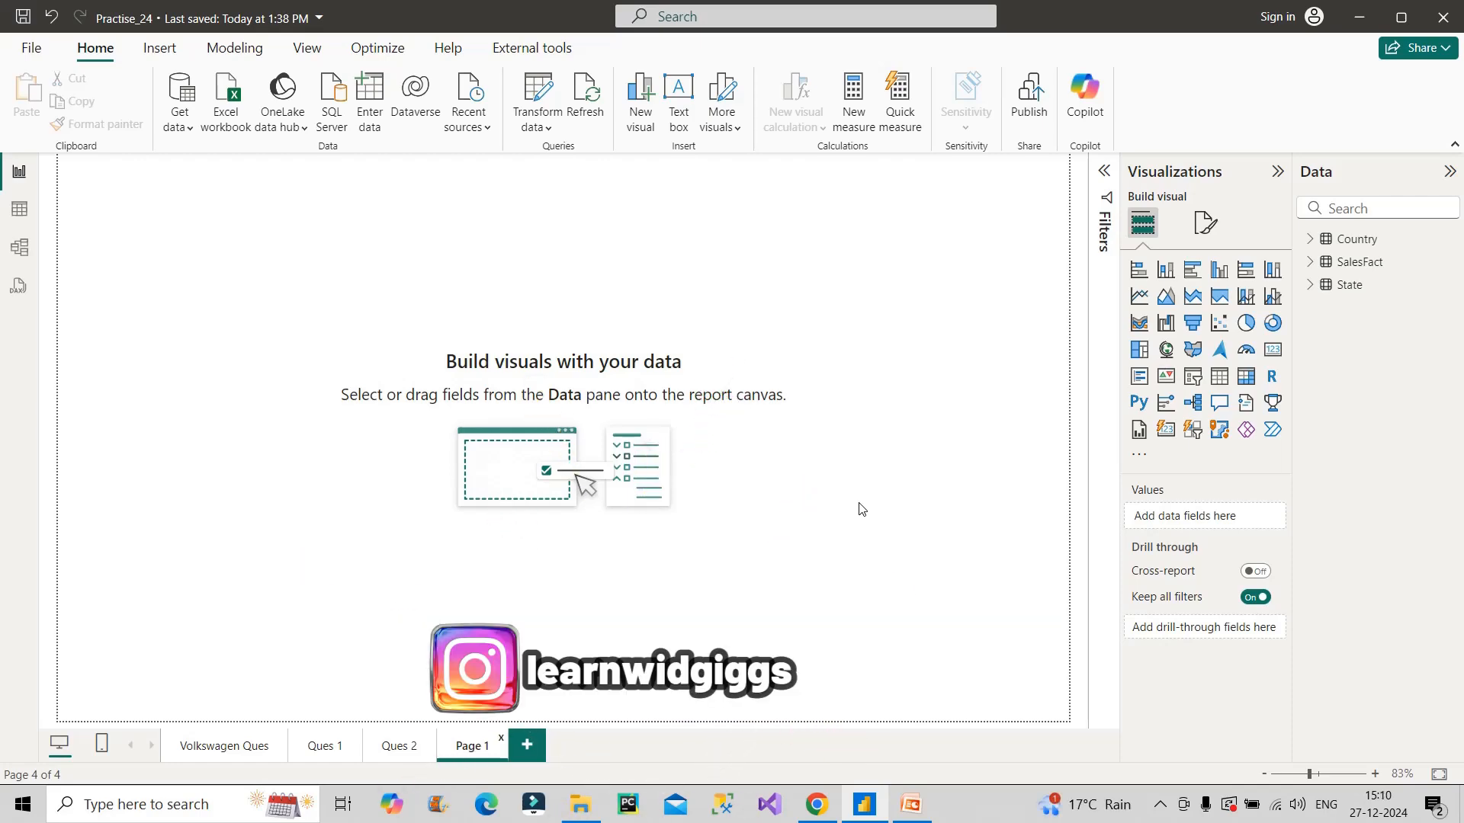
Show the Volkswagen Ques page listing the two interview questions.
left_click(224, 745)
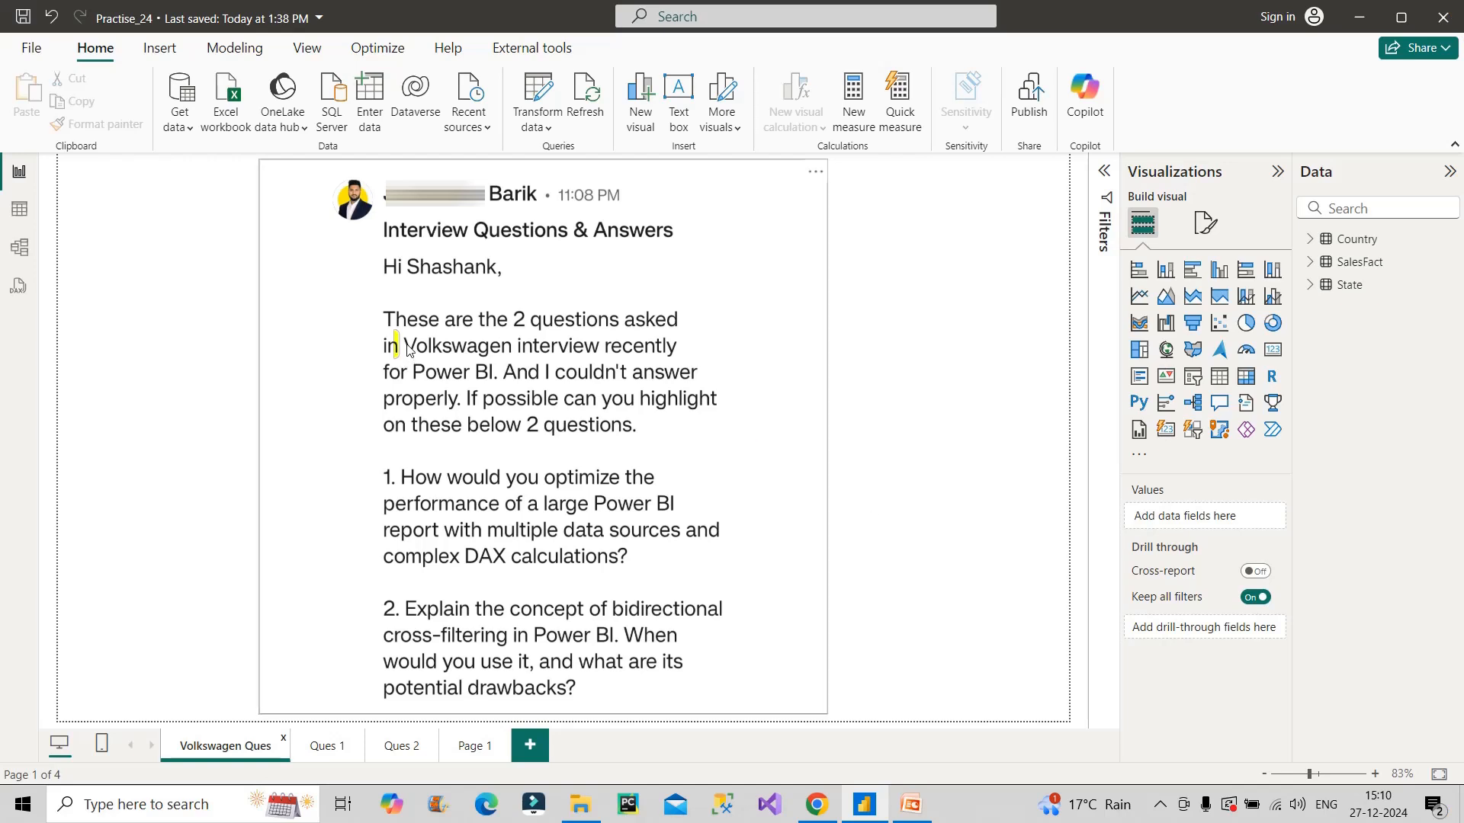
double_click(456, 346)
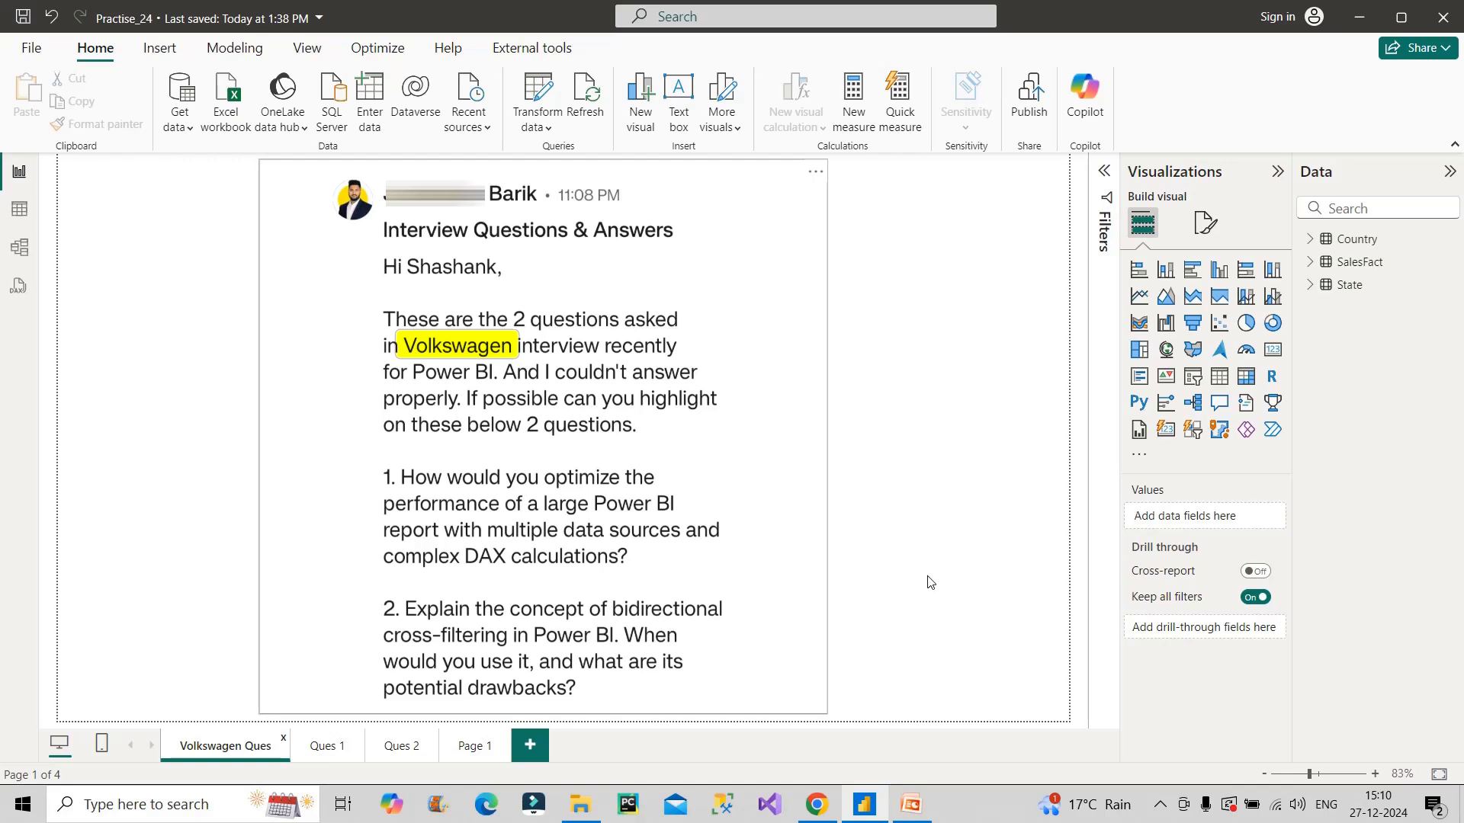
mouse_move(639, 494)
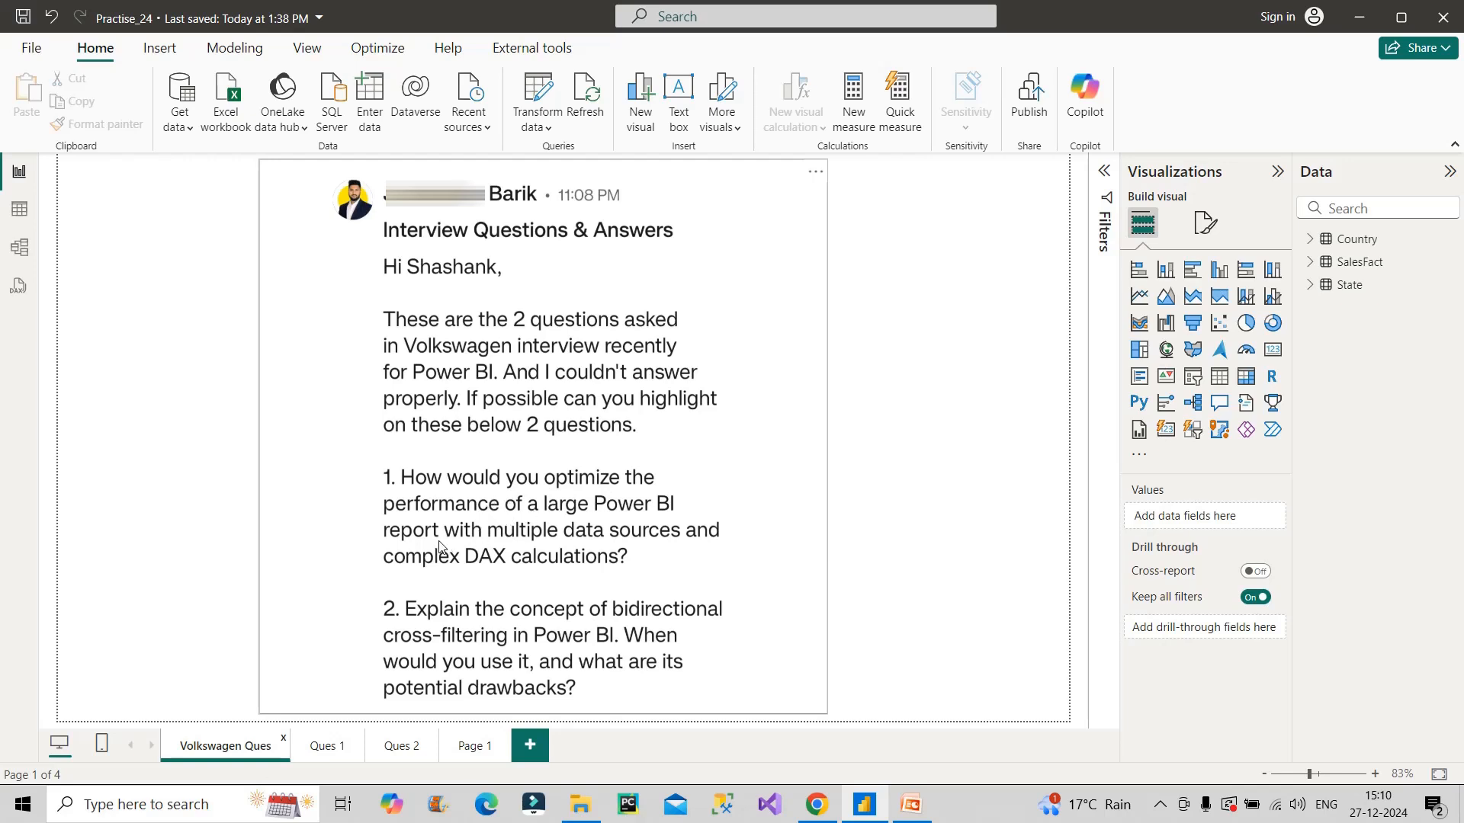
mouse_move(377, 585)
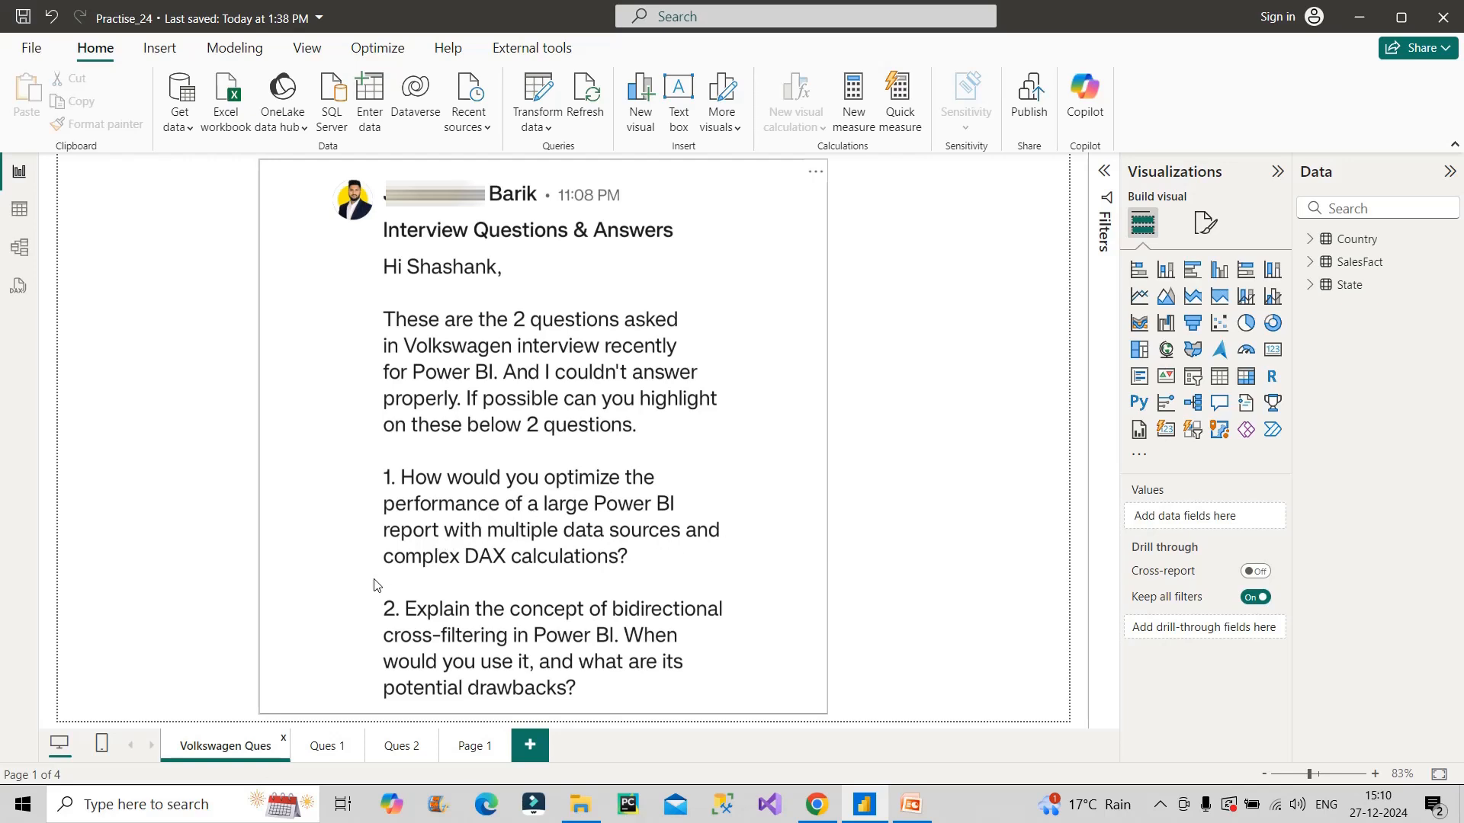
mouse_move(598, 562)
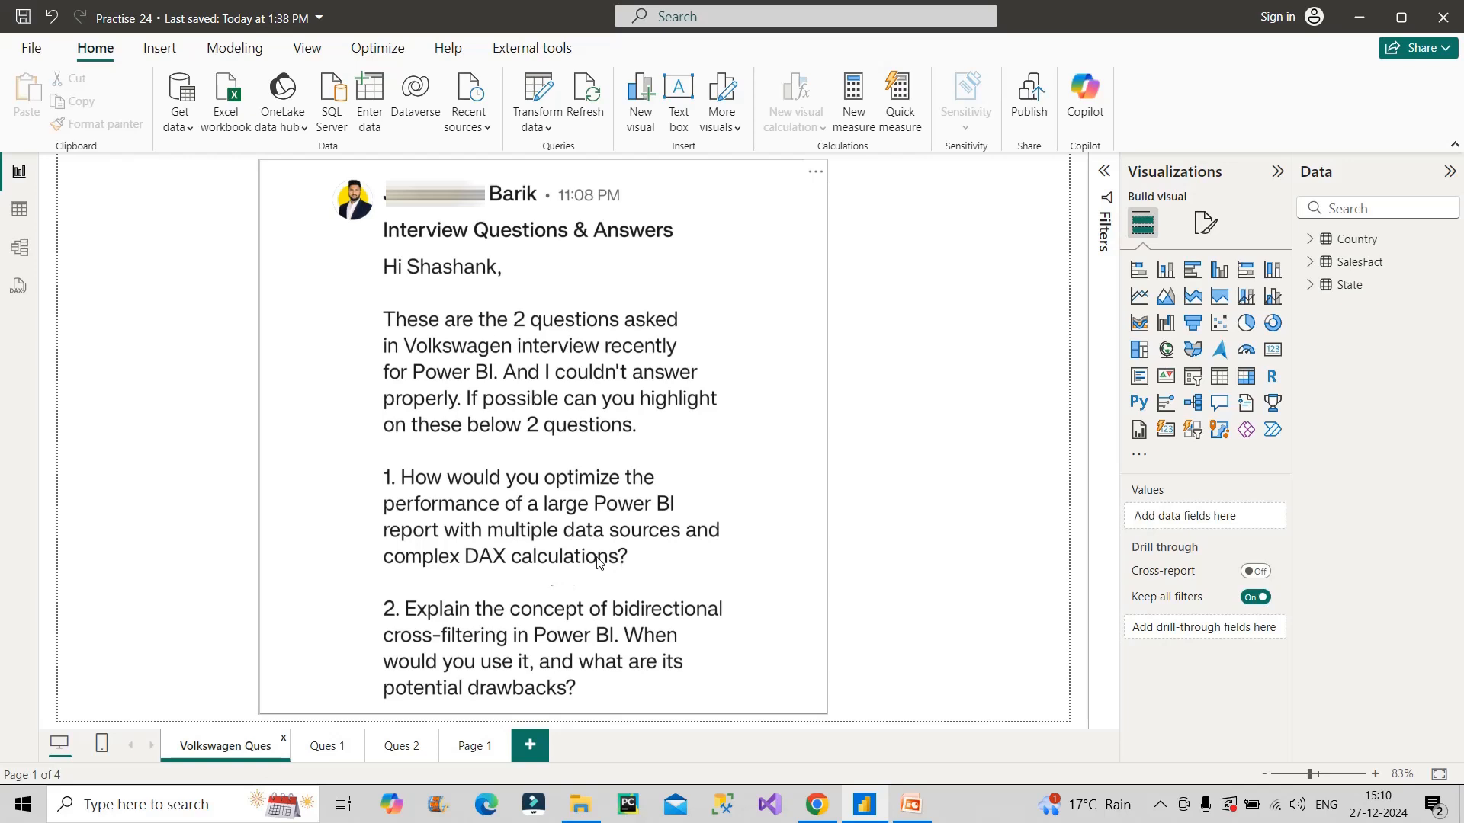
mouse_move(427, 624)
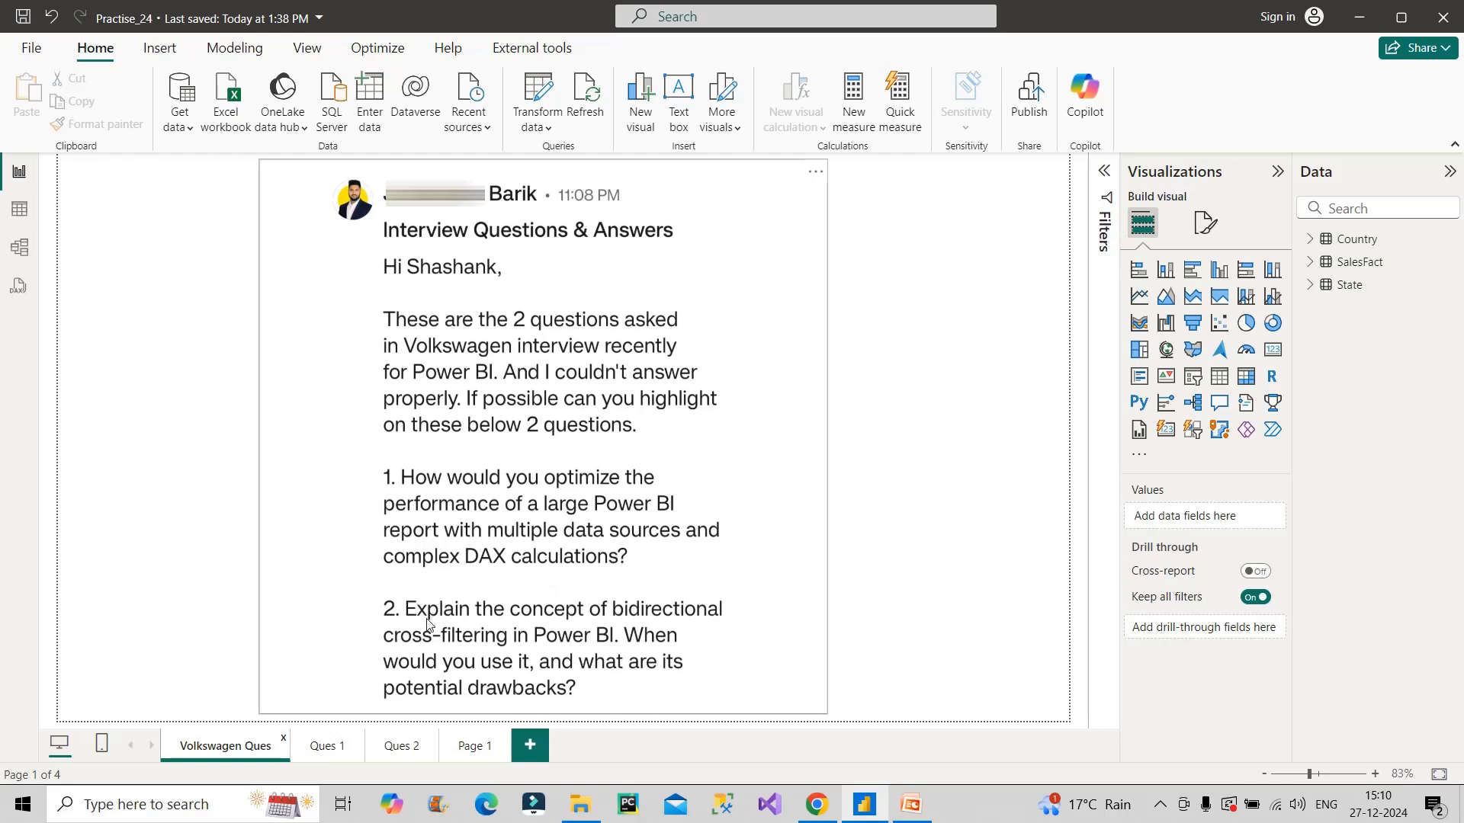
mouse_move(497, 651)
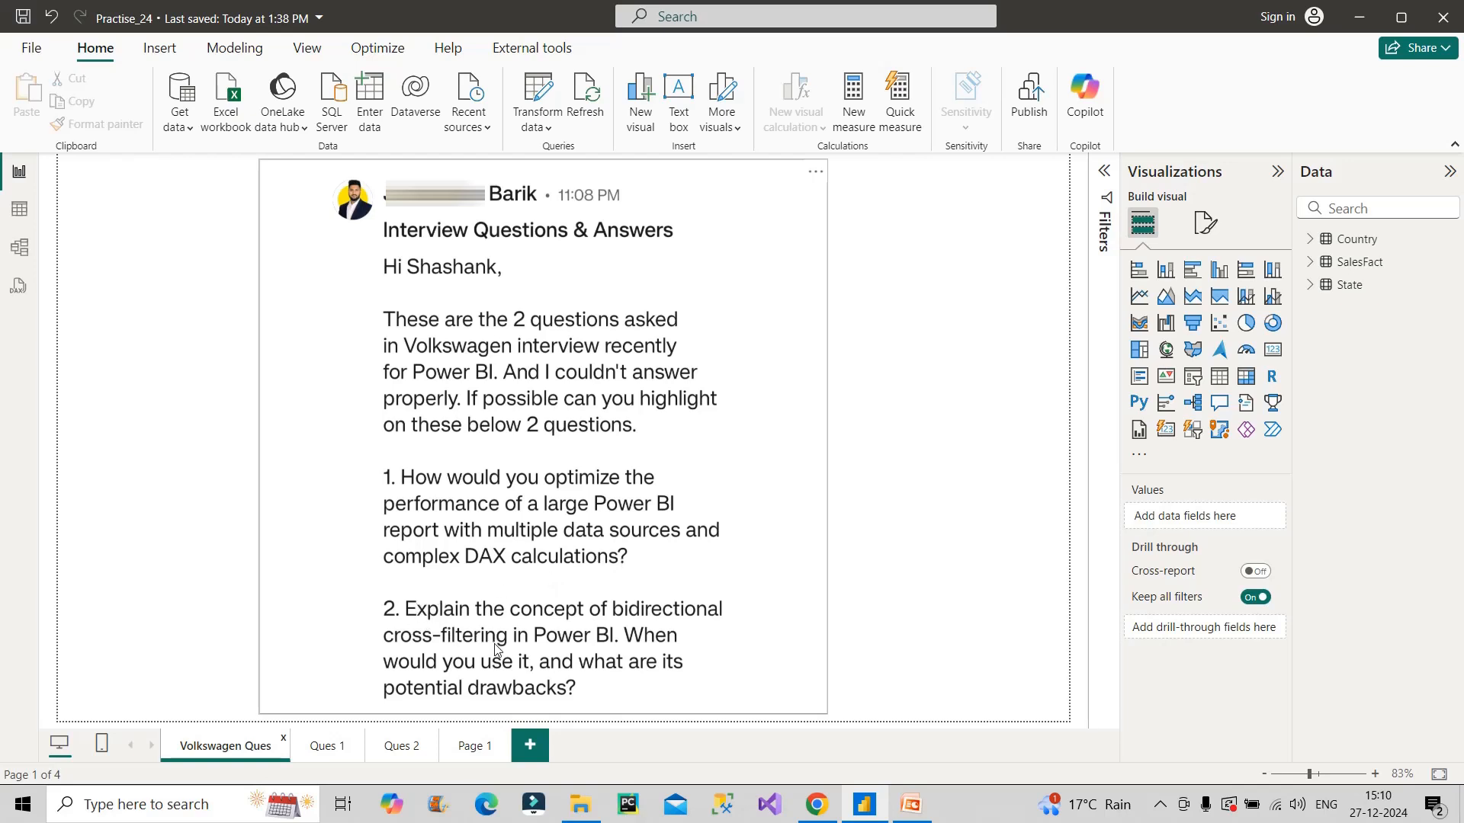
mouse_move(506, 672)
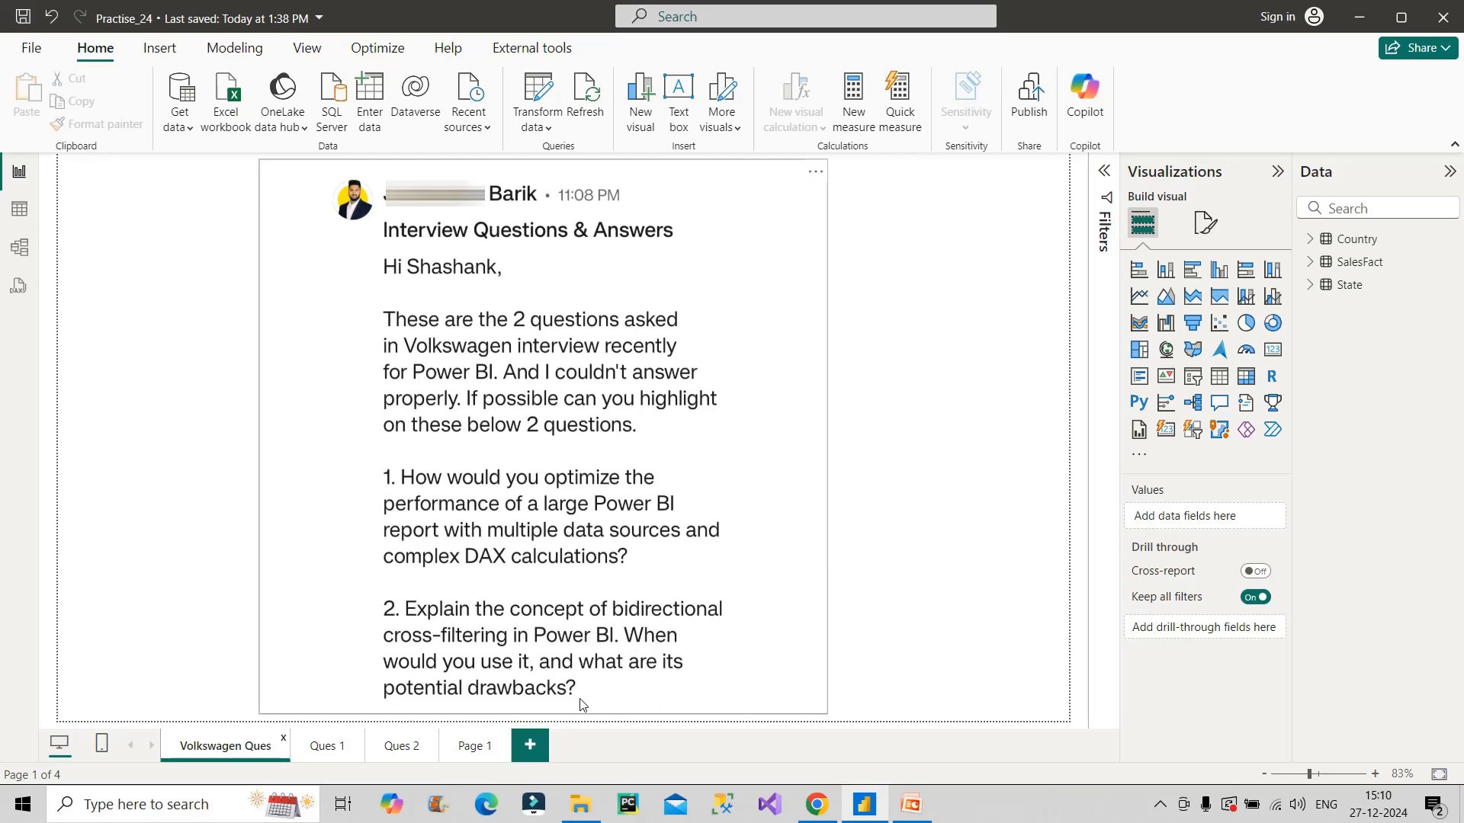
mouse_move(597, 695)
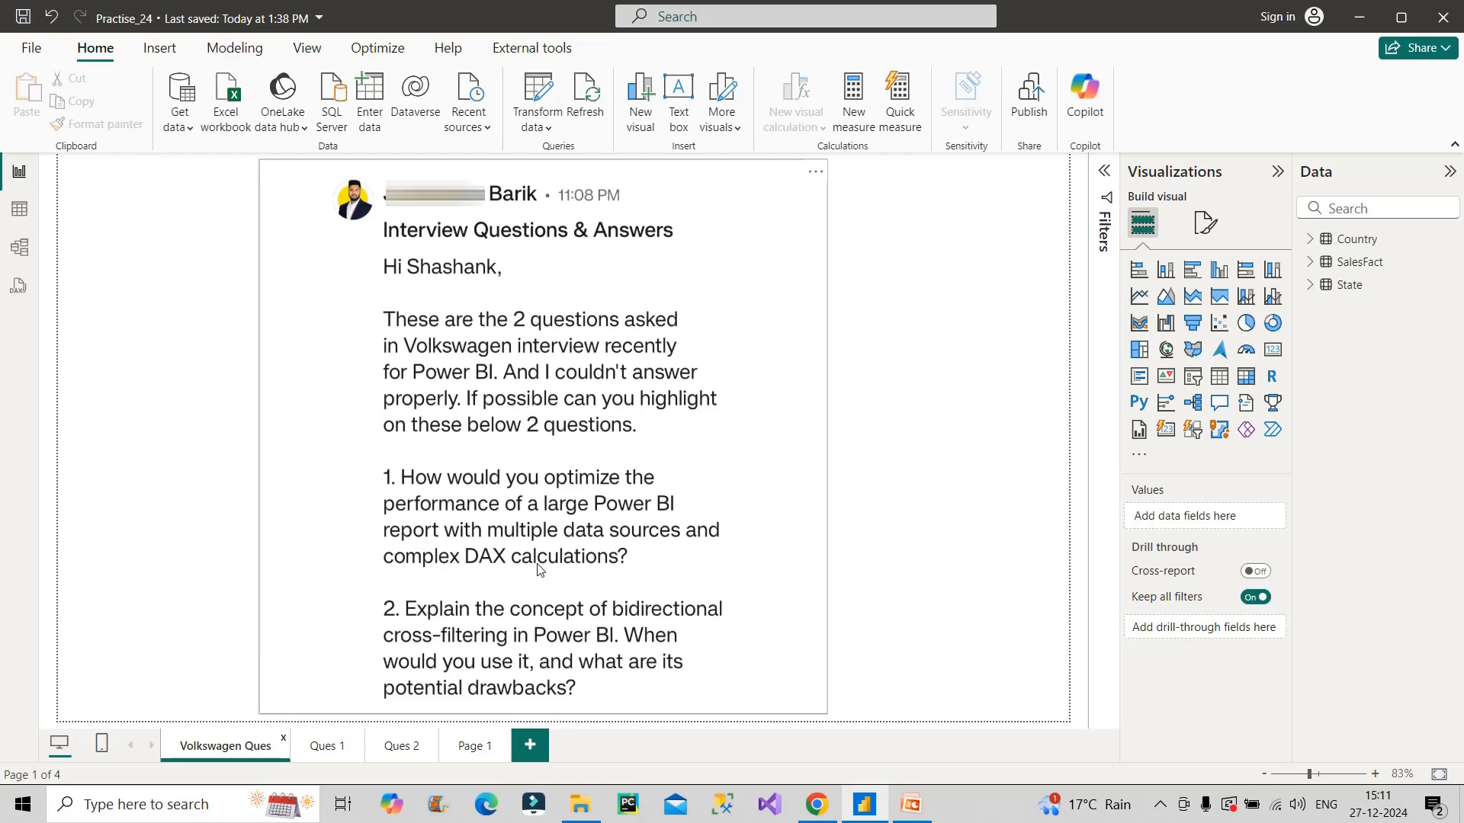
mouse_move(590, 679)
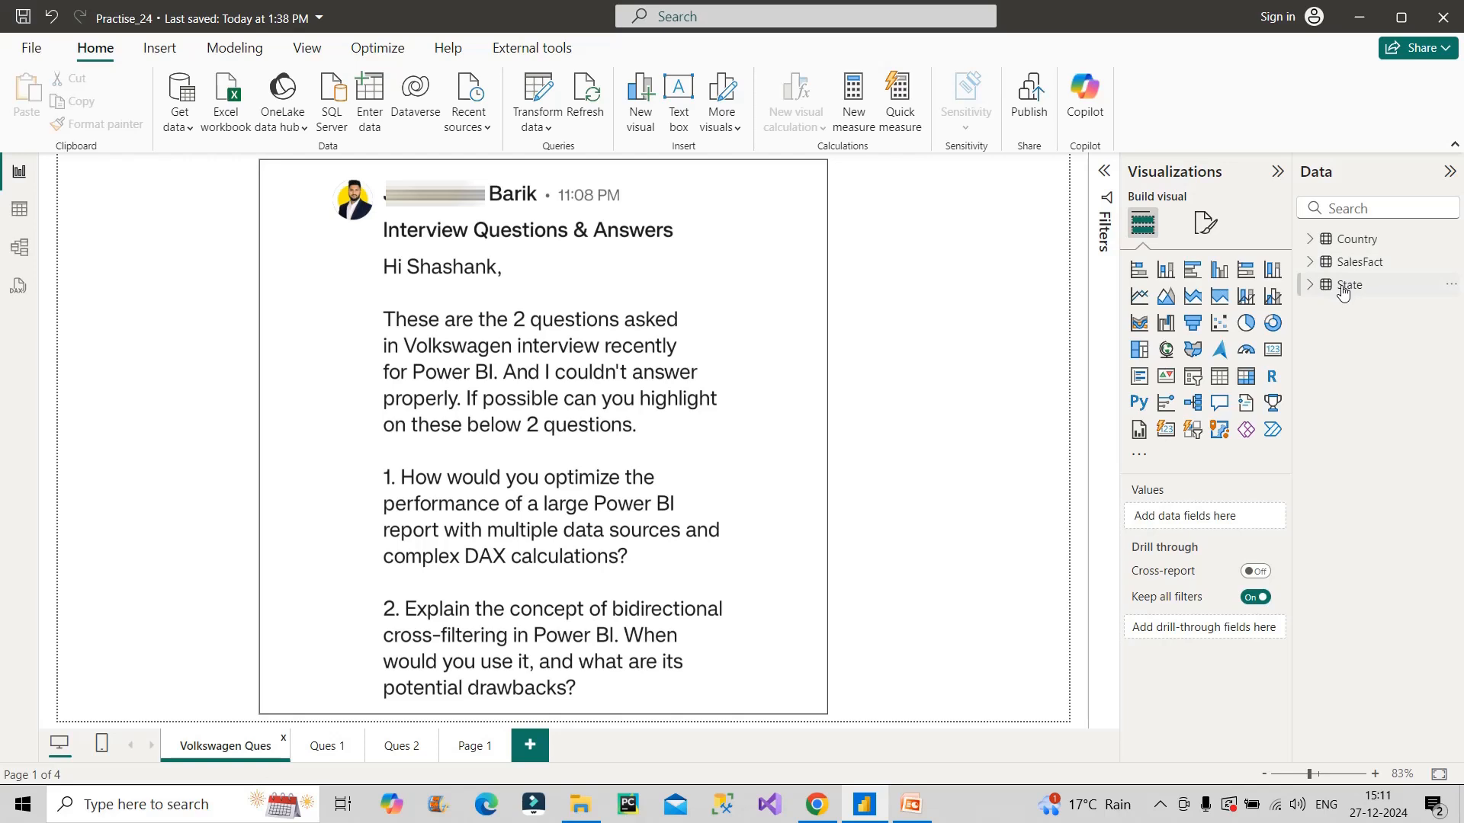
mouse_move(20, 208)
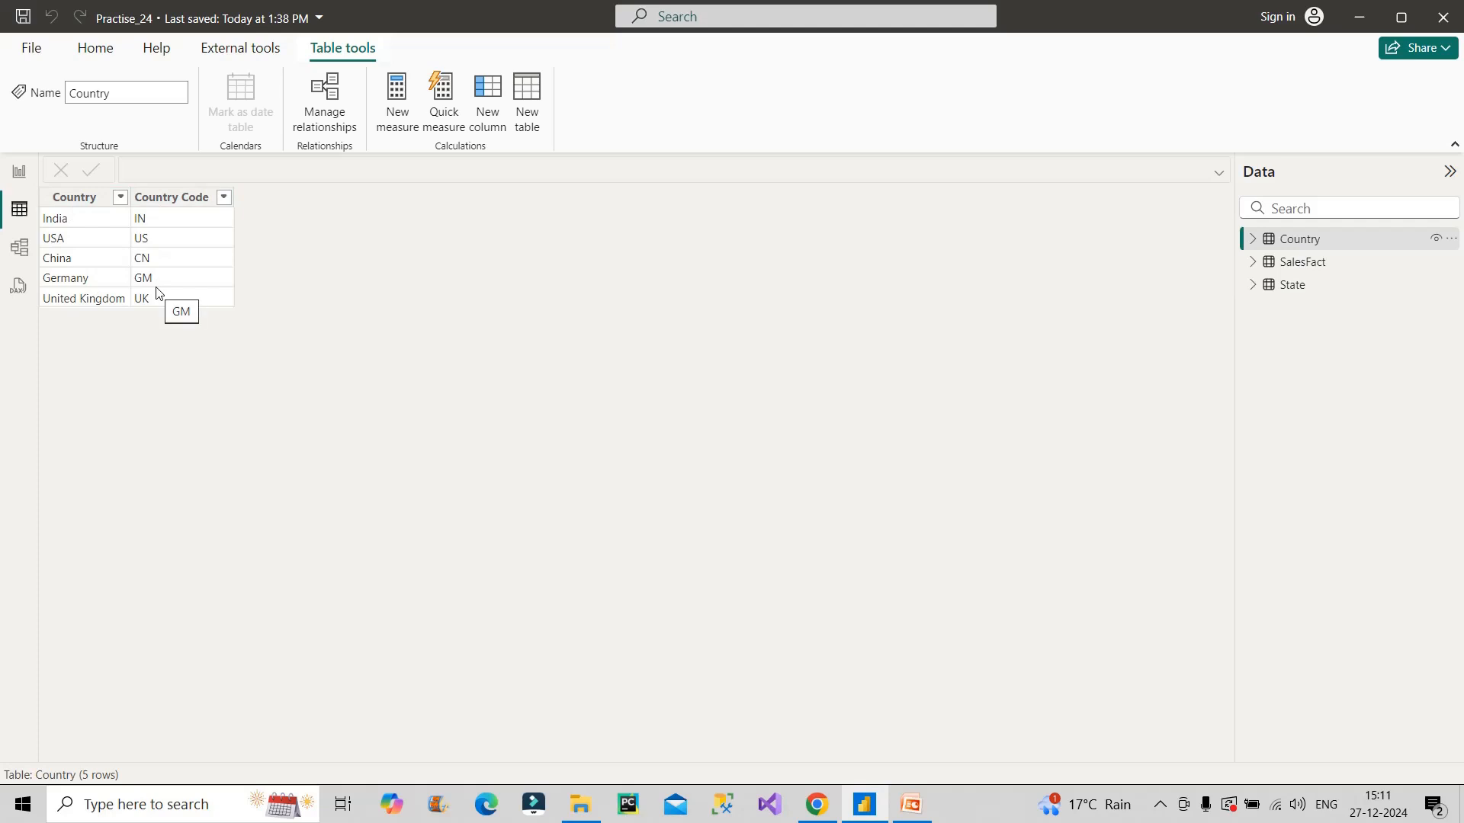
Inspect the State table, then the SalesFact table with its 11 transactions.
left_click(1292, 283)
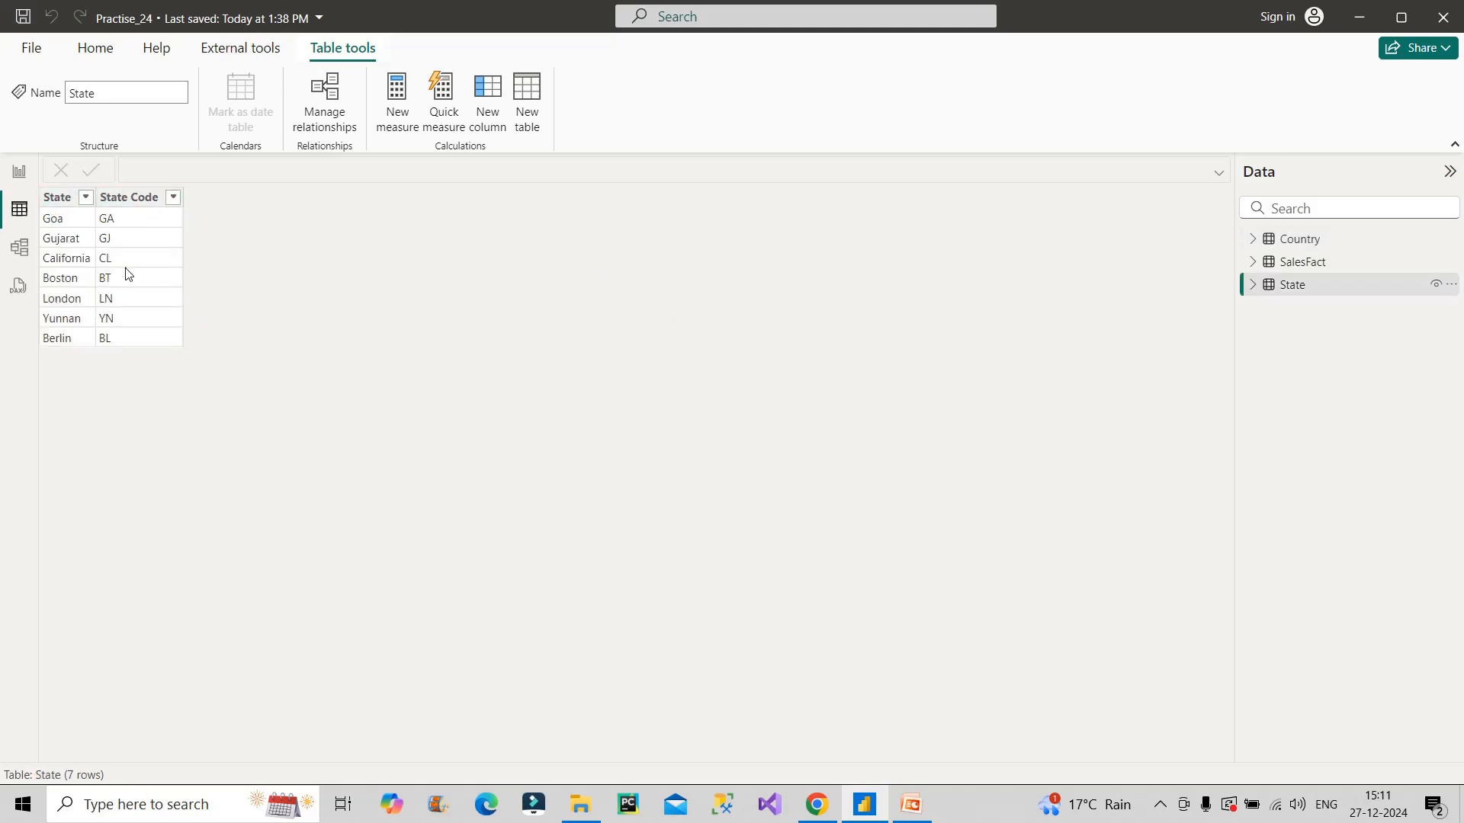
left_click(1301, 263)
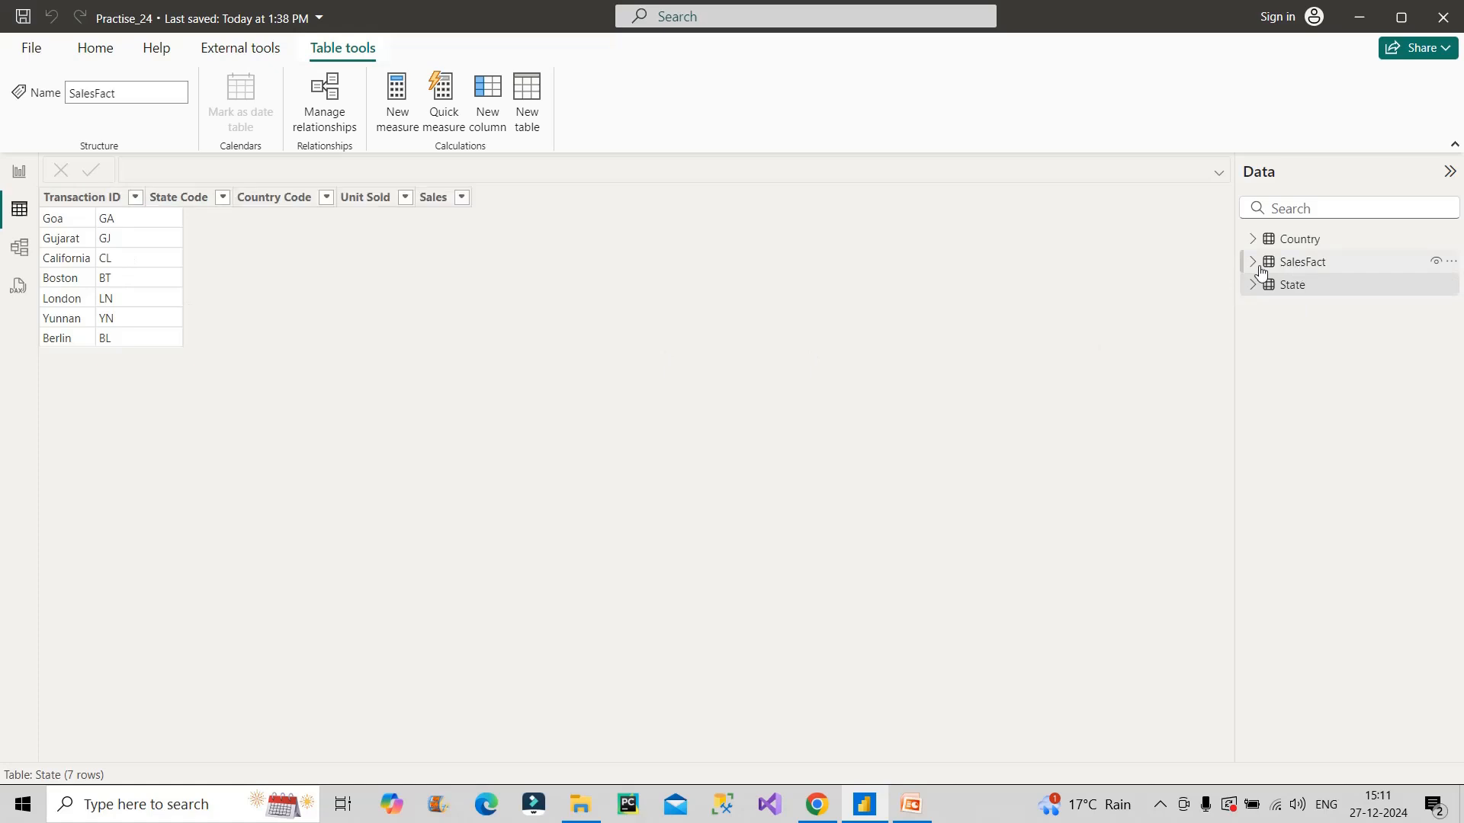
left_click(1303, 260)
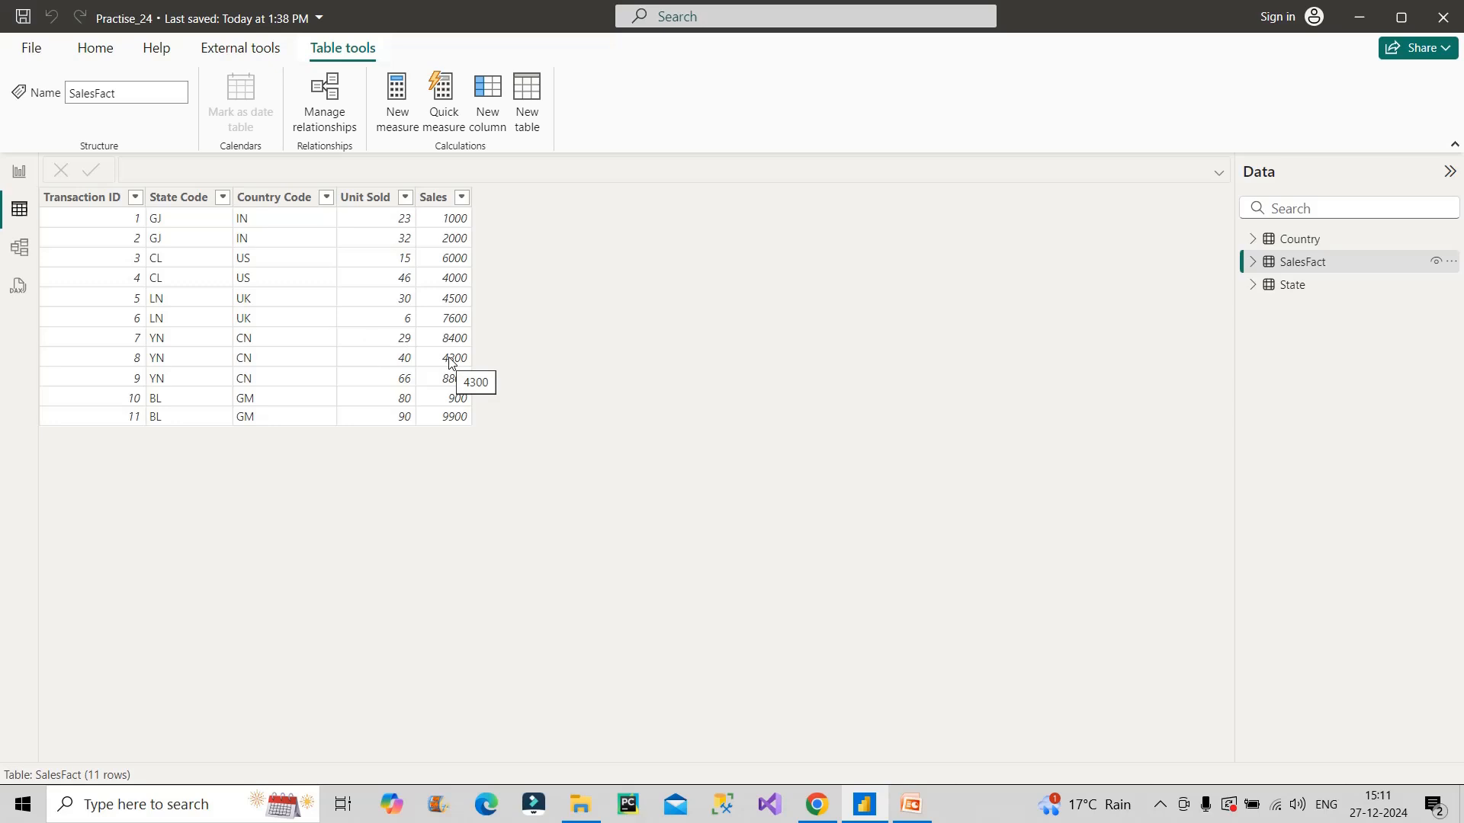
mouse_move(18, 247)
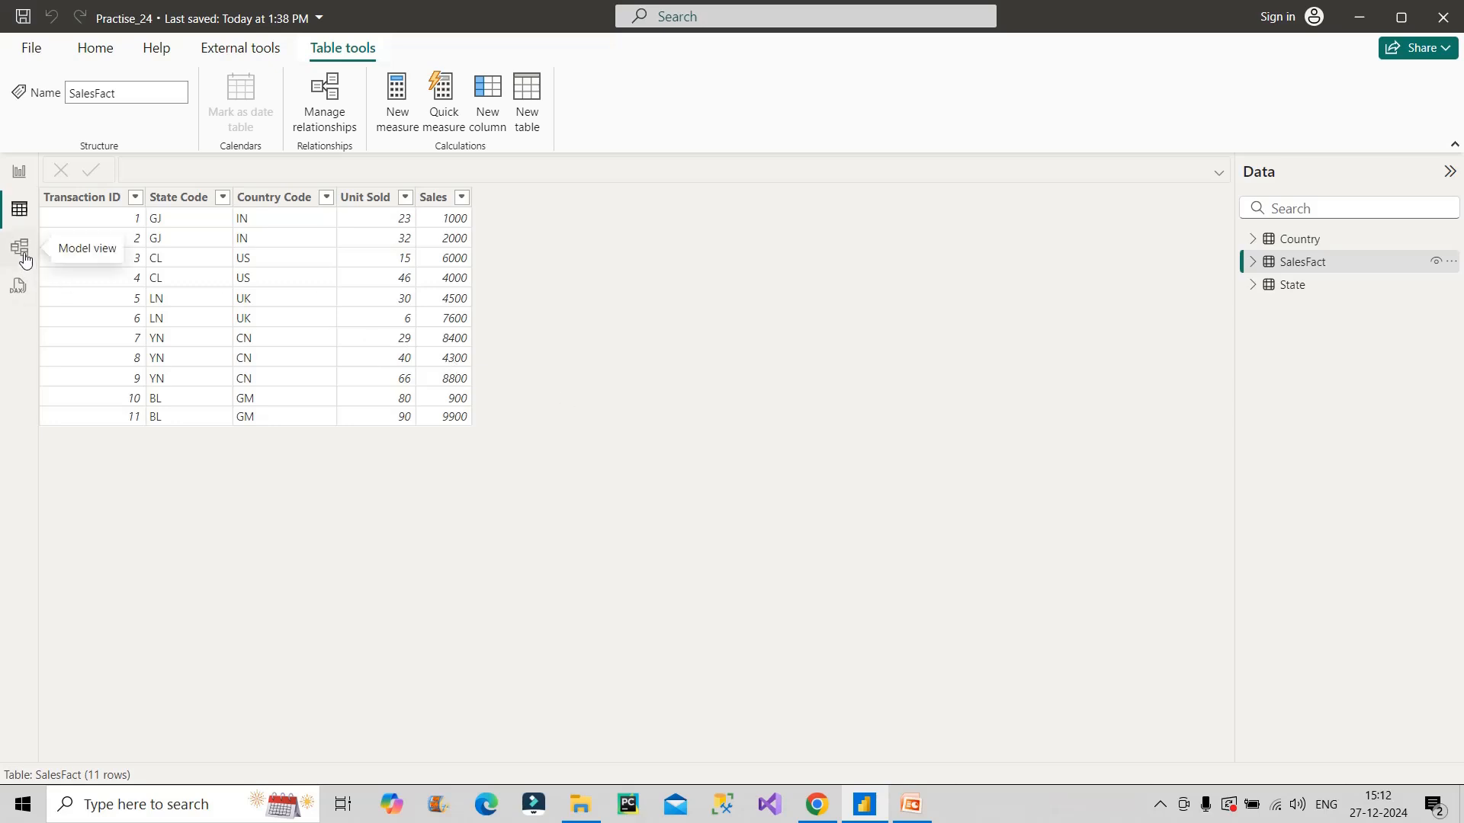
Display the model diagram with Country and State each one-to-many to SalesFact.
left_click(18, 247)
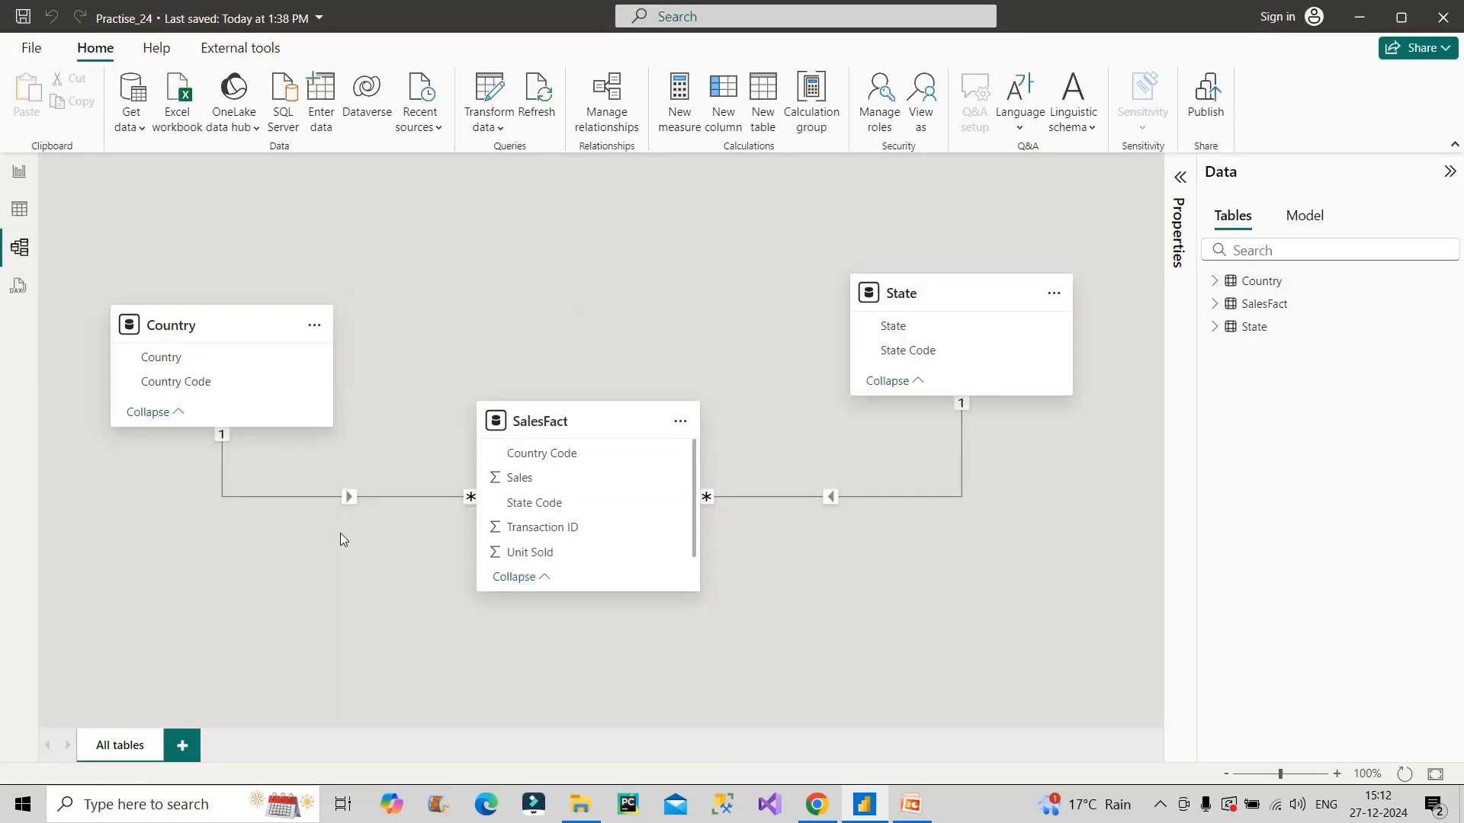
left_click(348, 496)
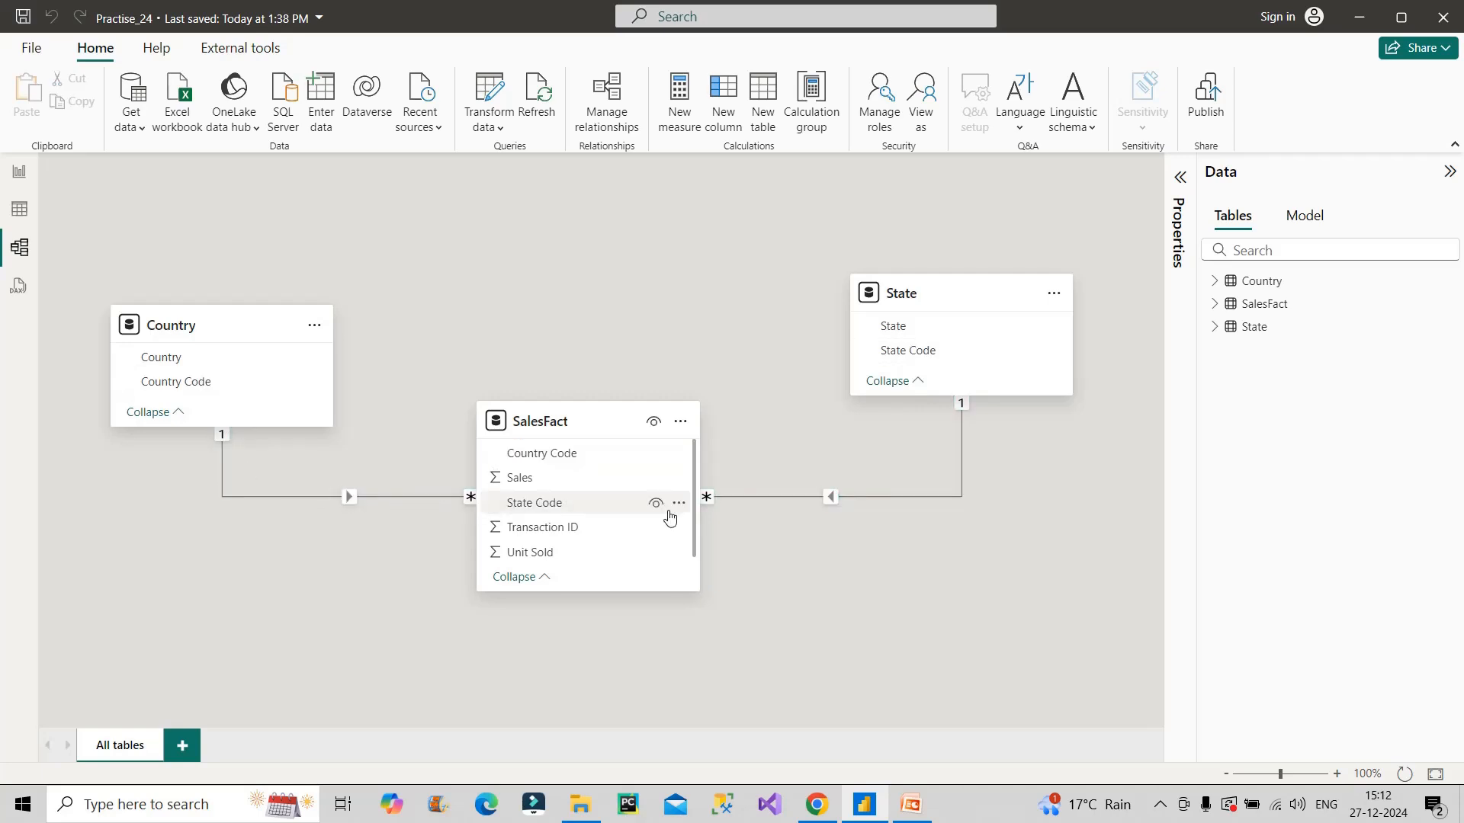
left_click(535, 503)
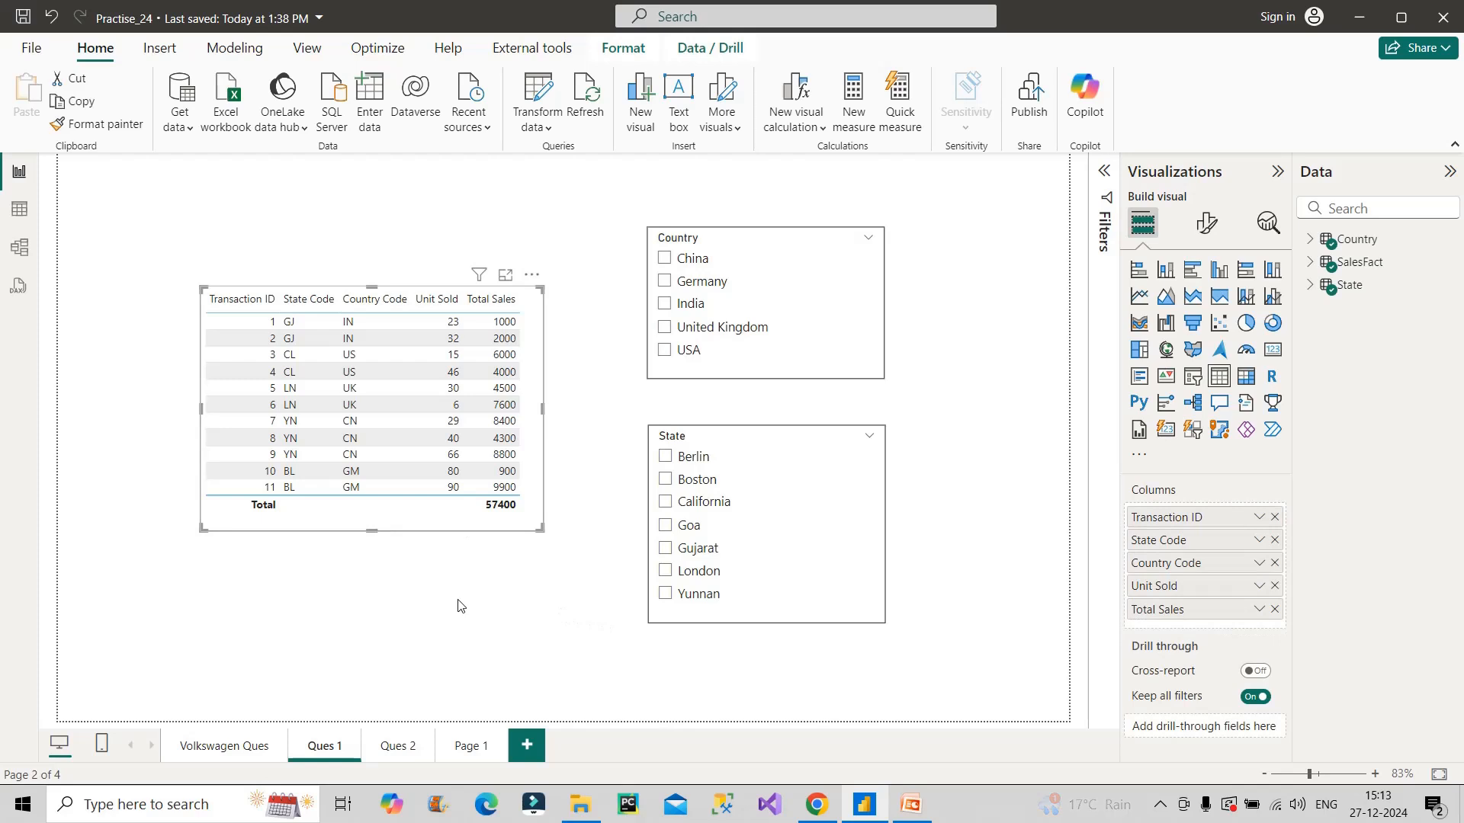
mouse_move(830, 414)
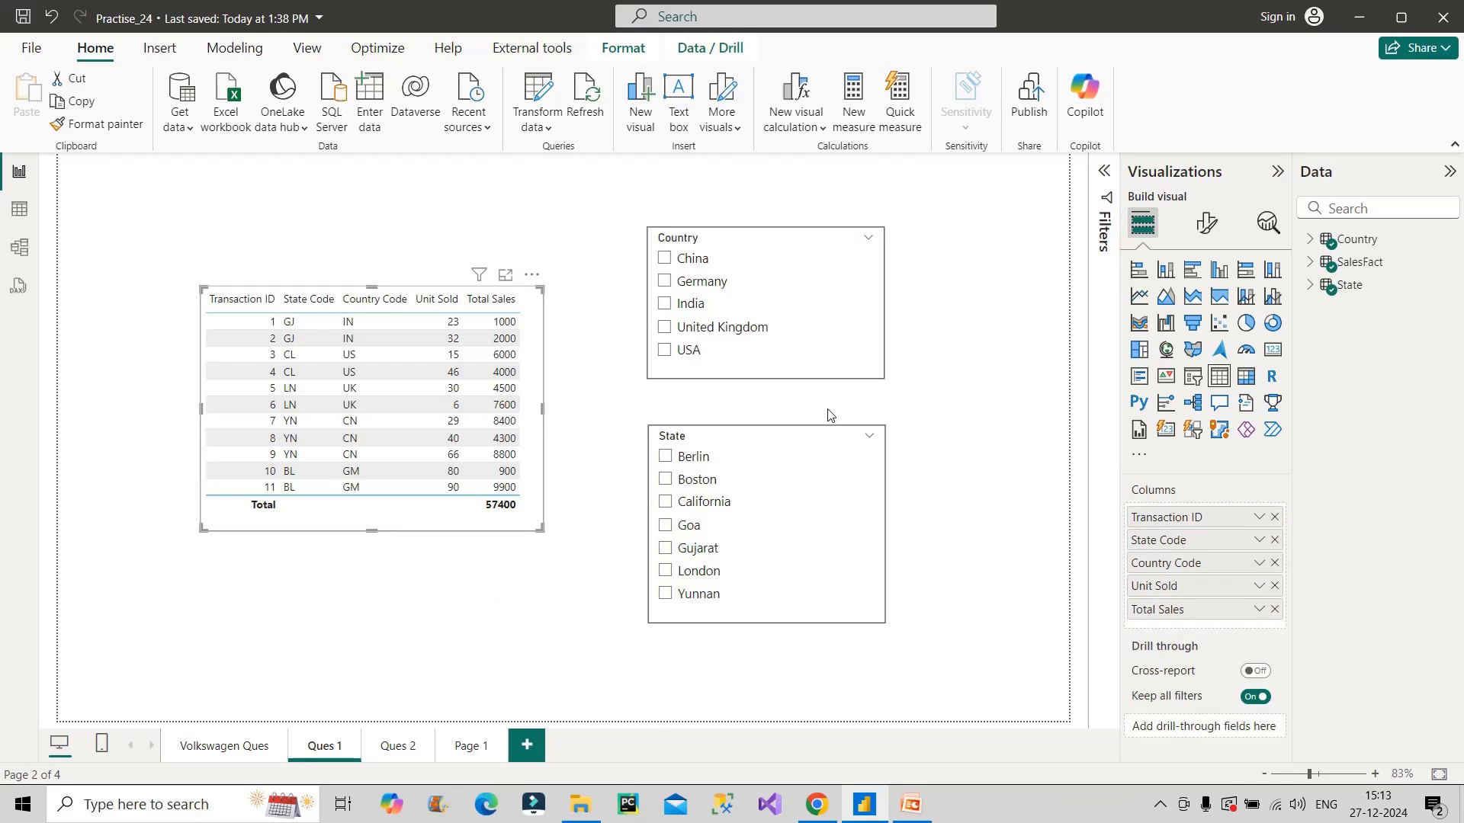
Filter the Country slicer to India while the State slicer stays unfiltered.
left_click(765, 299)
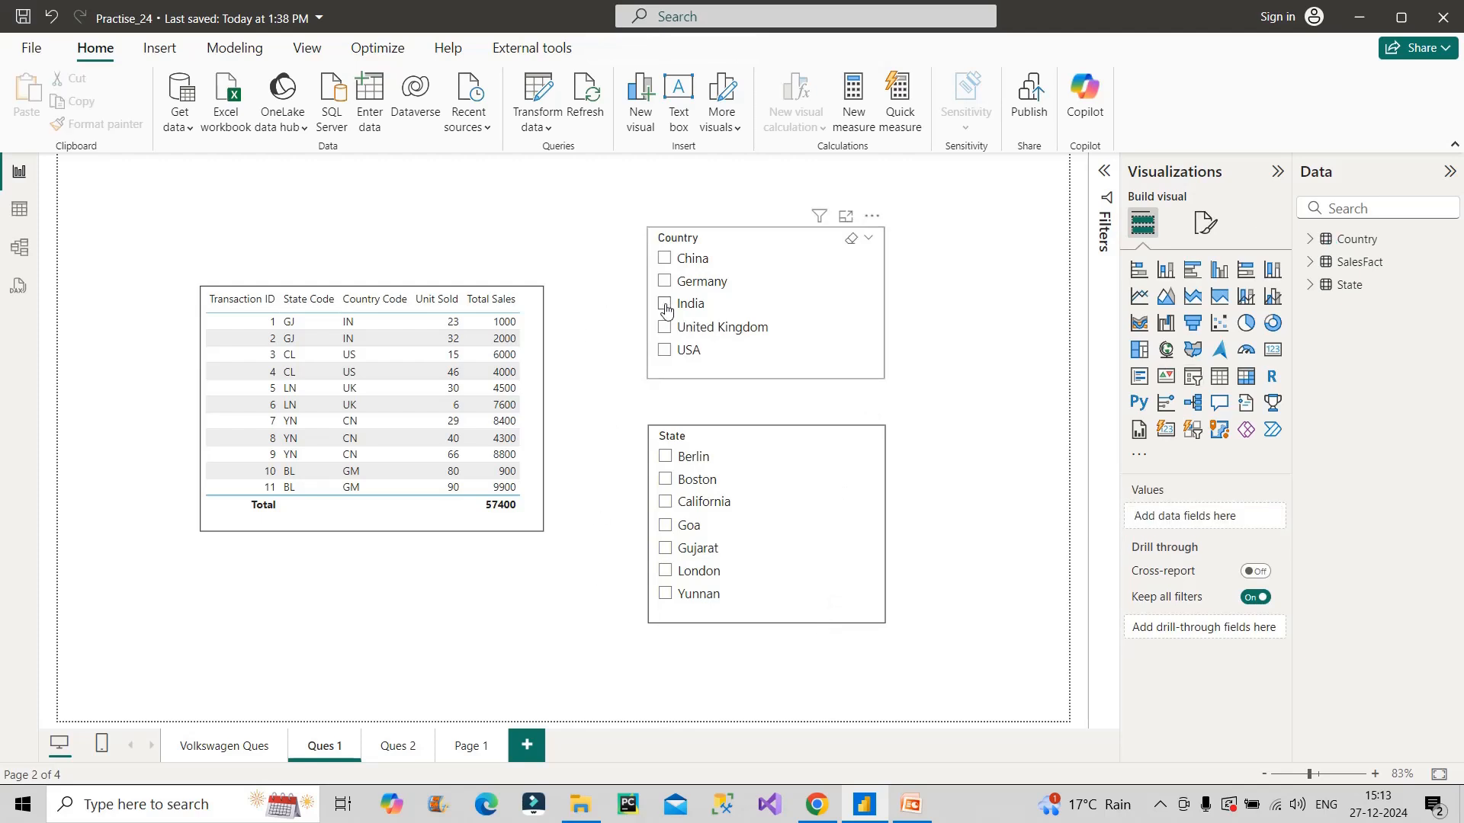
left_click(665, 304)
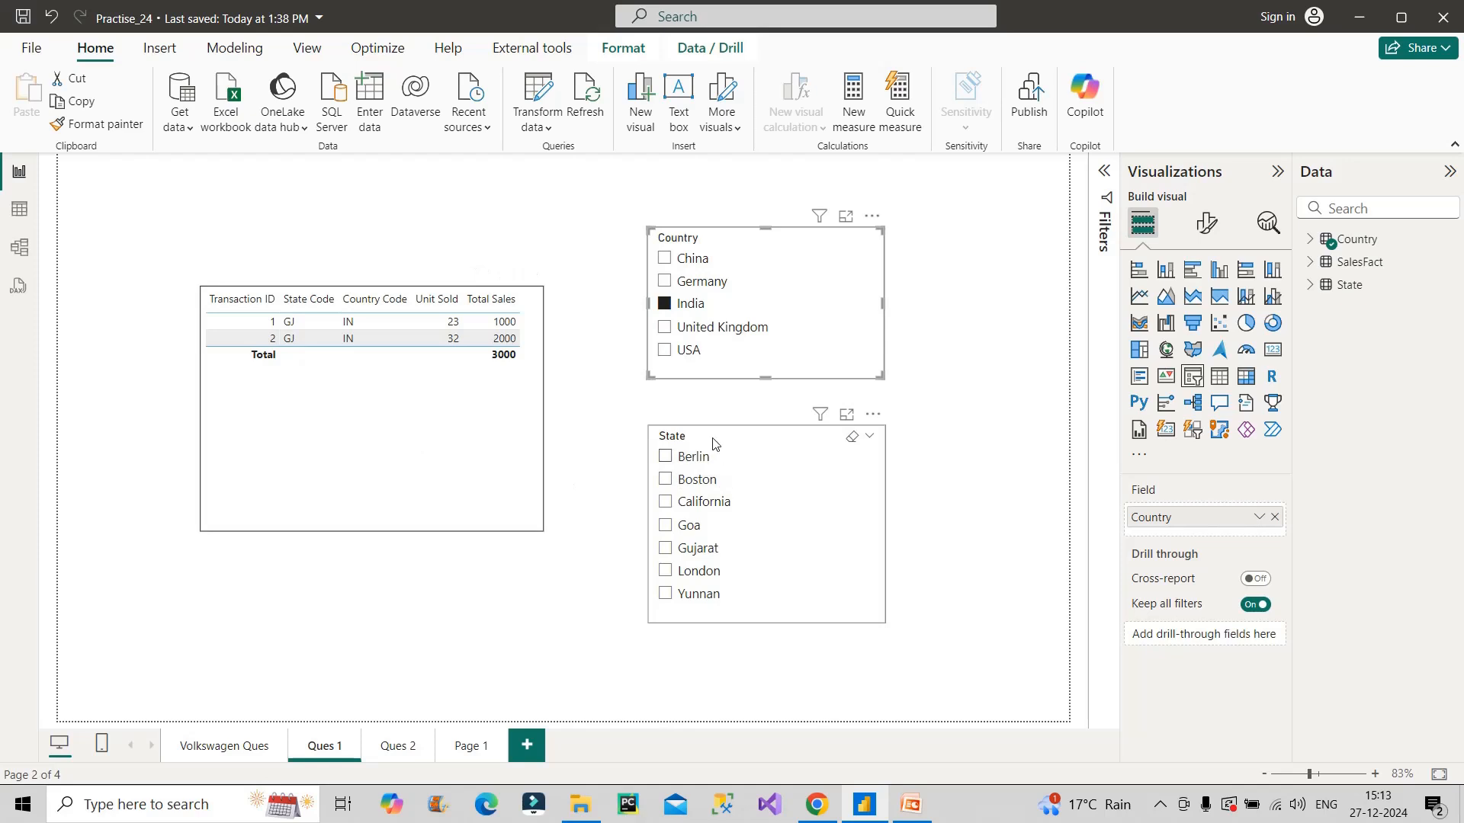
mouse_move(768, 544)
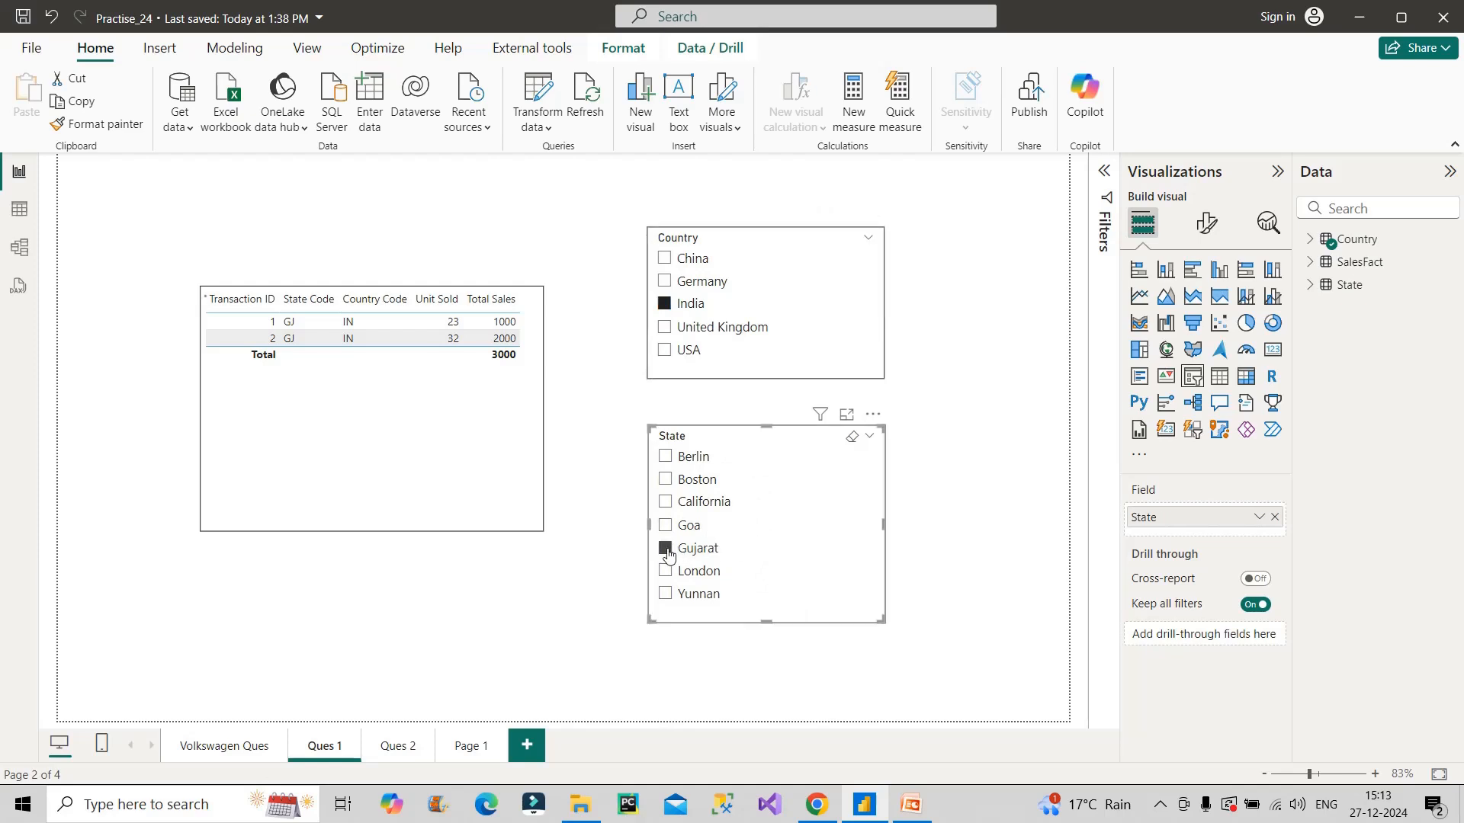
Try Gujarat then Goa in the State slicer and return to the report view.
left_click(665, 547)
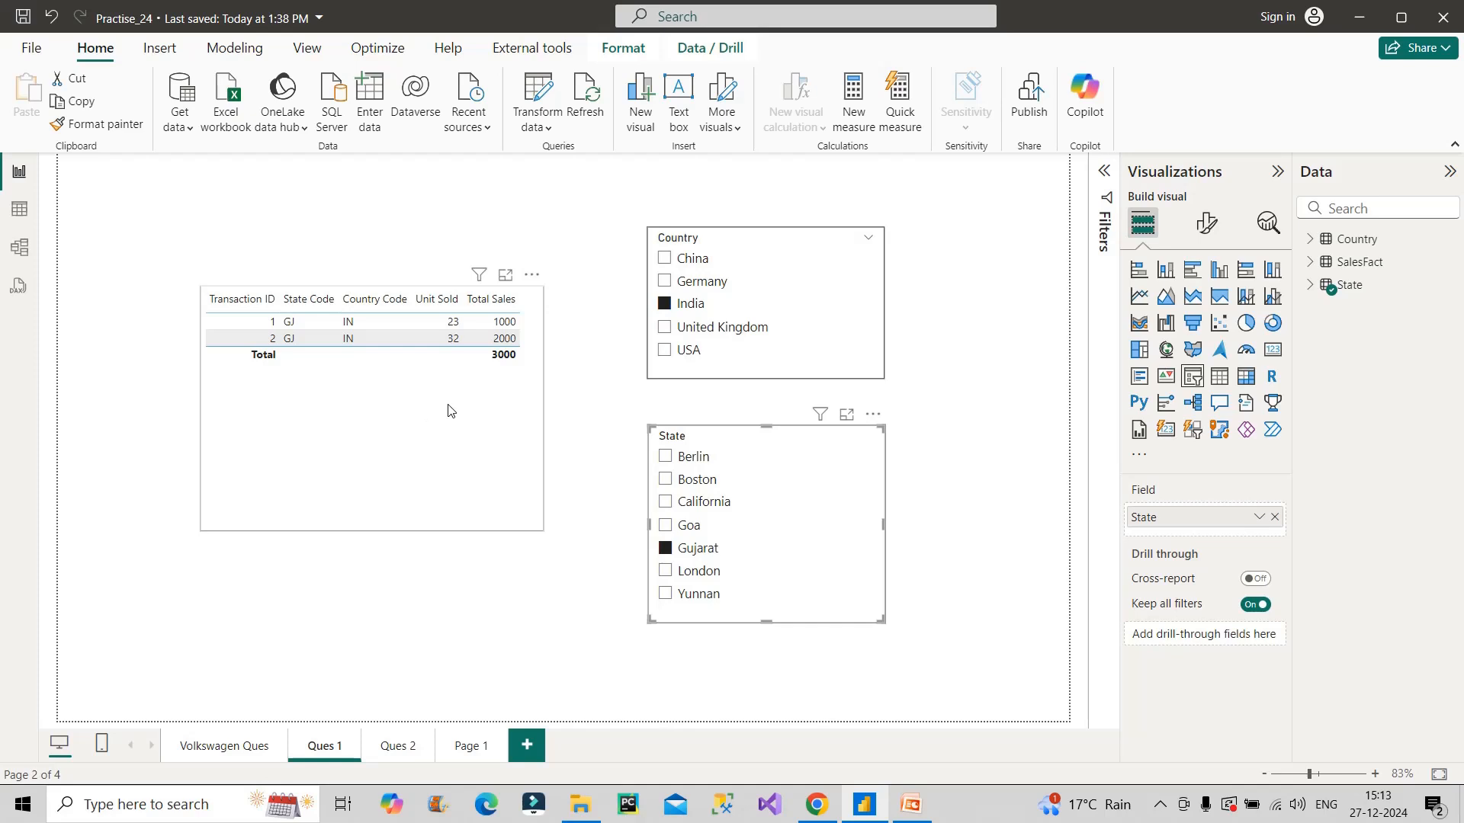
left_click(665, 547)
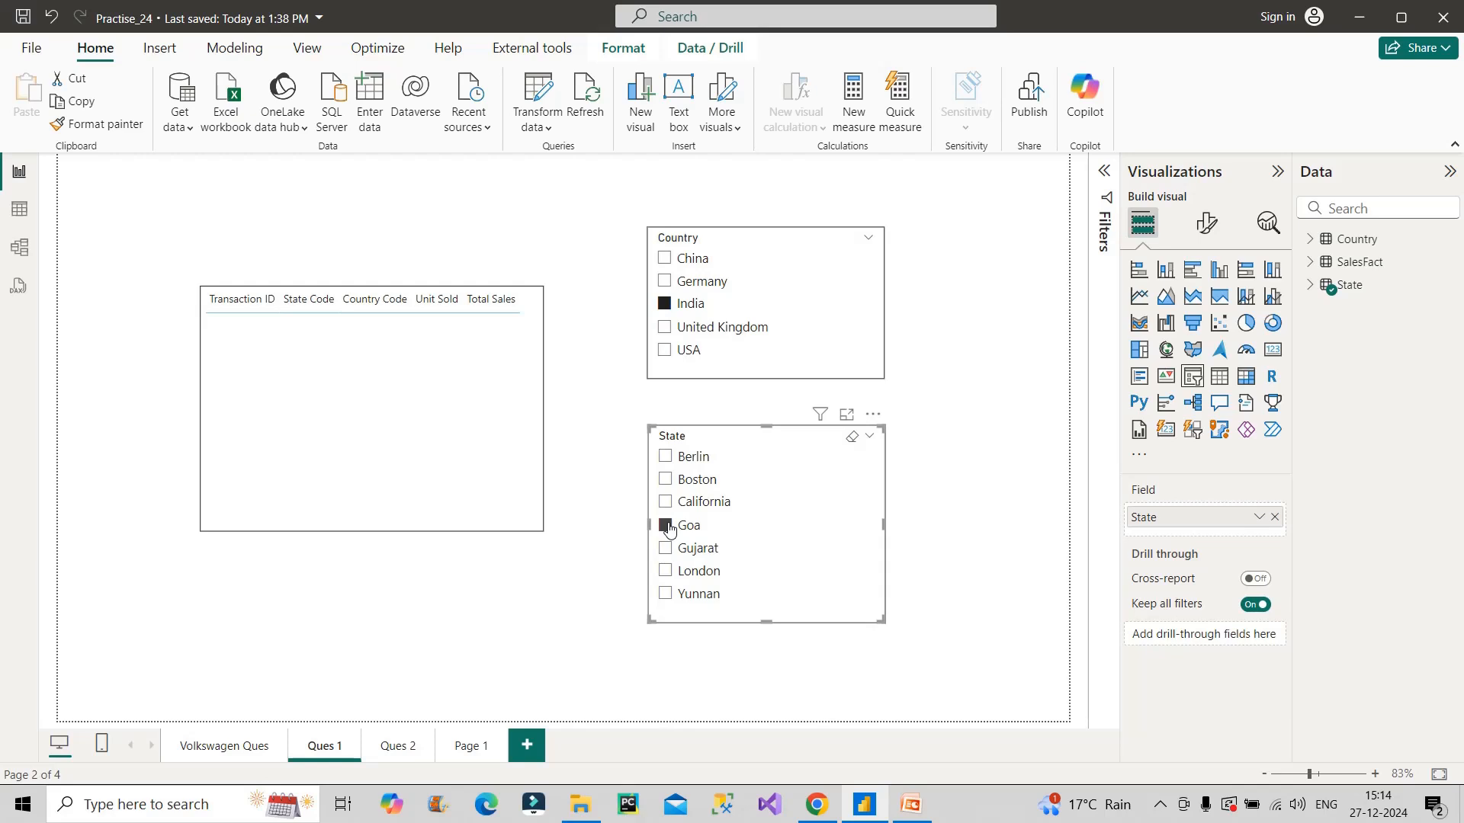
left_click(666, 526)
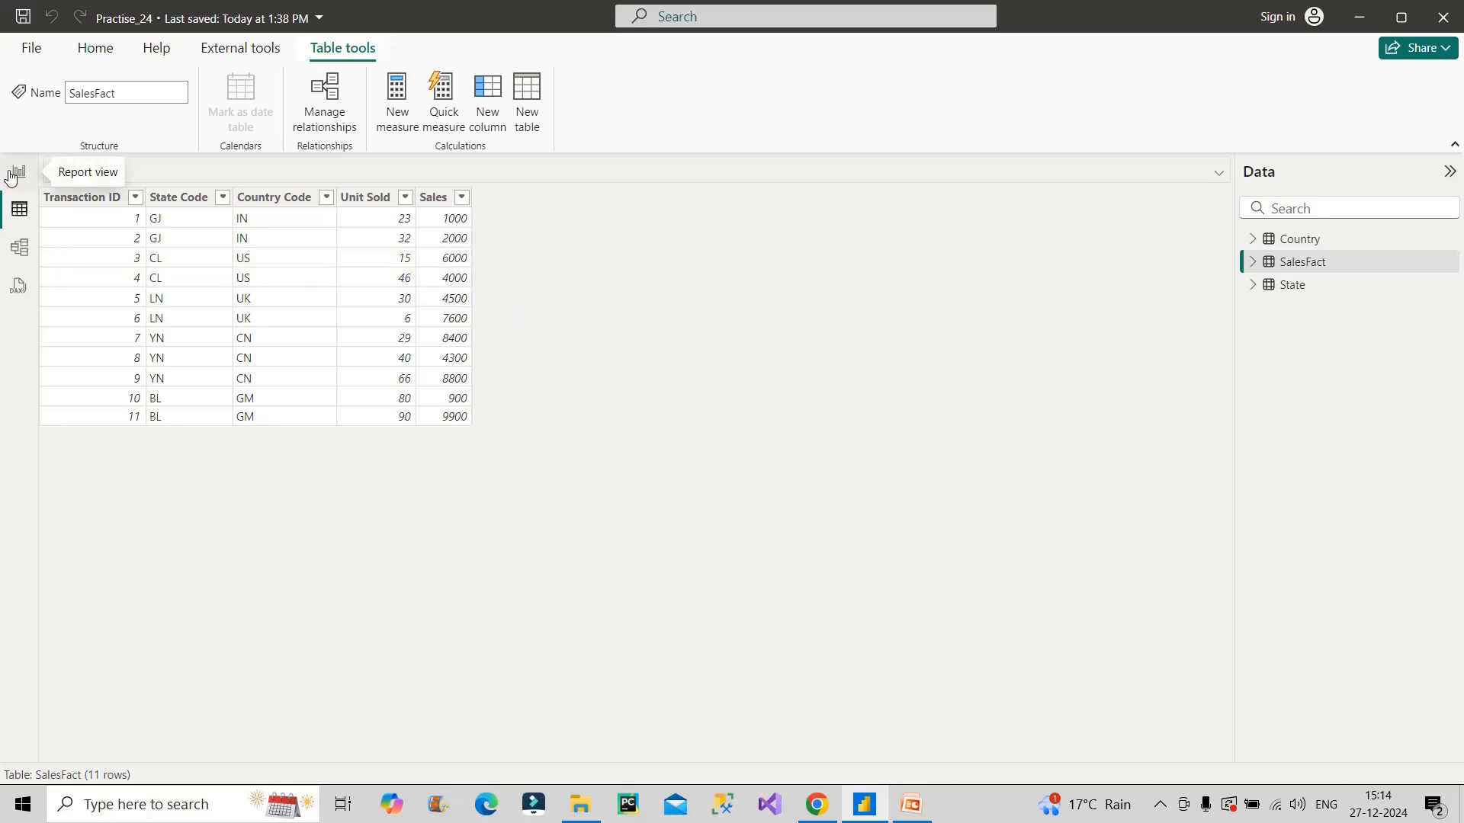
left_click(17, 173)
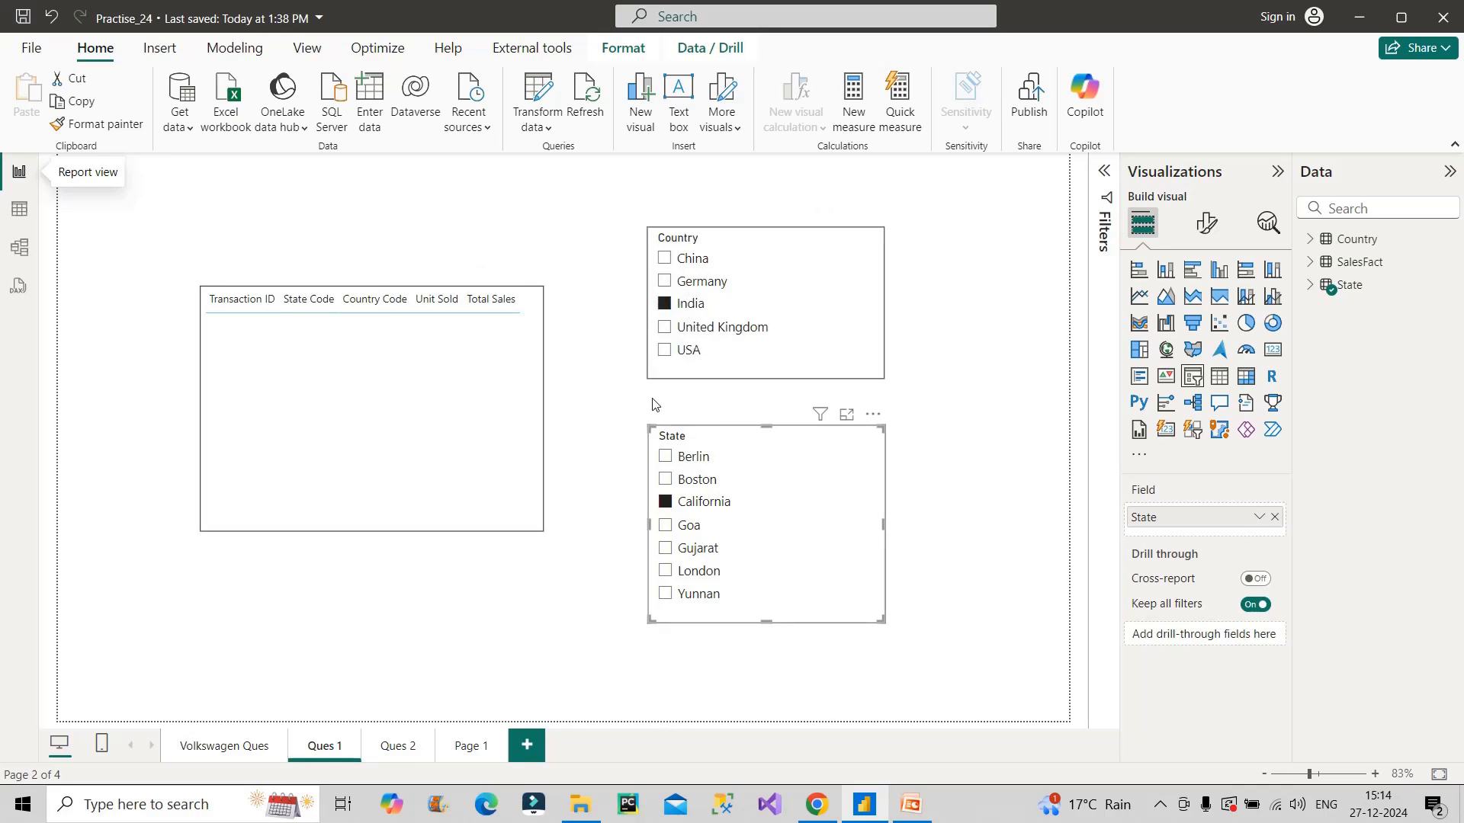
mouse_move(915, 571)
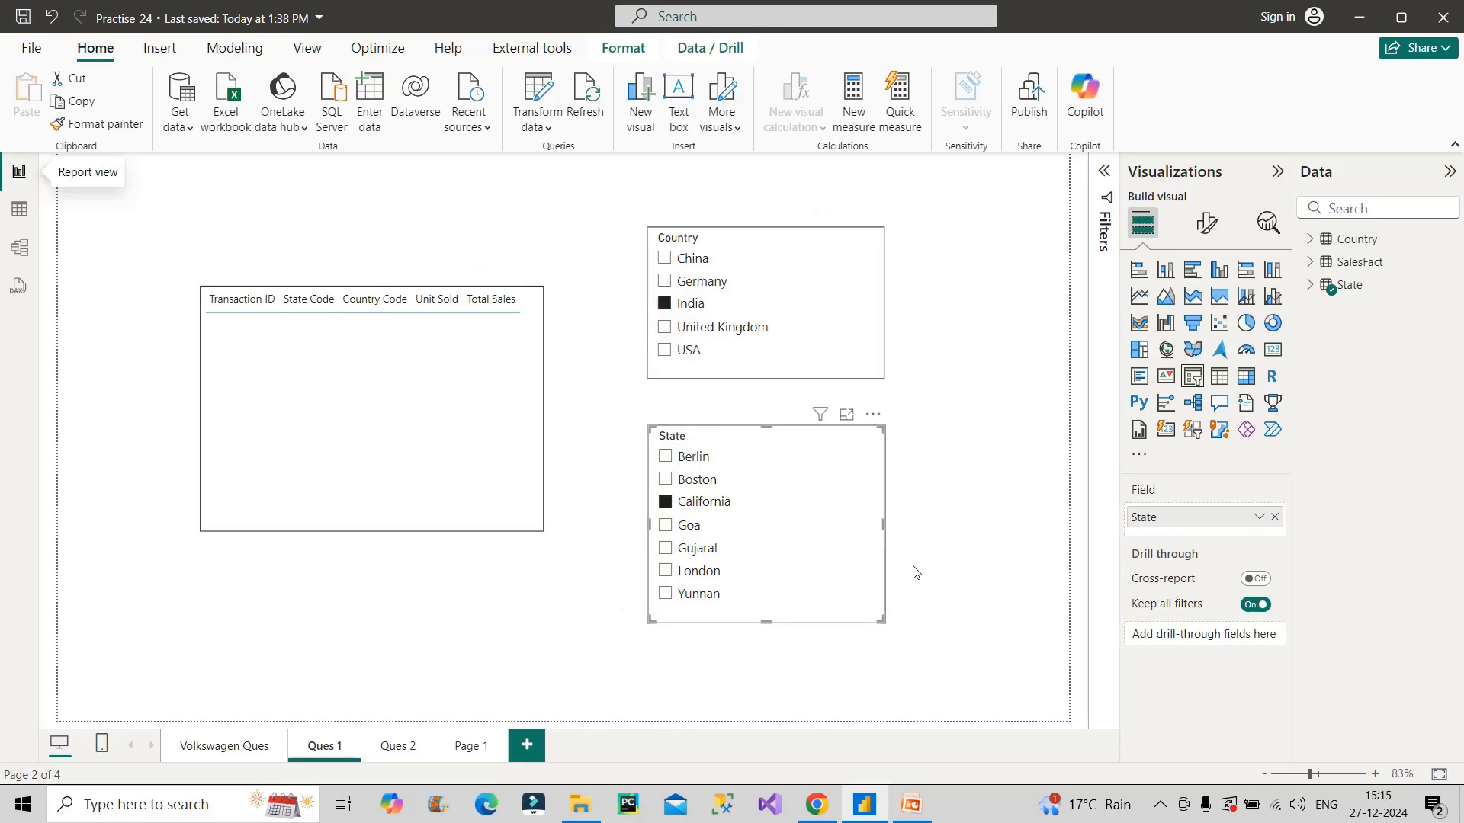
mouse_move(96, 233)
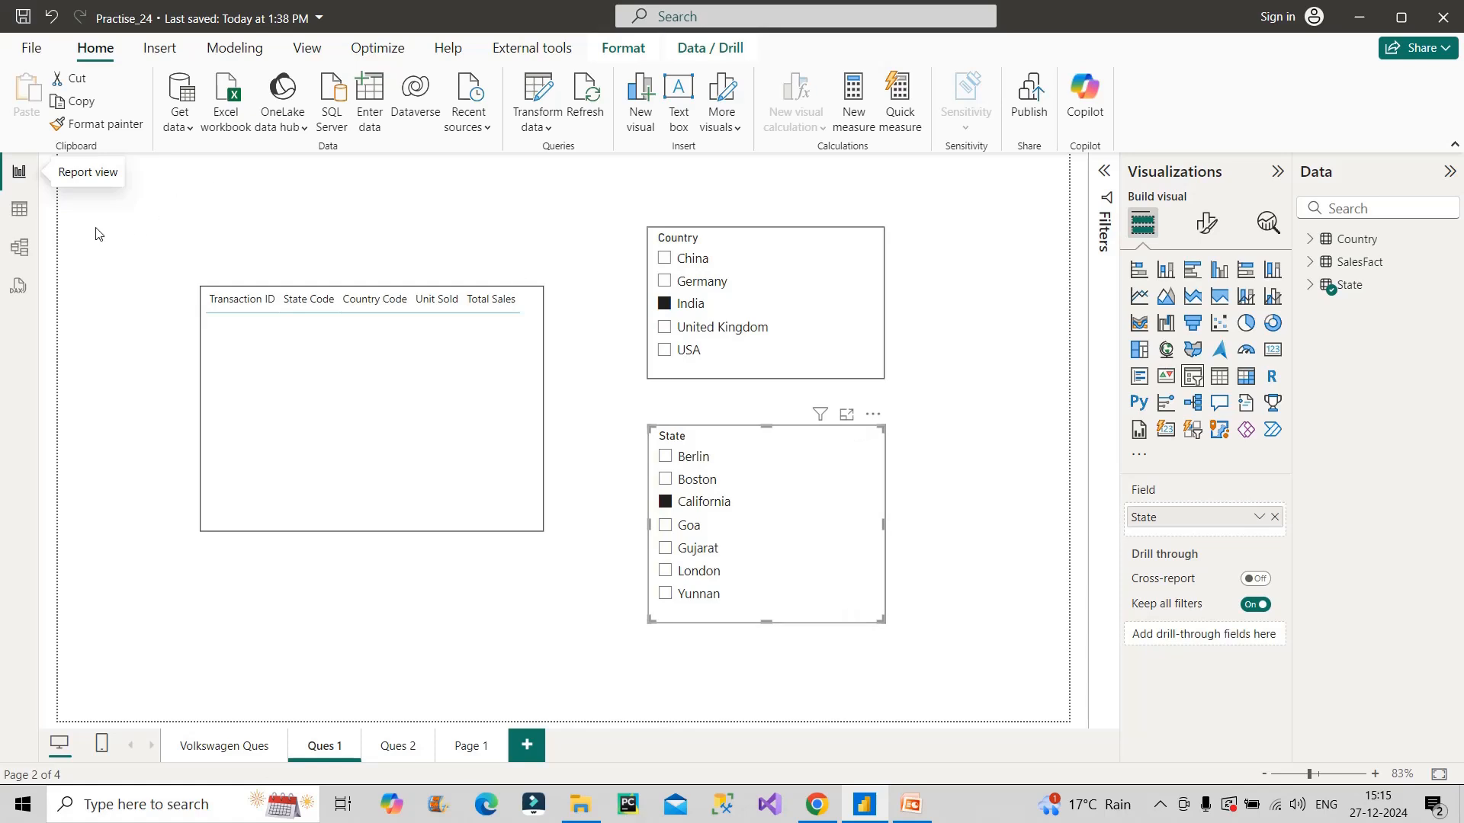
Switch to the model diagram and select the SalesFact–State relationship line.
left_click(19, 247)
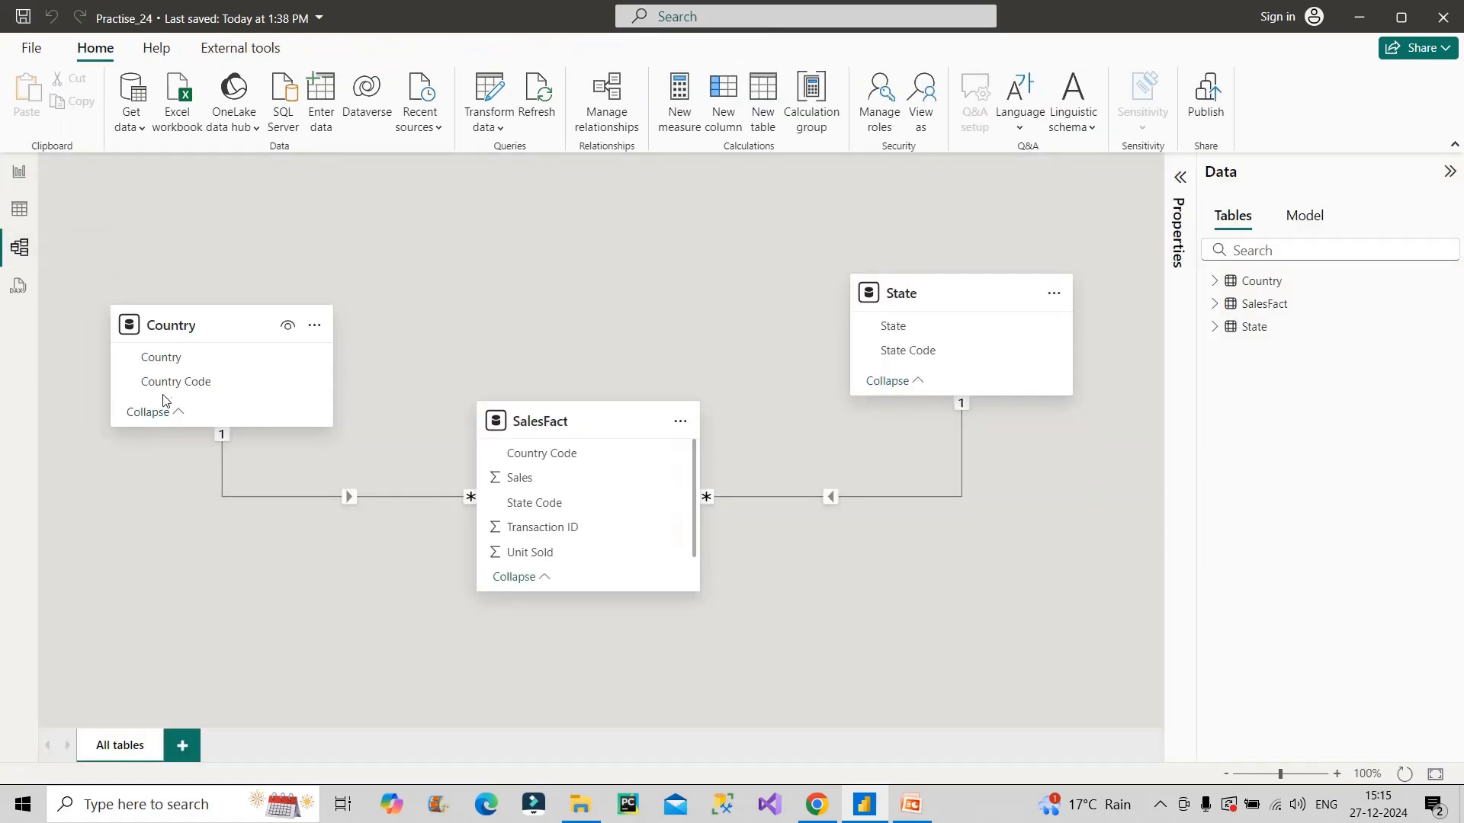
mouse_move(160, 357)
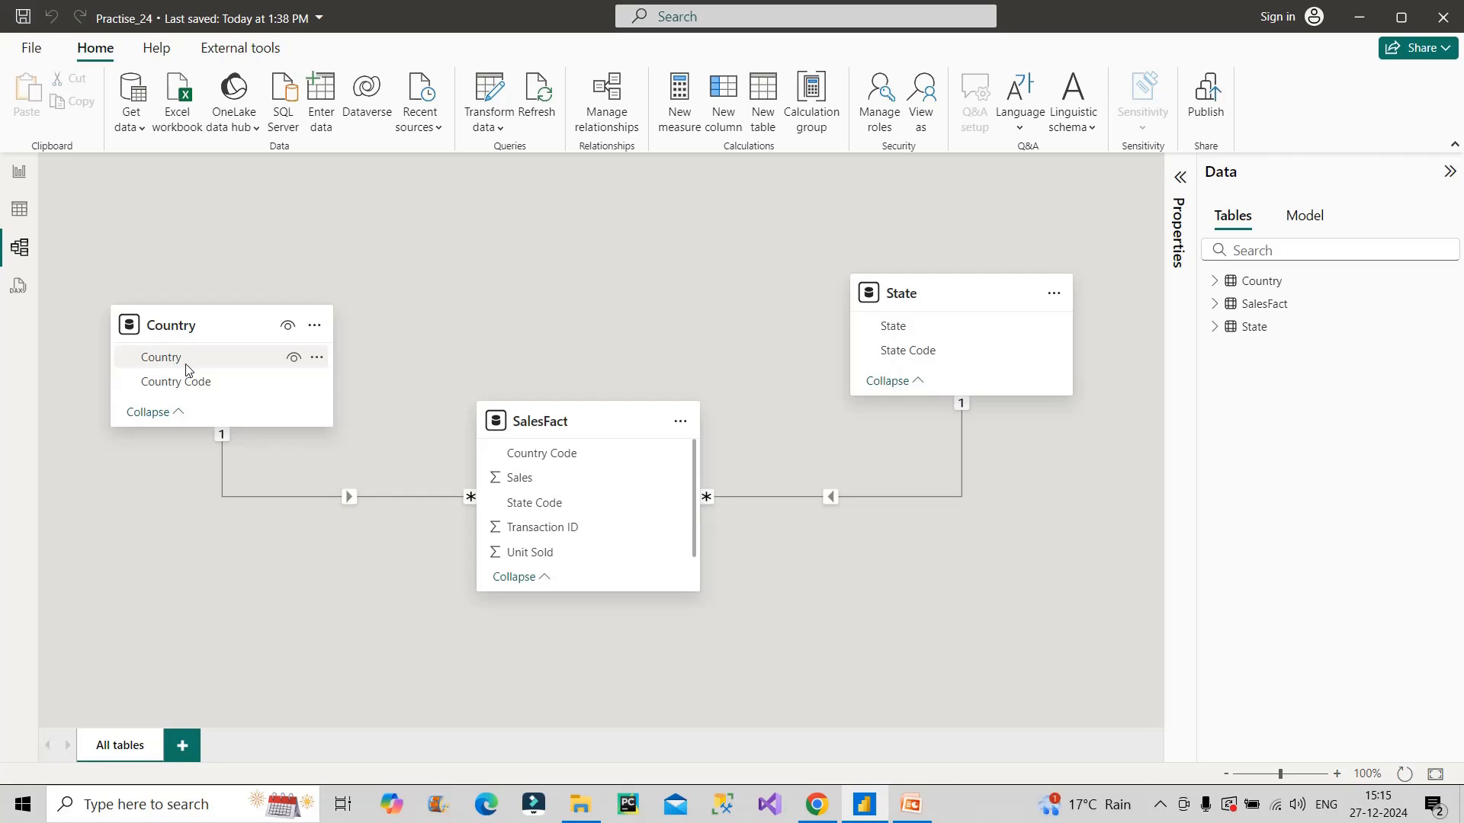
left_click(176, 381)
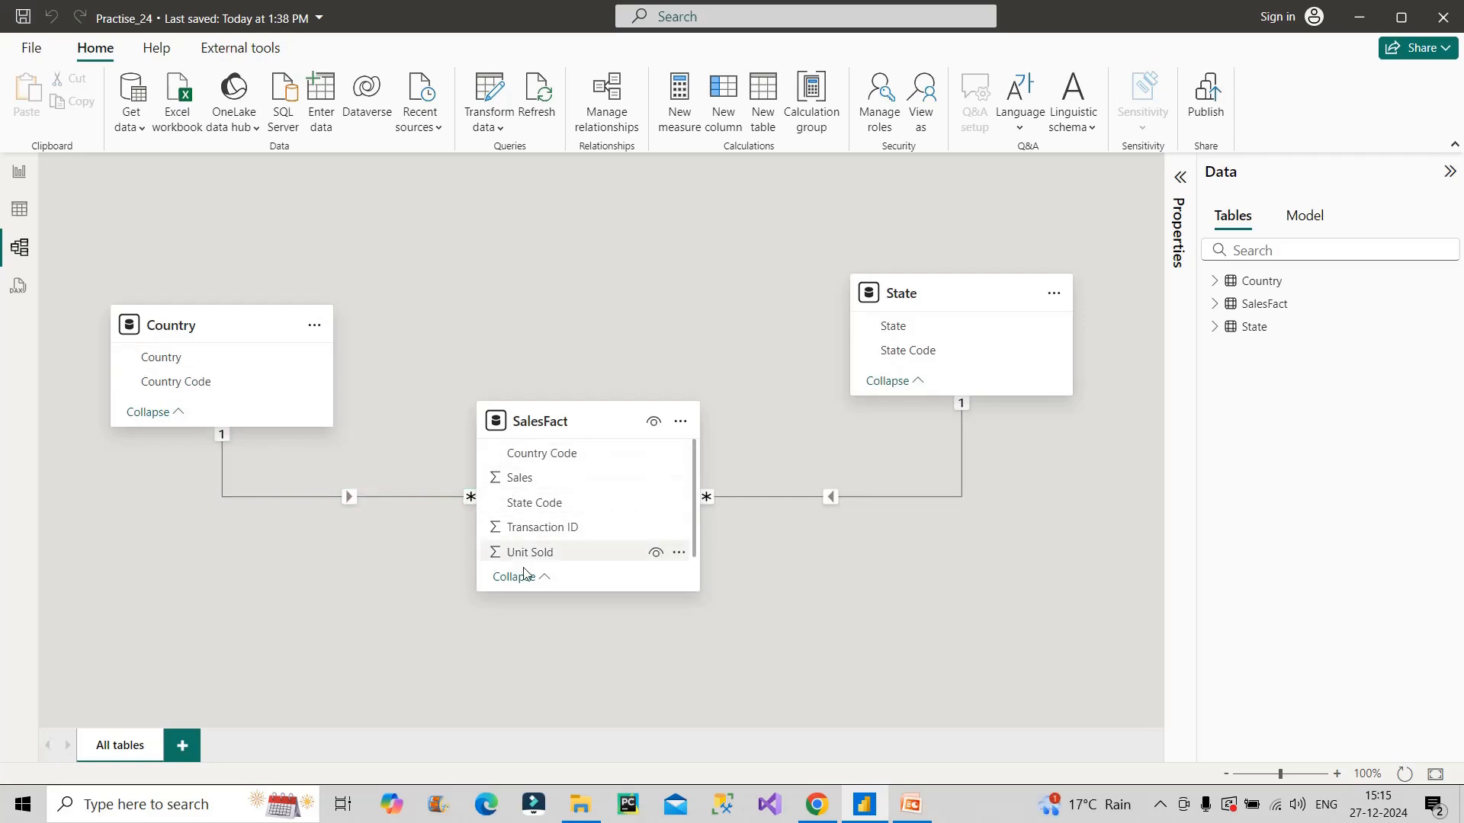
mouse_move(614, 501)
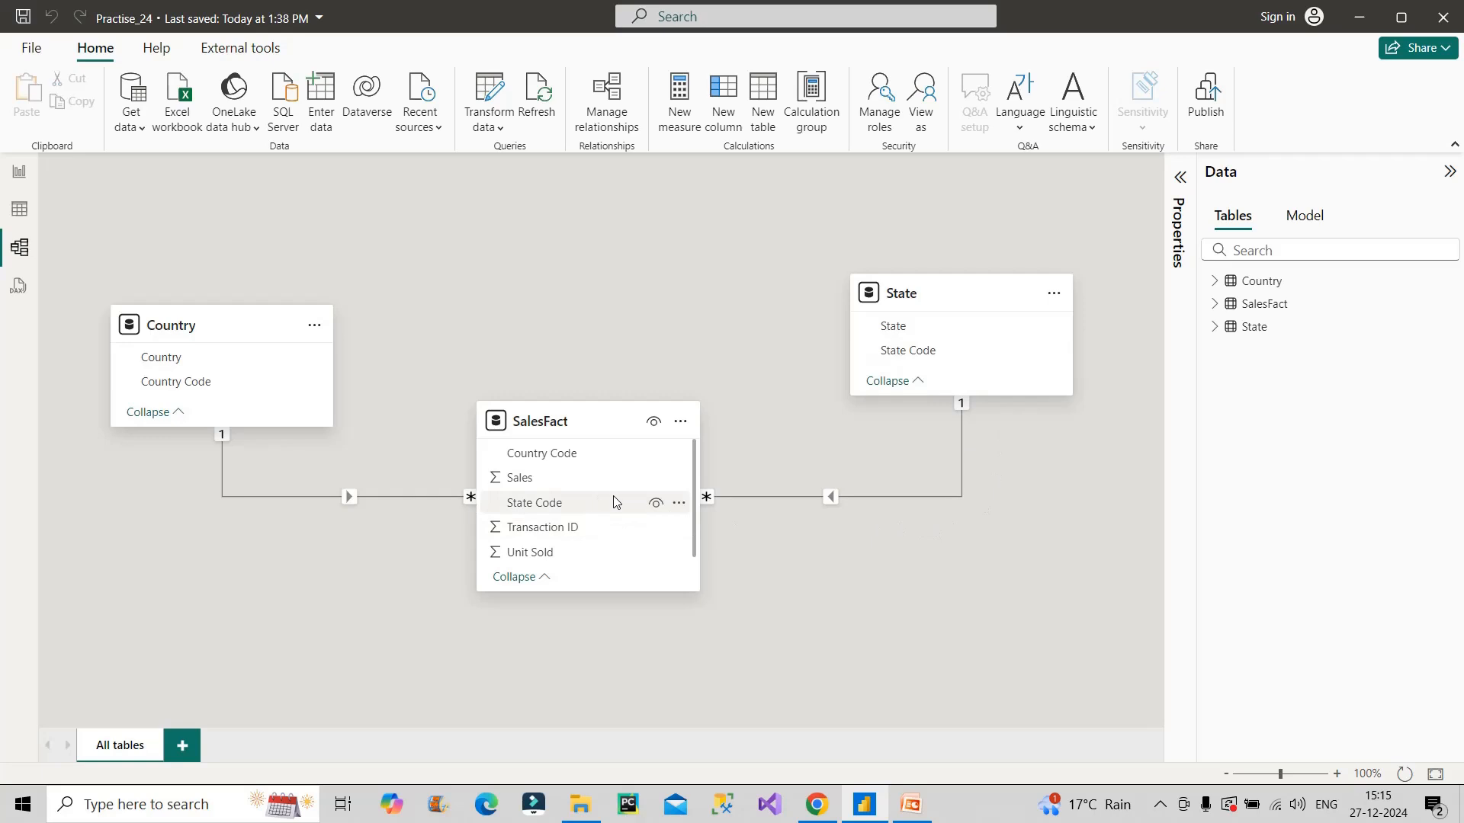
left_click(533, 501)
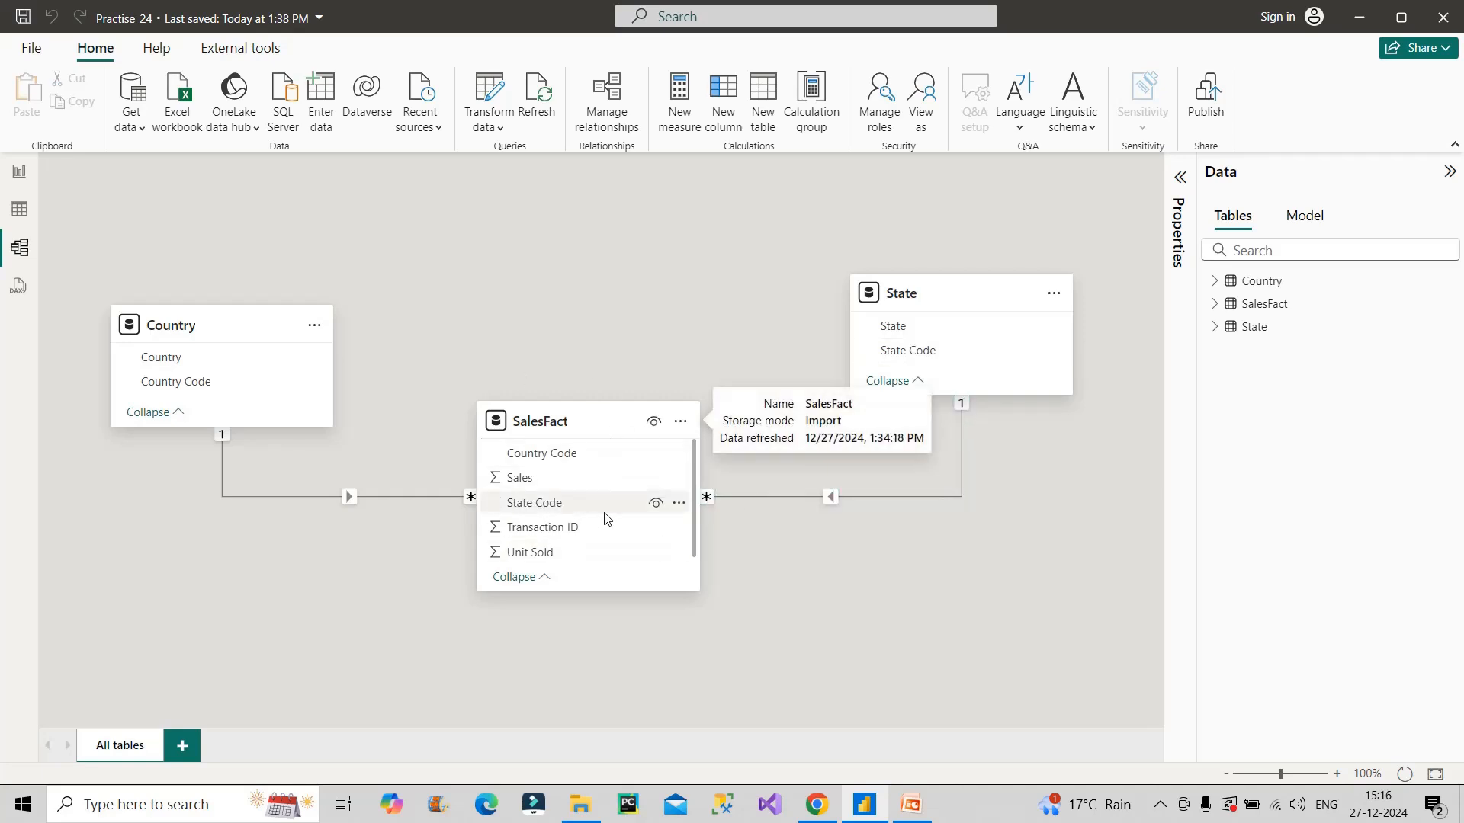
mouse_move(590, 509)
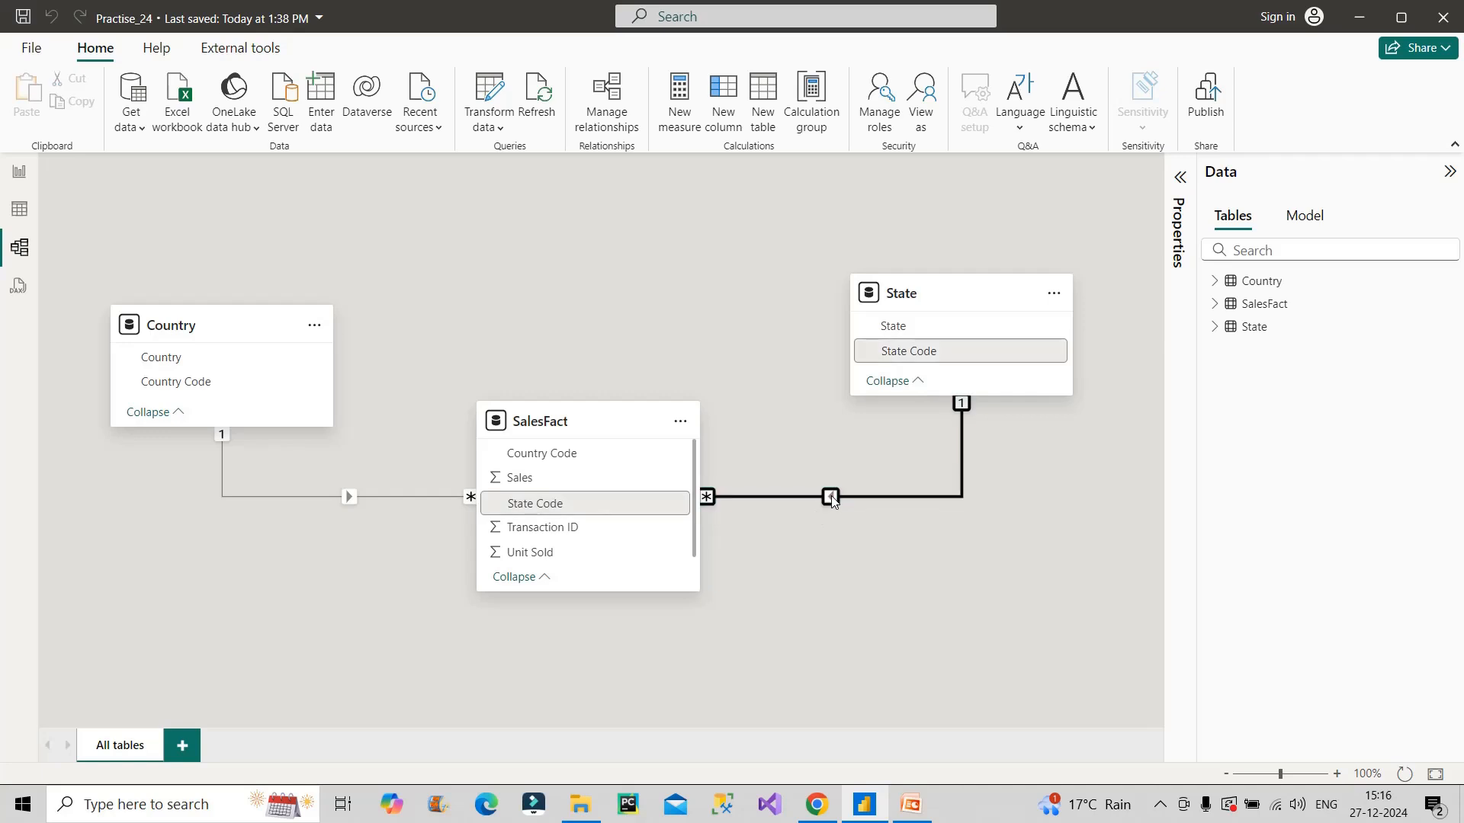
Set the SalesFact–State relationship's cross-filter direction to Both and save it.
double_click(830, 495)
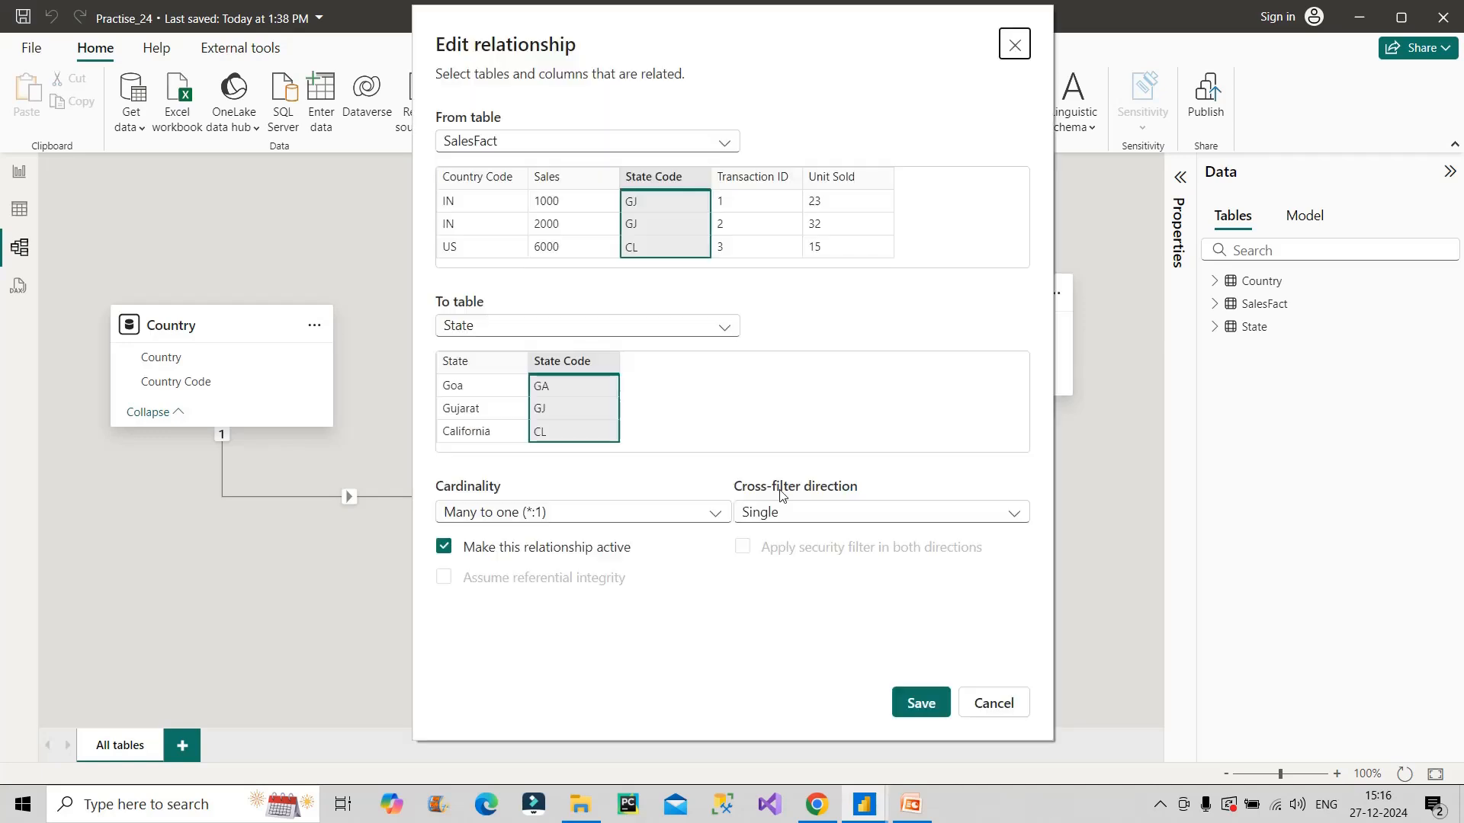
left_click(880, 512)
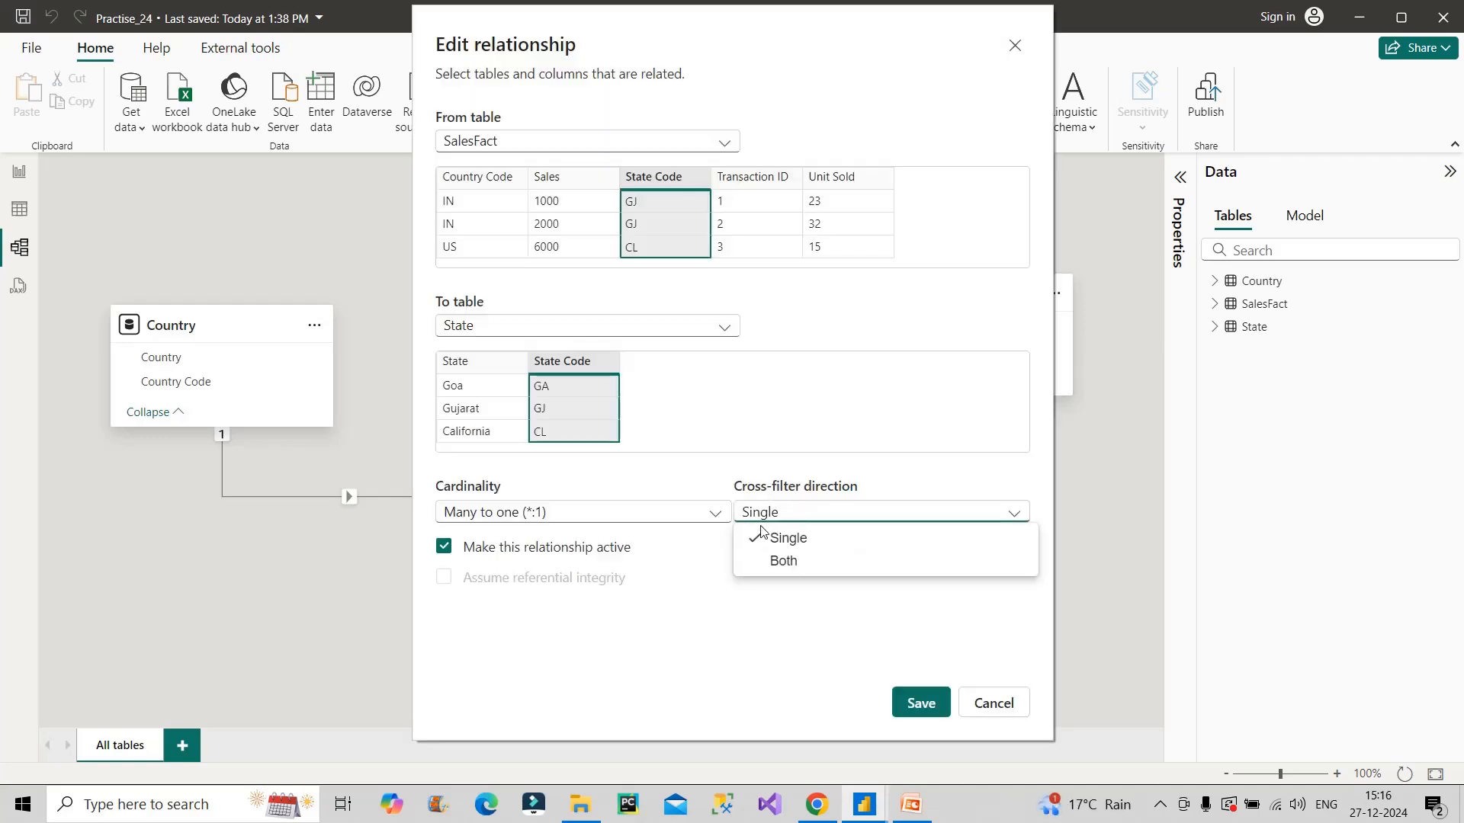
left_click(783, 559)
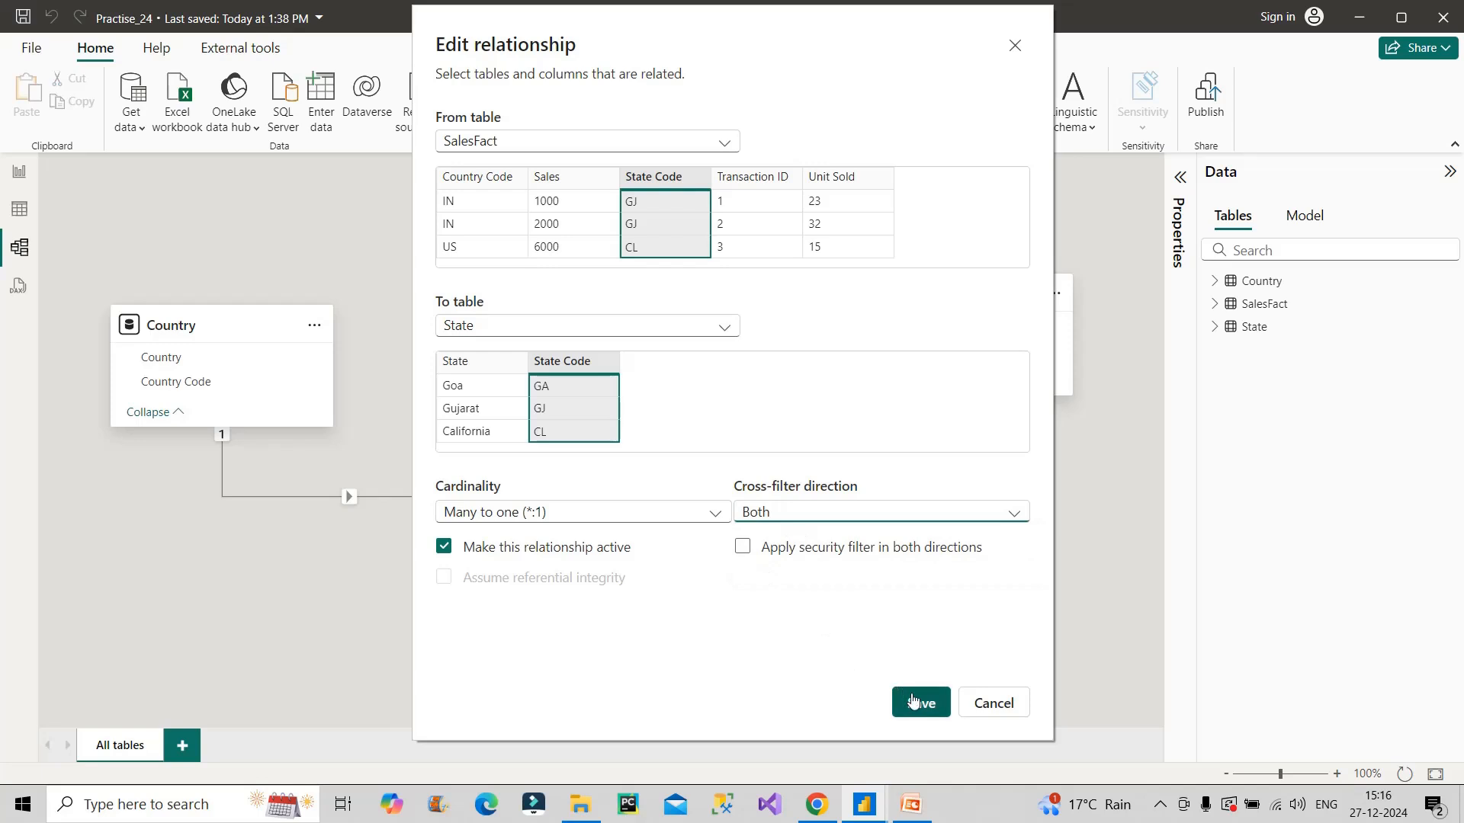
left_click(918, 702)
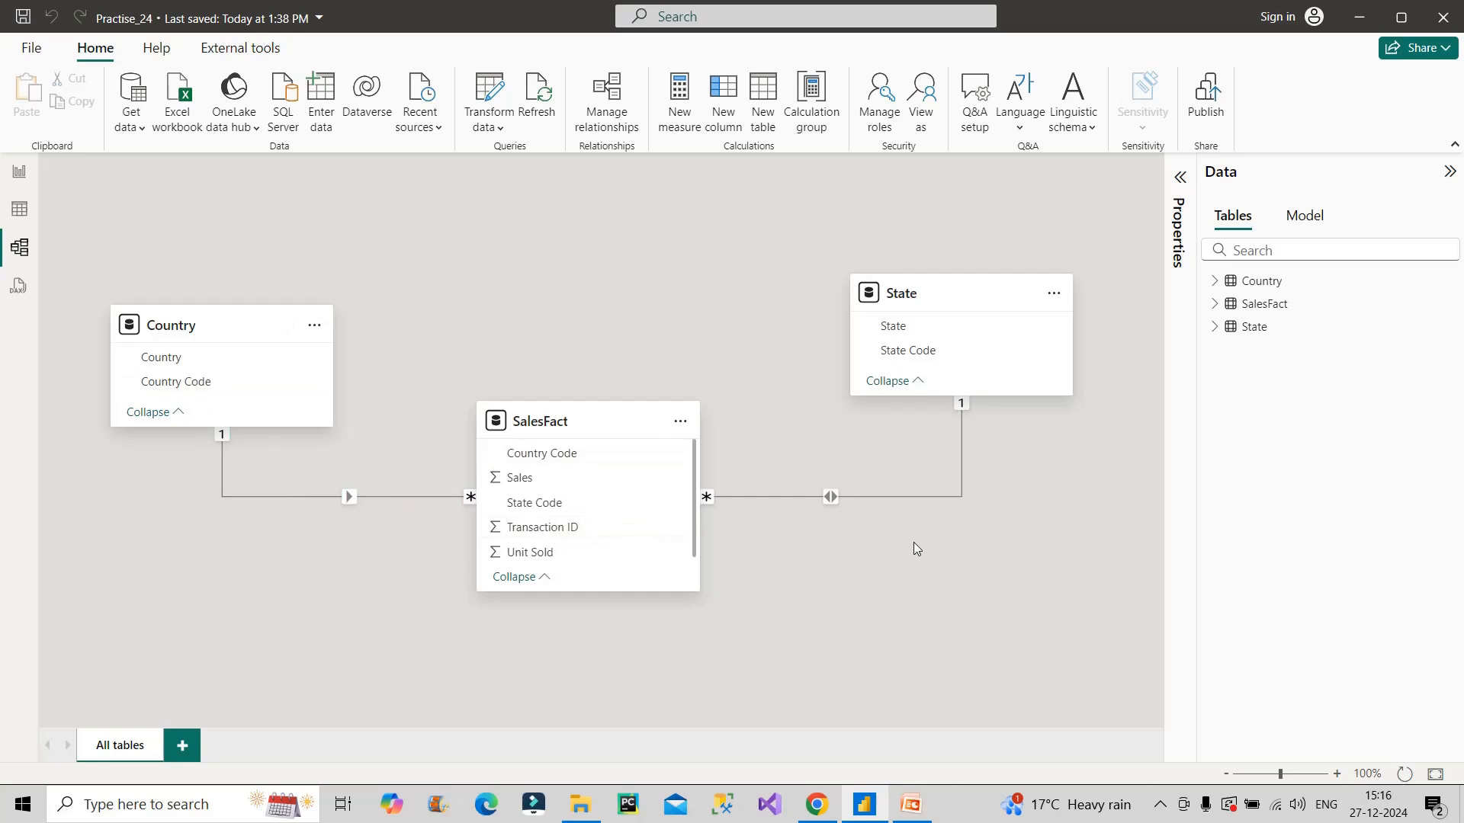
mouse_move(19, 177)
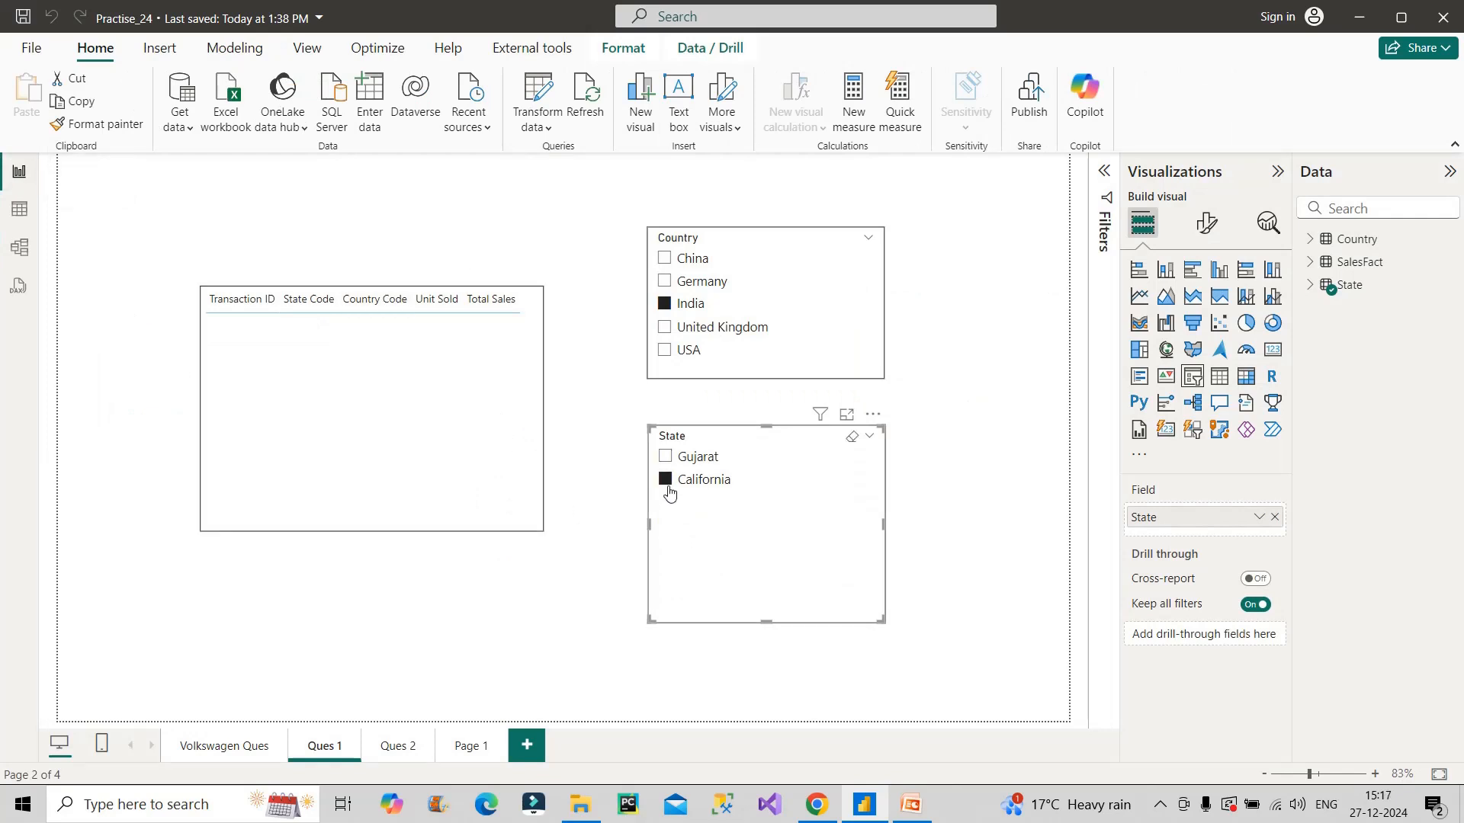
Clear California and India, then filter to USA so State lists only California.
left_click(665, 479)
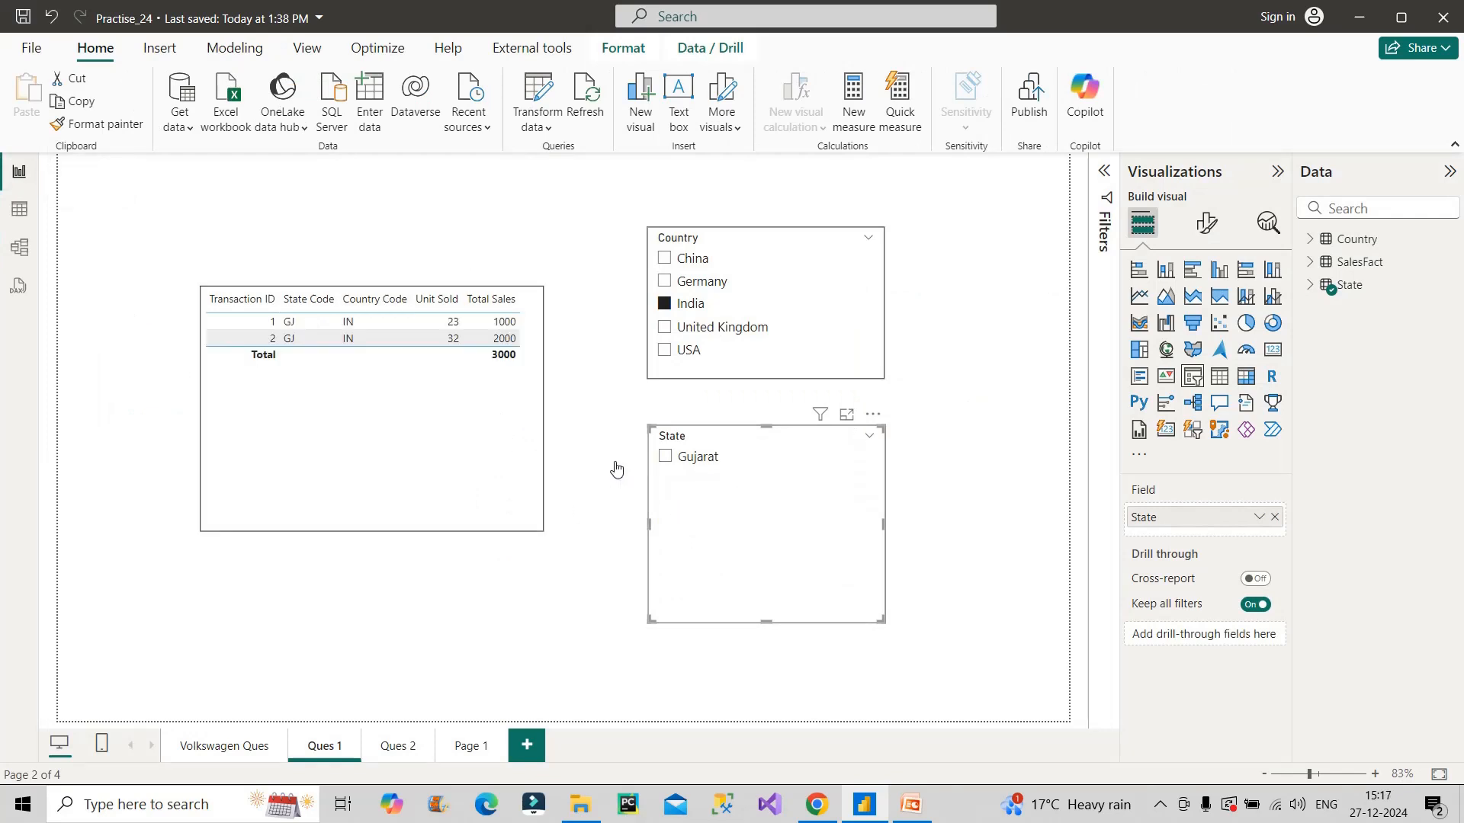
mouse_move(627, 389)
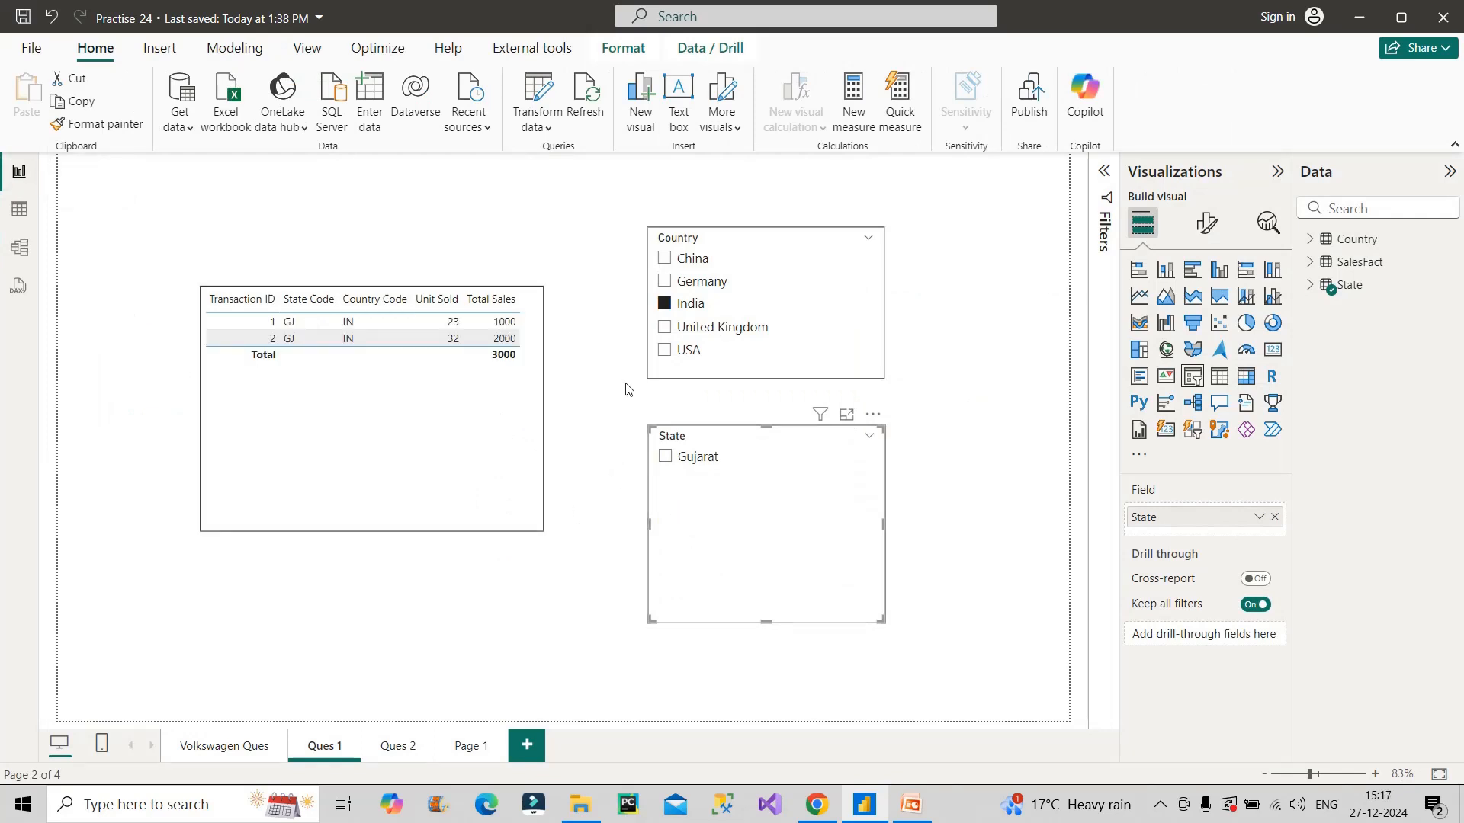
left_click(663, 304)
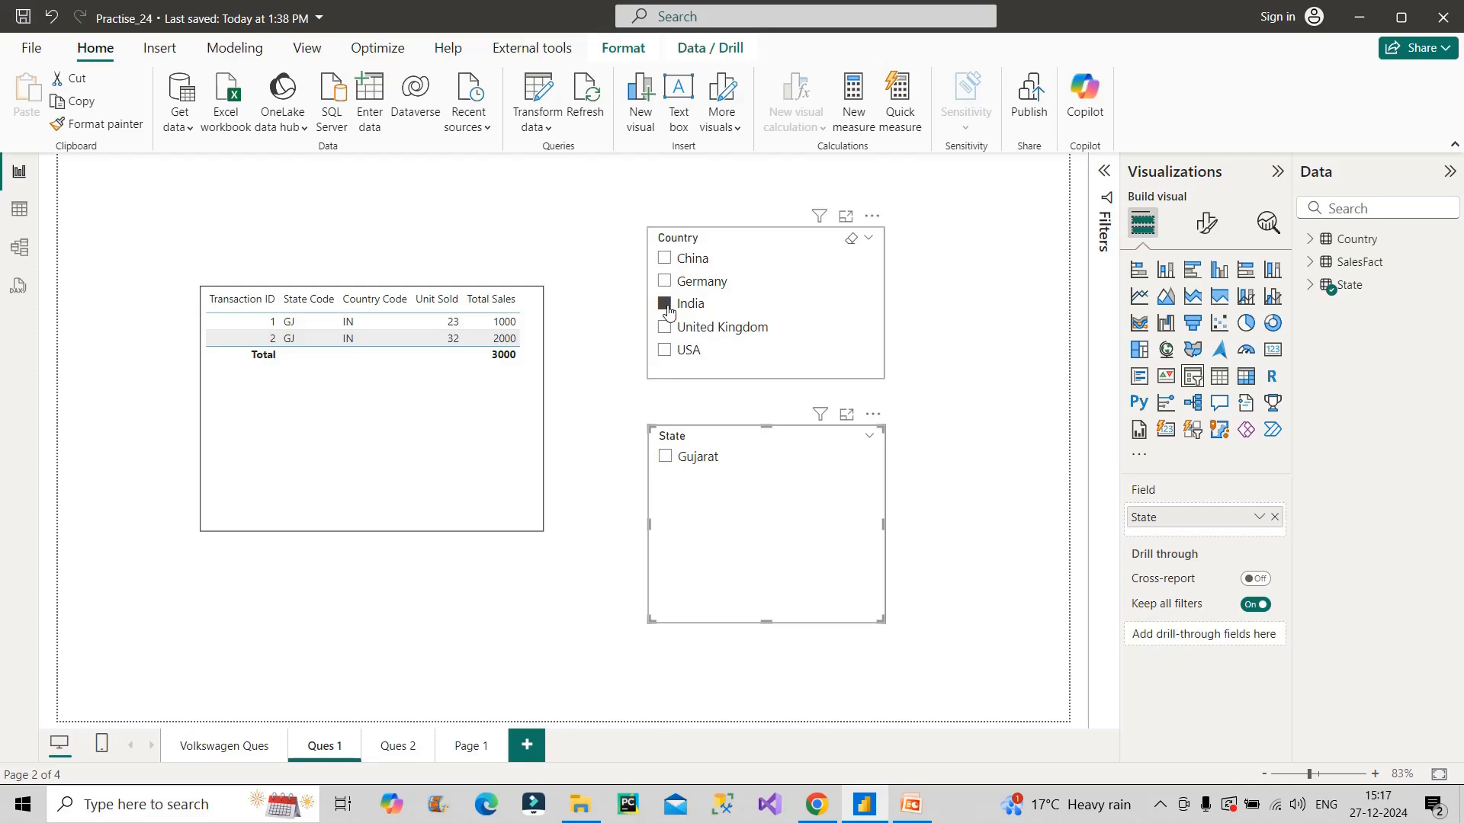
left_click(665, 304)
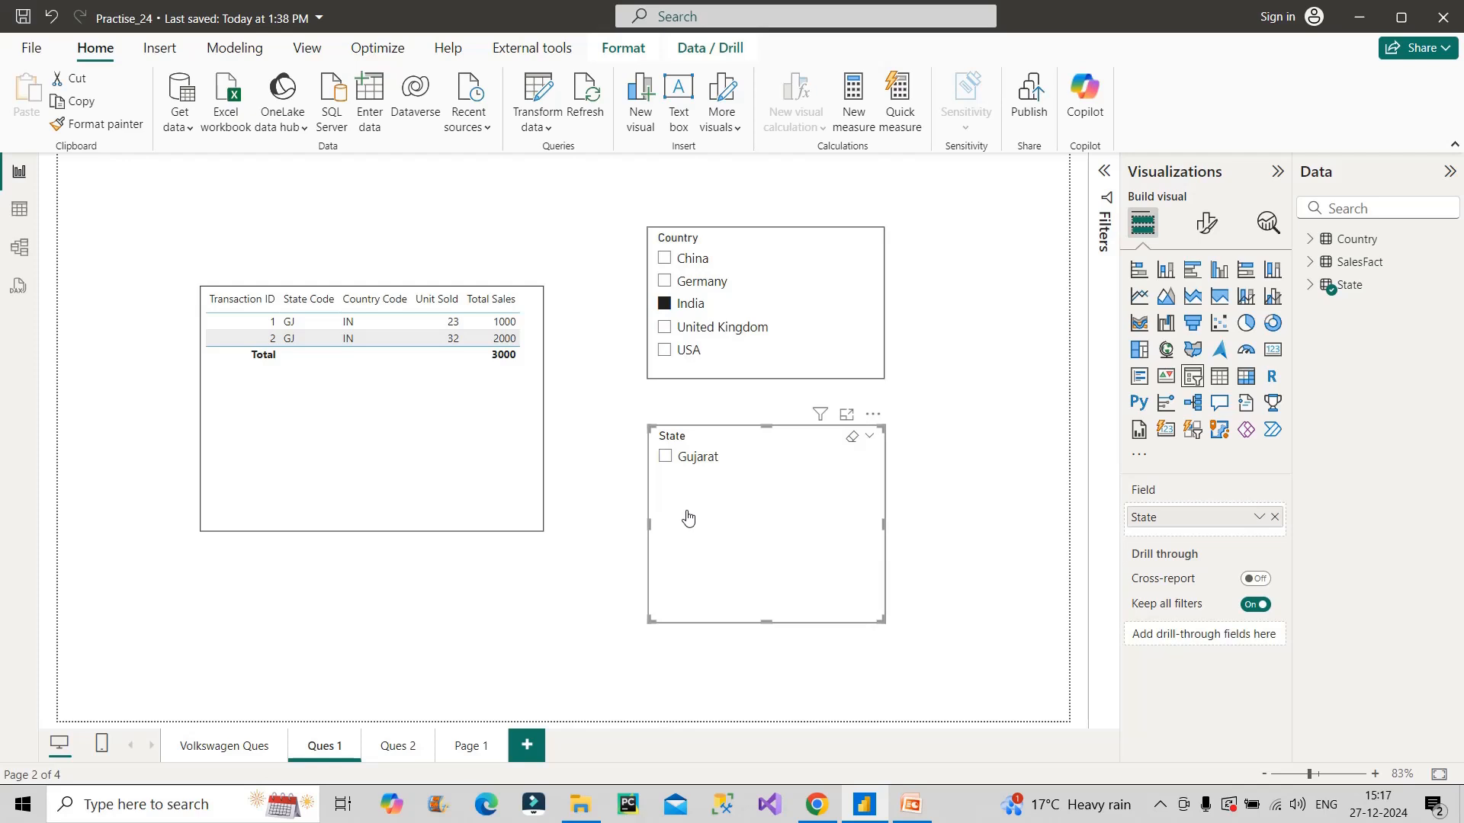
left_click(664, 303)
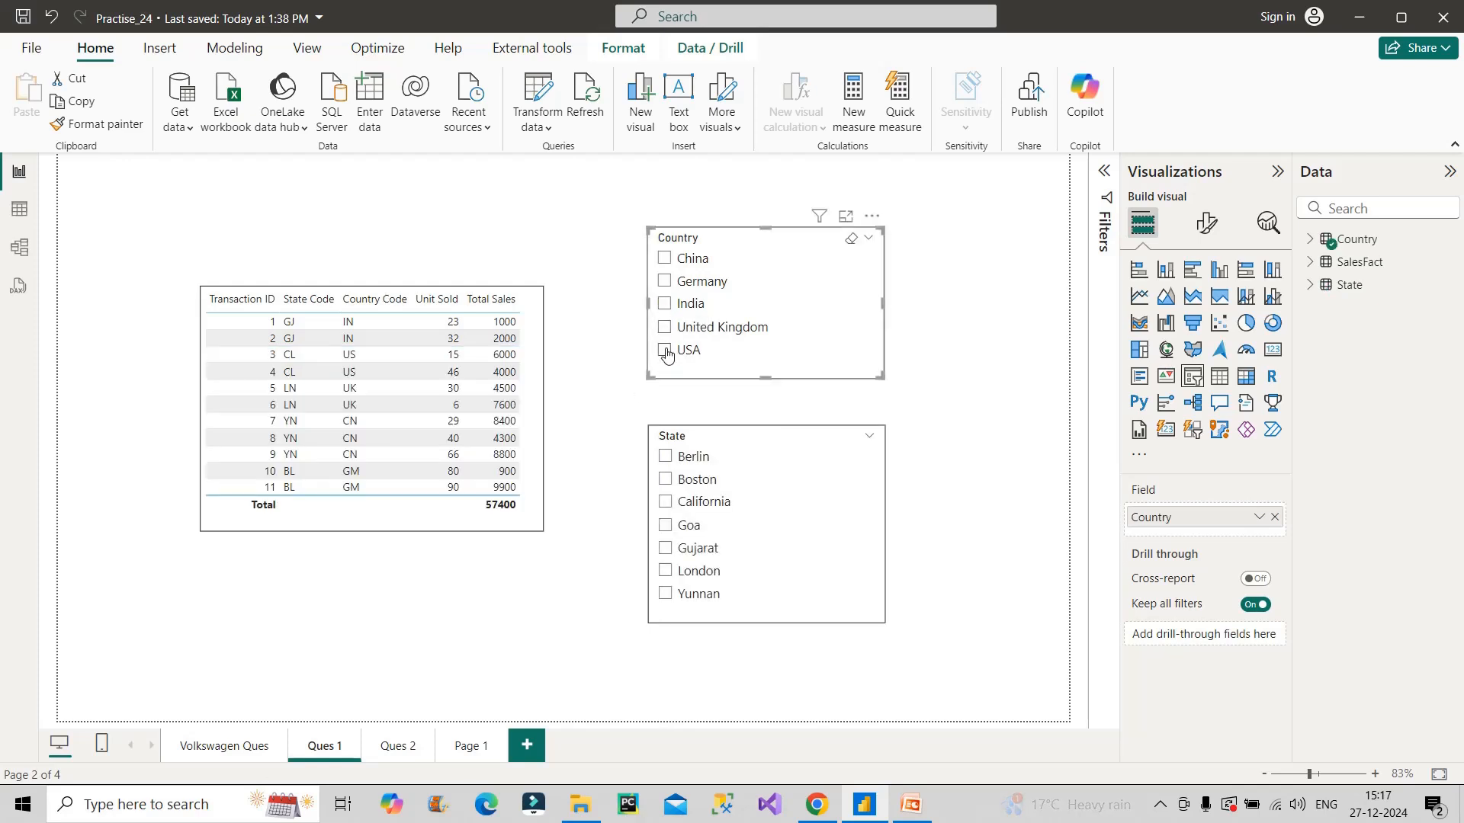
left_click(663, 349)
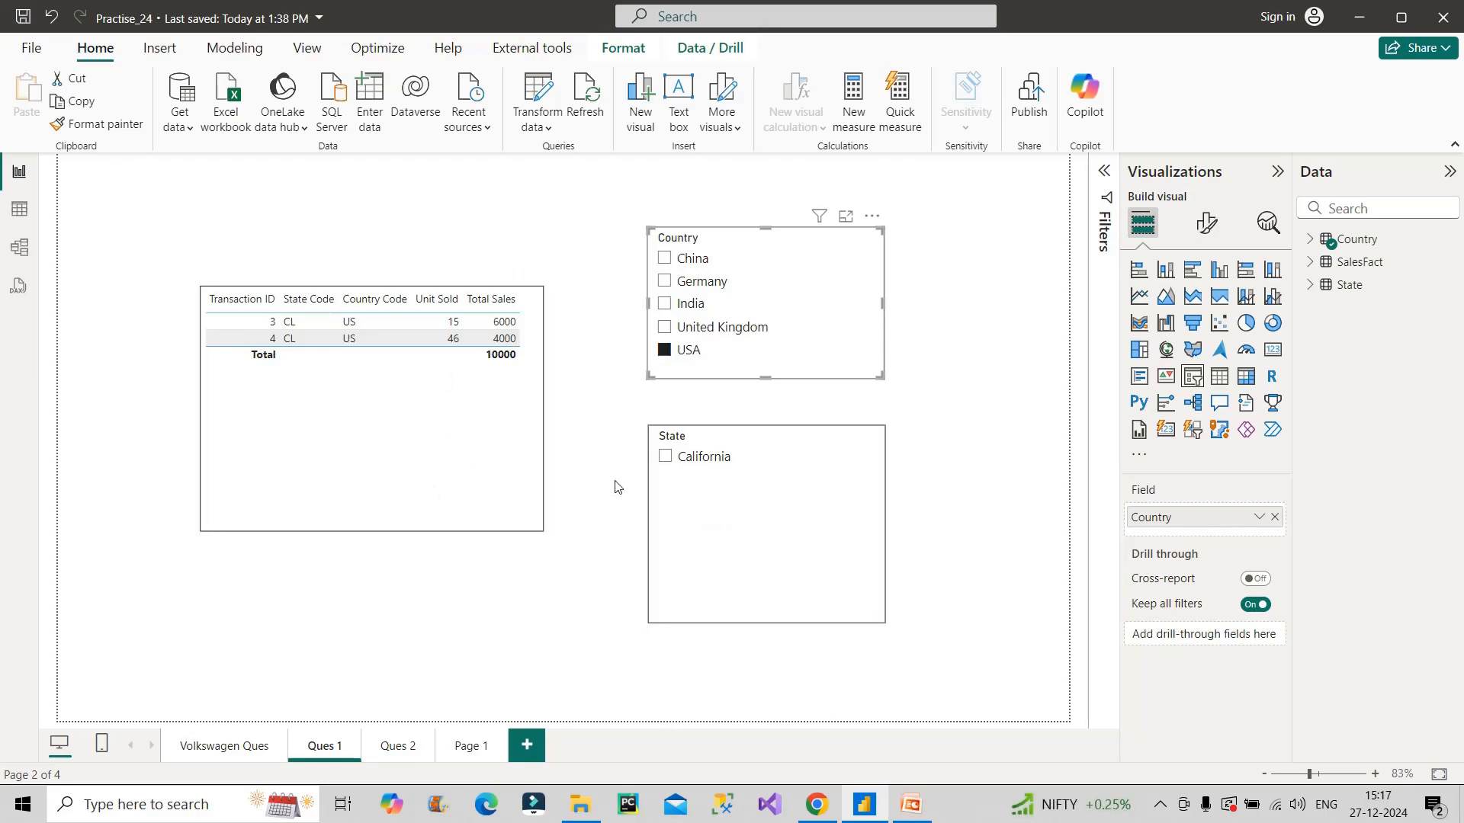
mouse_move(706, 486)
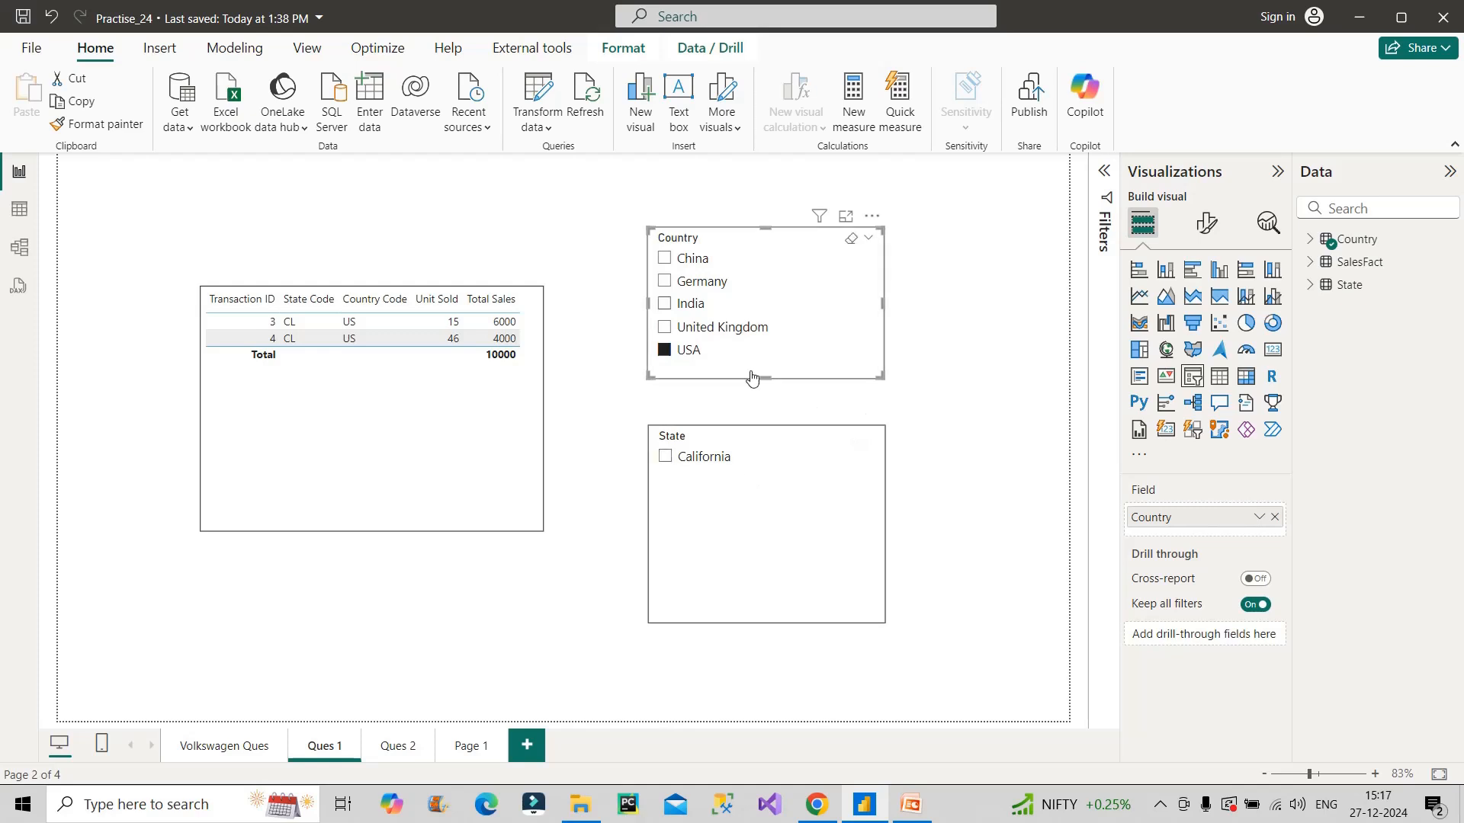
mouse_move(680, 480)
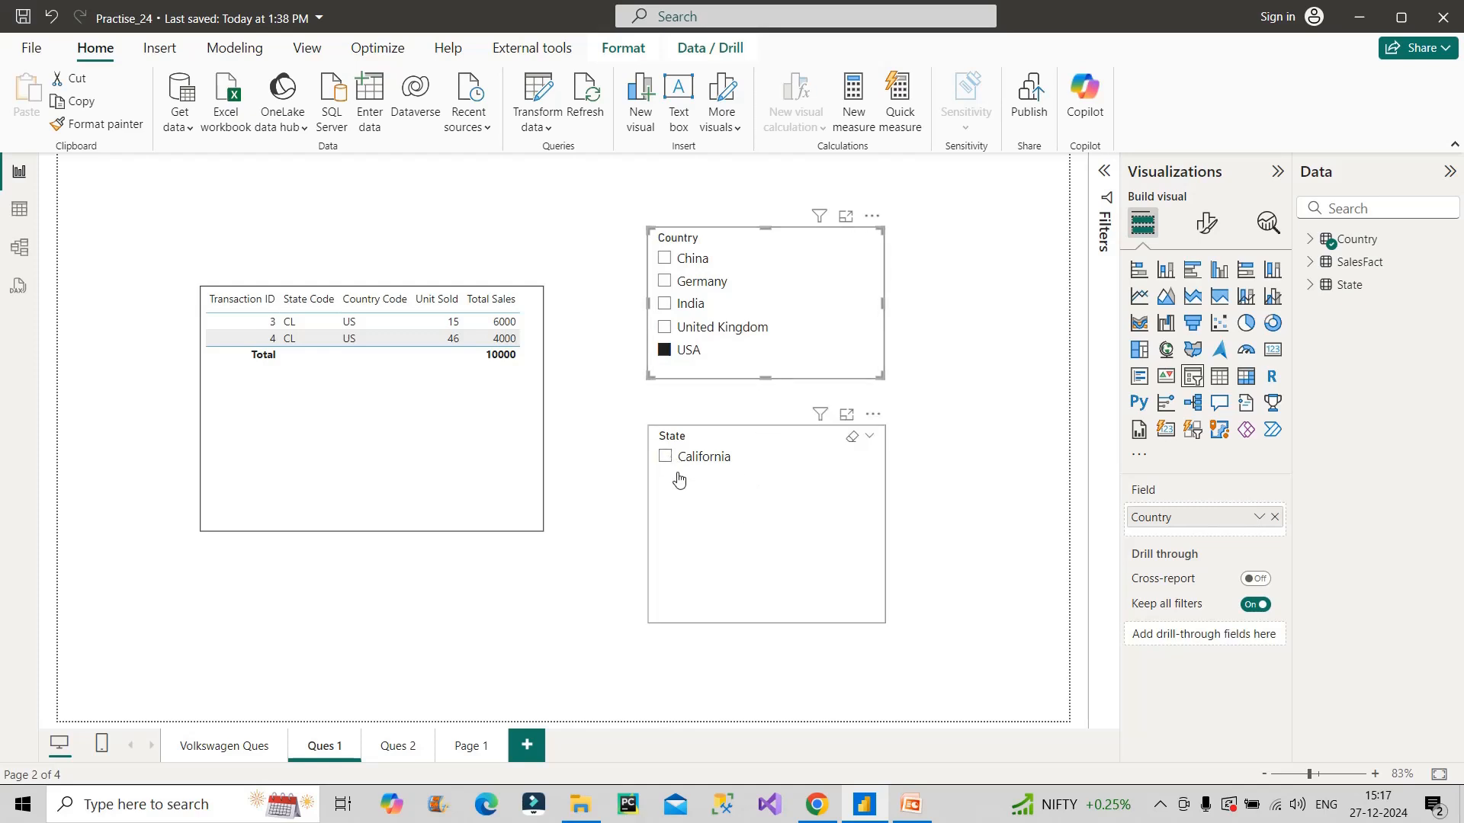
mouse_move(680, 471)
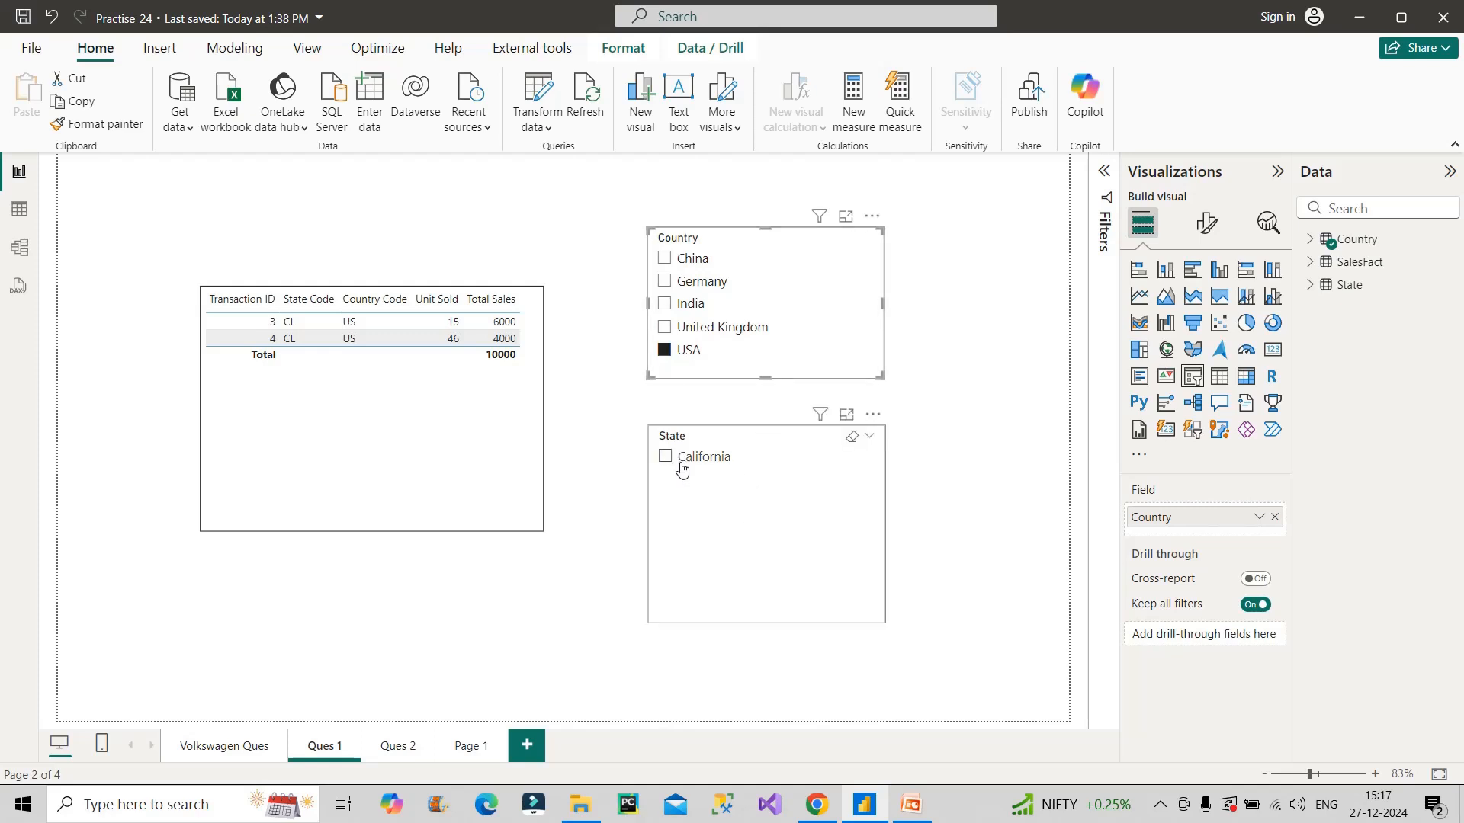
mouse_move(700, 456)
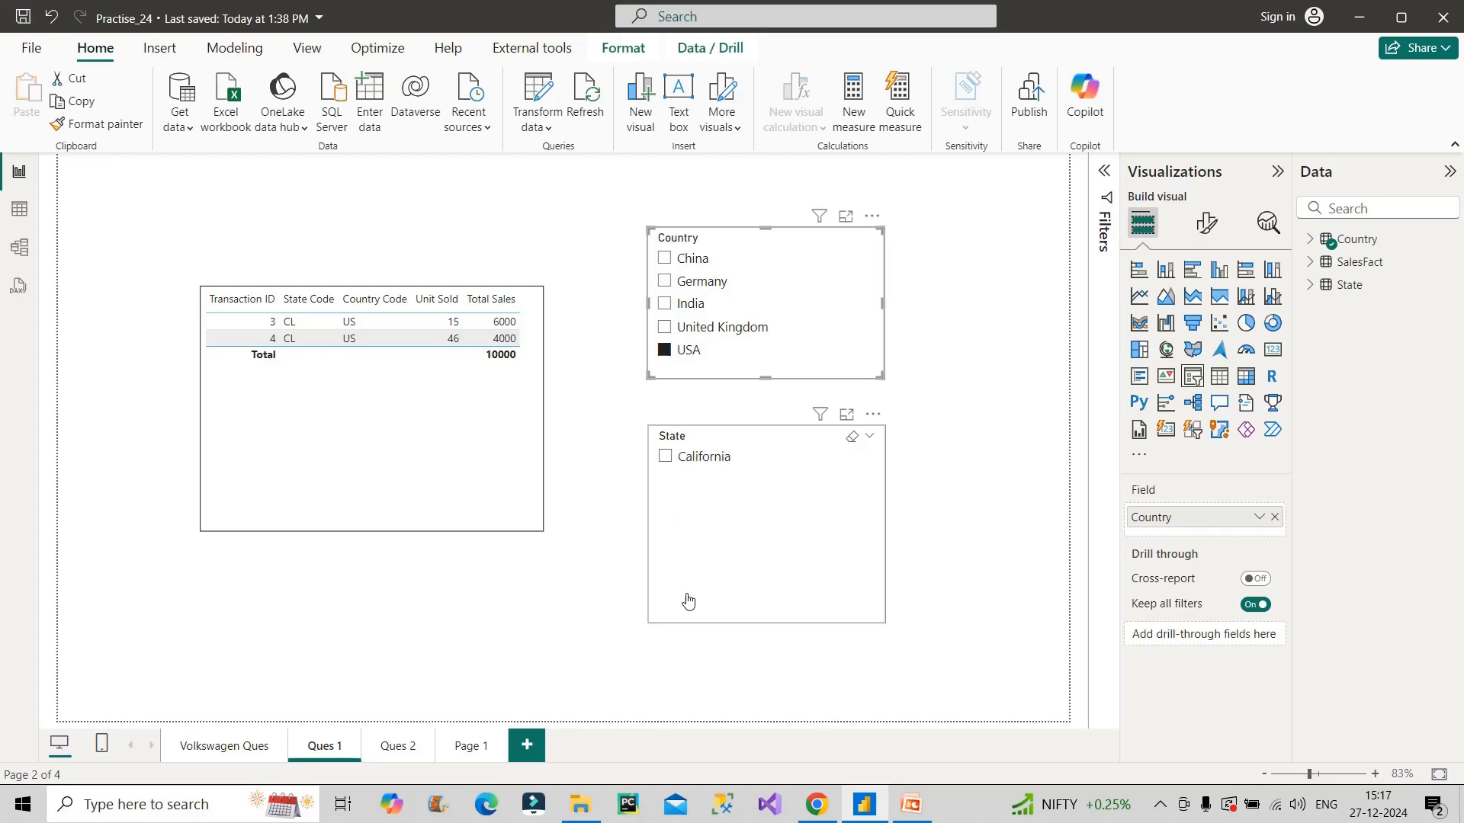
mouse_move(721, 546)
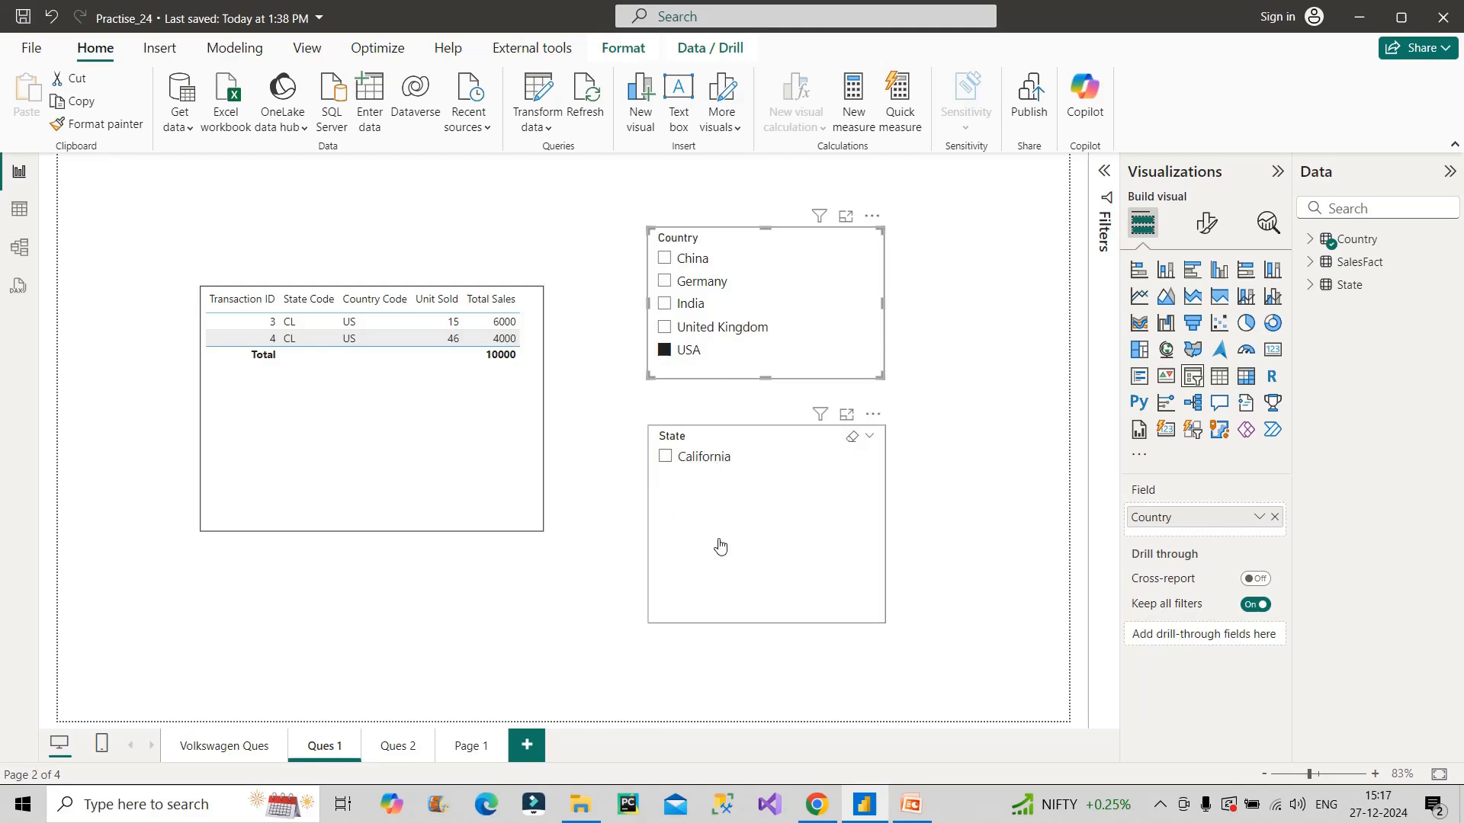
mouse_move(735, 523)
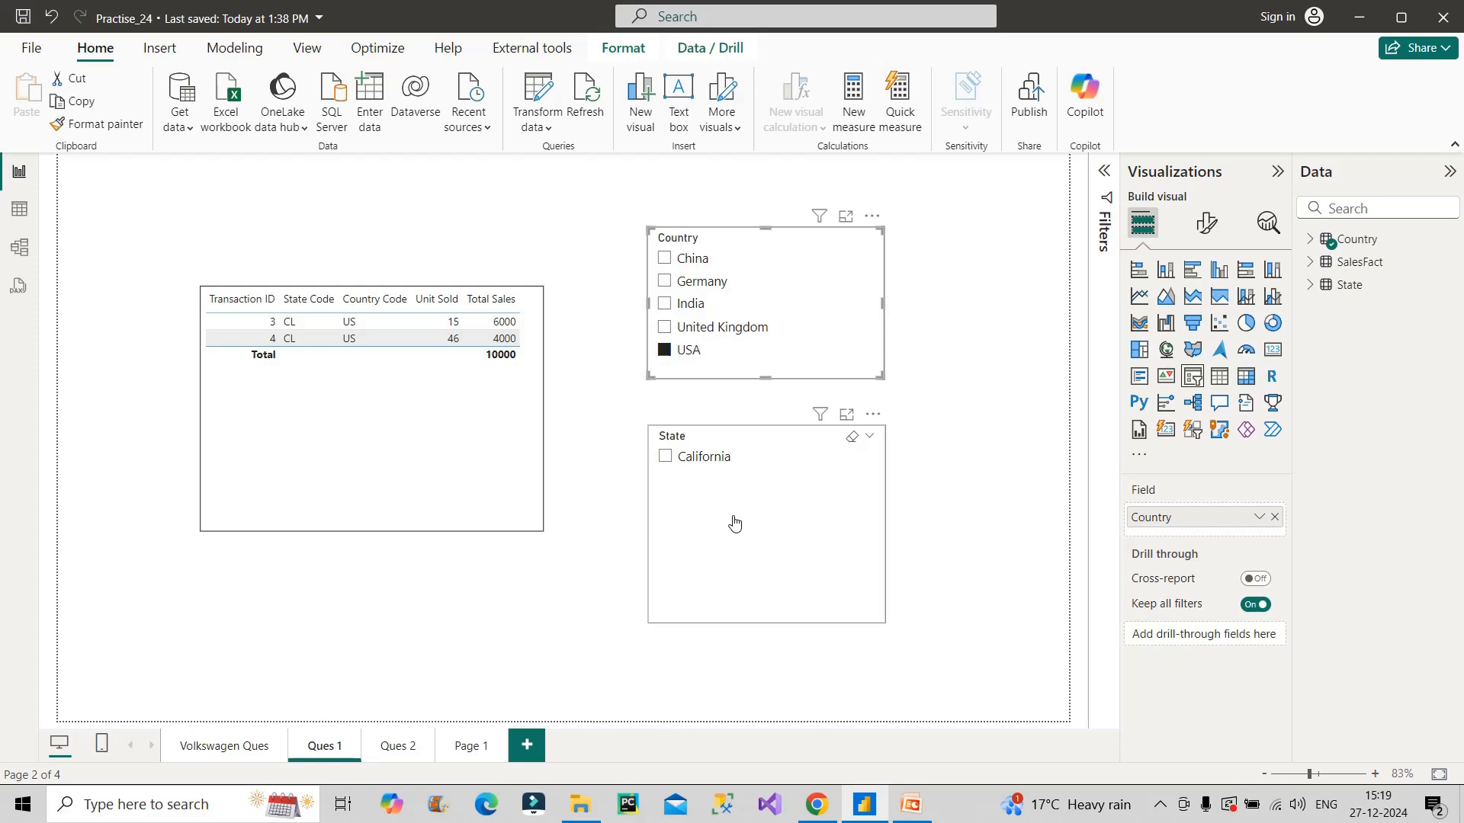
Switch back to the model diagram showing State's bidirectional link.
left_click(19, 247)
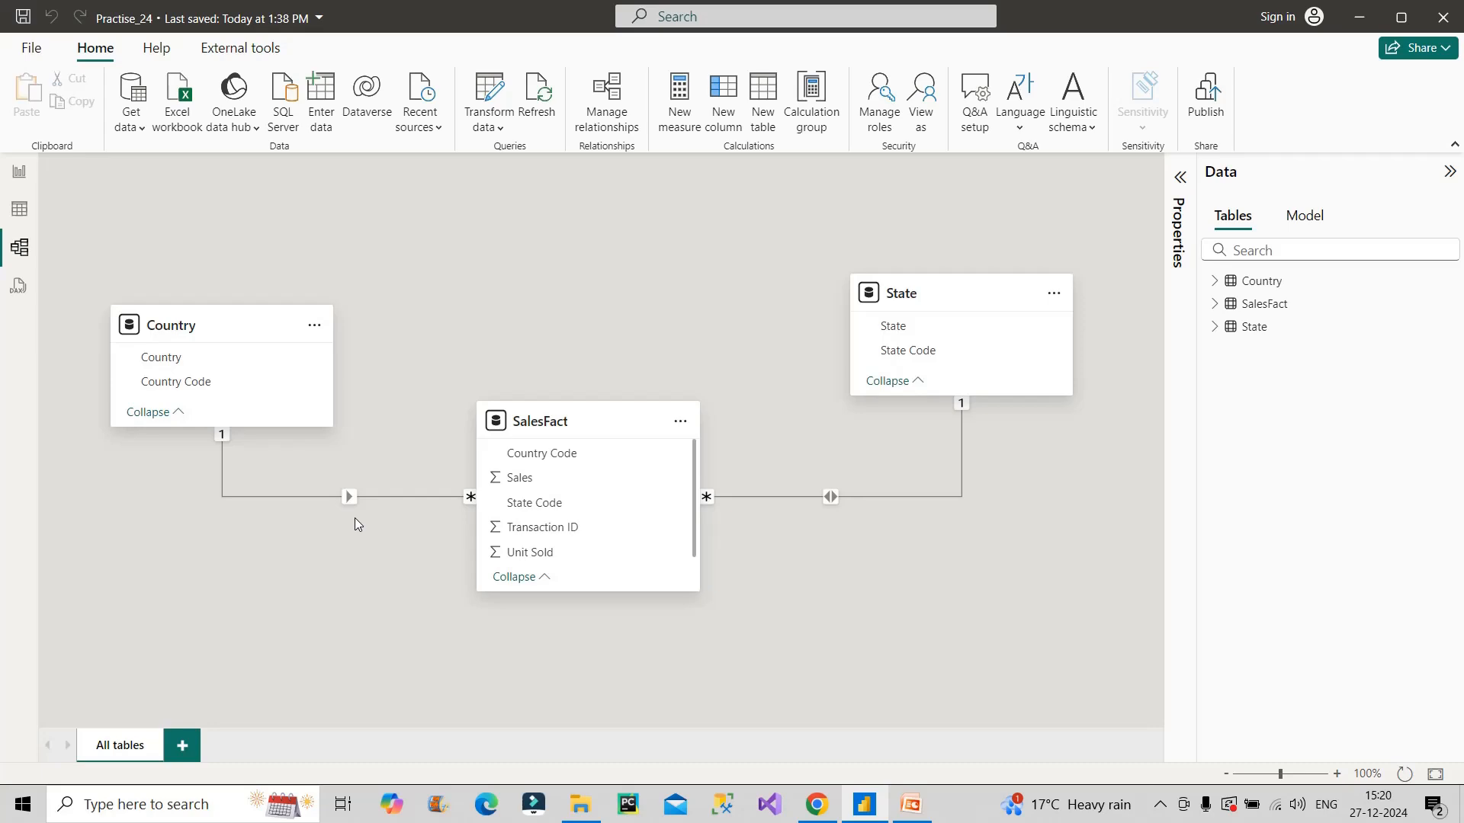
mouse_move(825, 468)
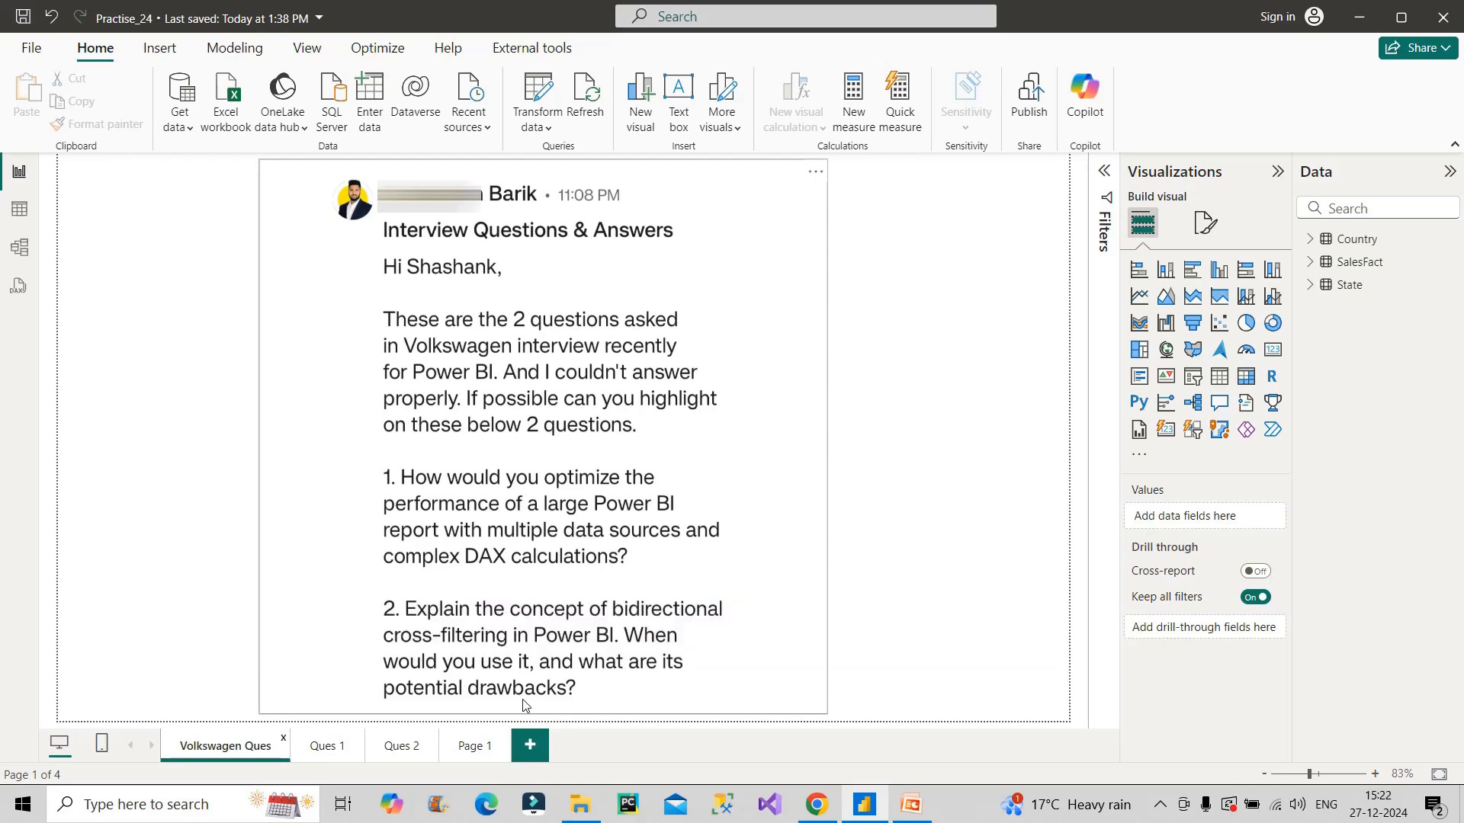
mouse_move(654, 629)
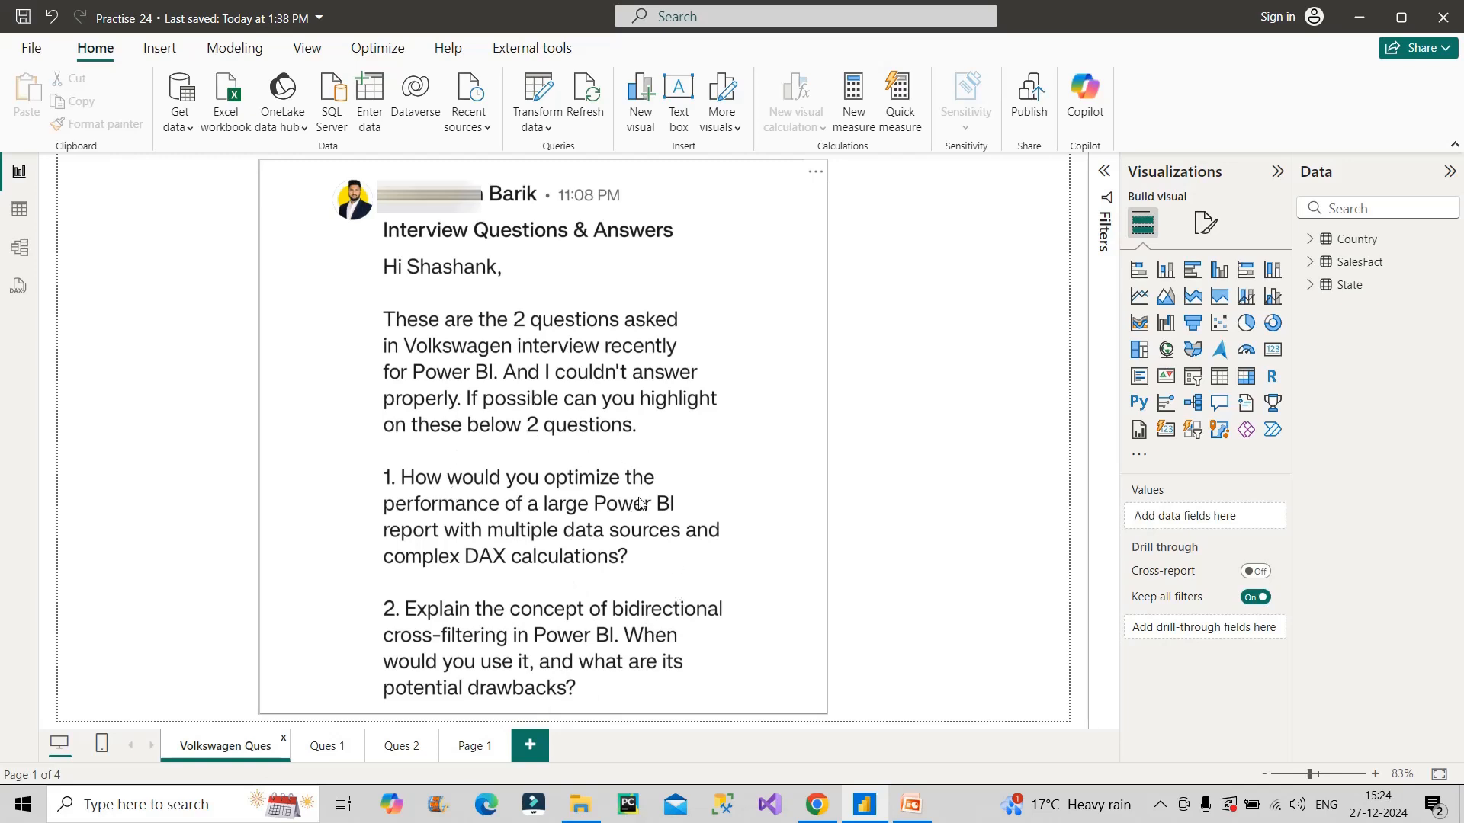
mouse_move(471, 551)
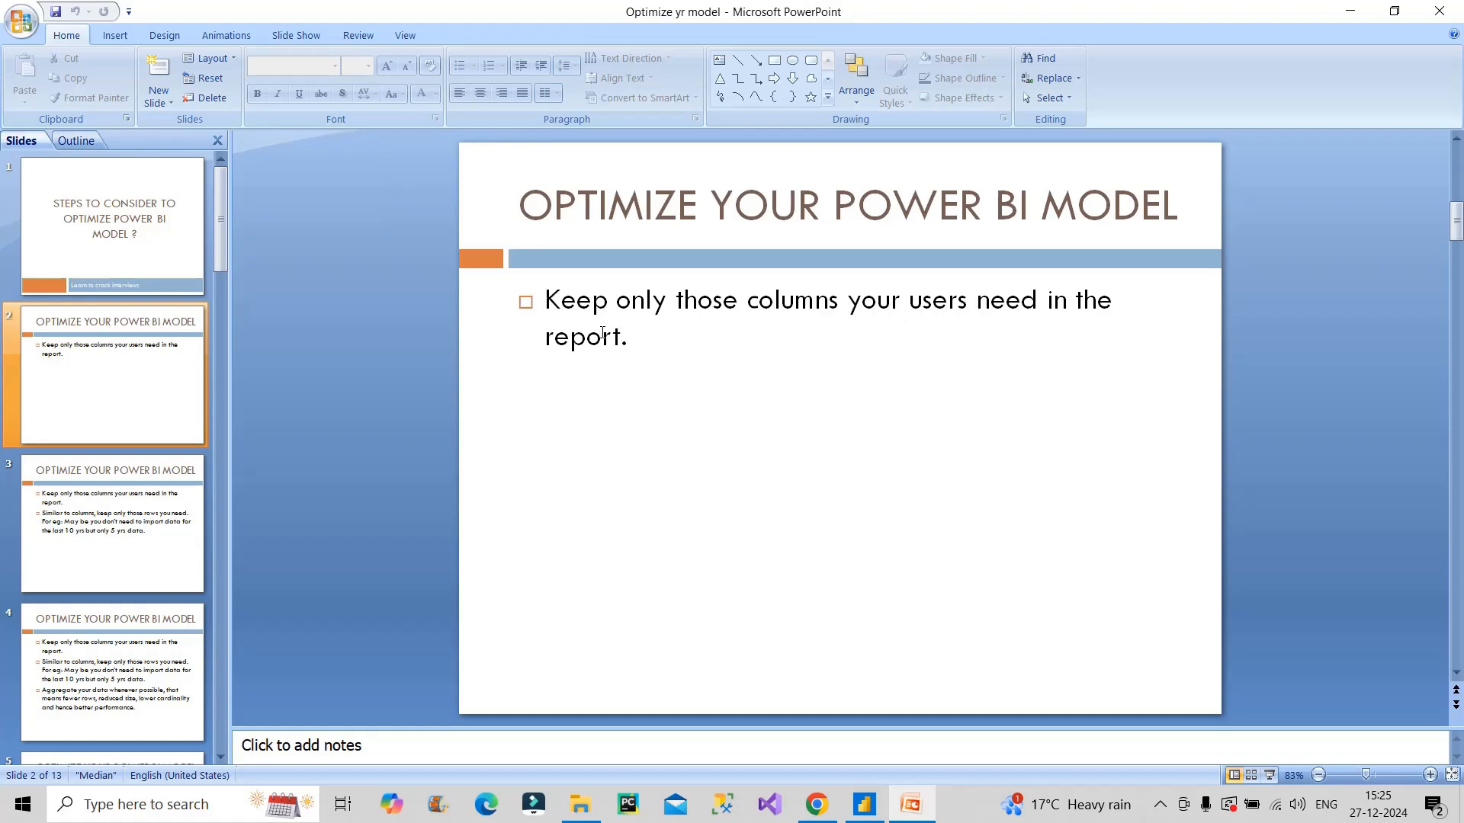
Advance to the slide adding the tip on importing only needed rows.
left_click(111, 523)
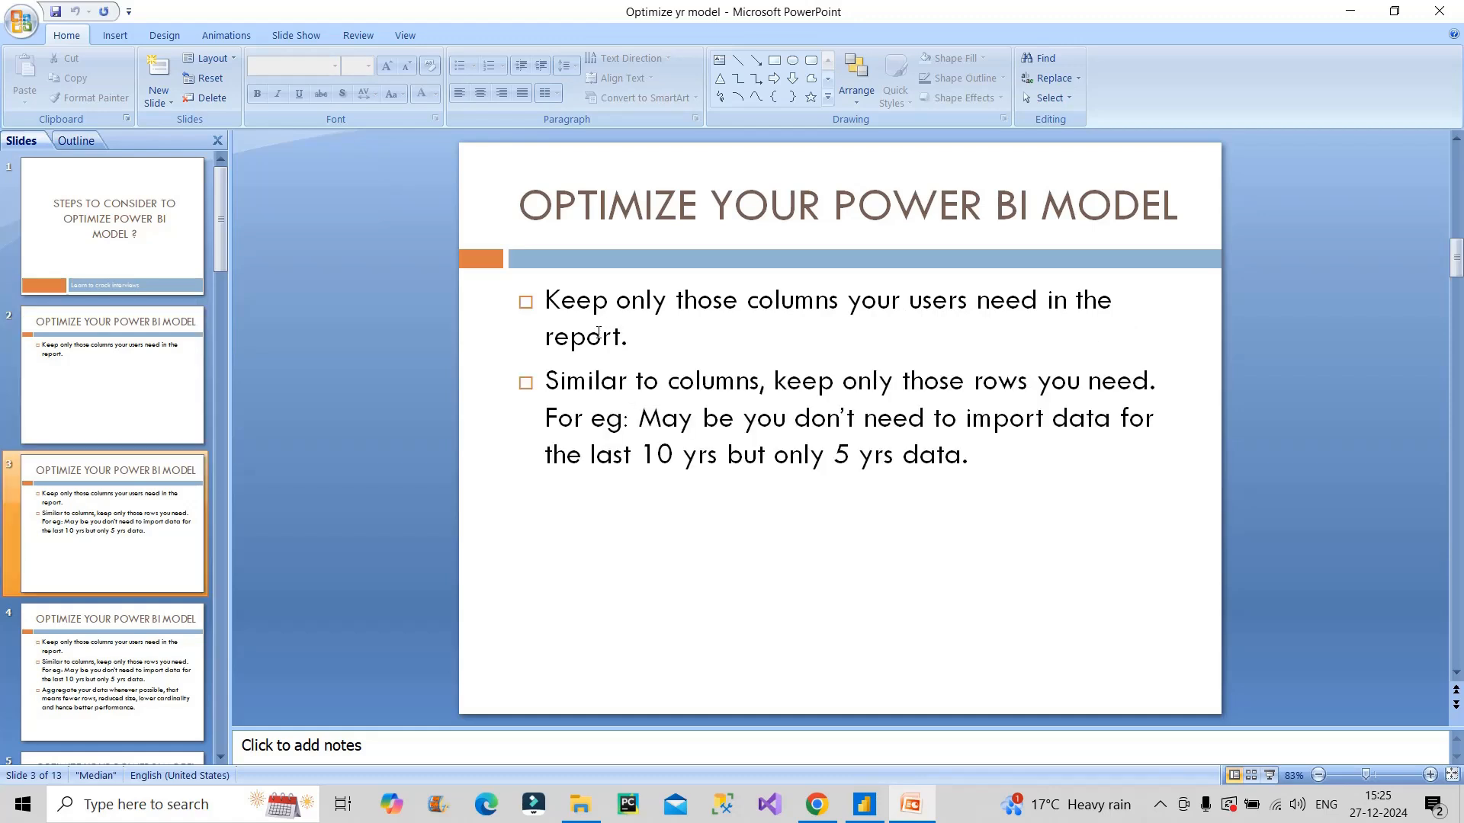
mouse_move(971, 398)
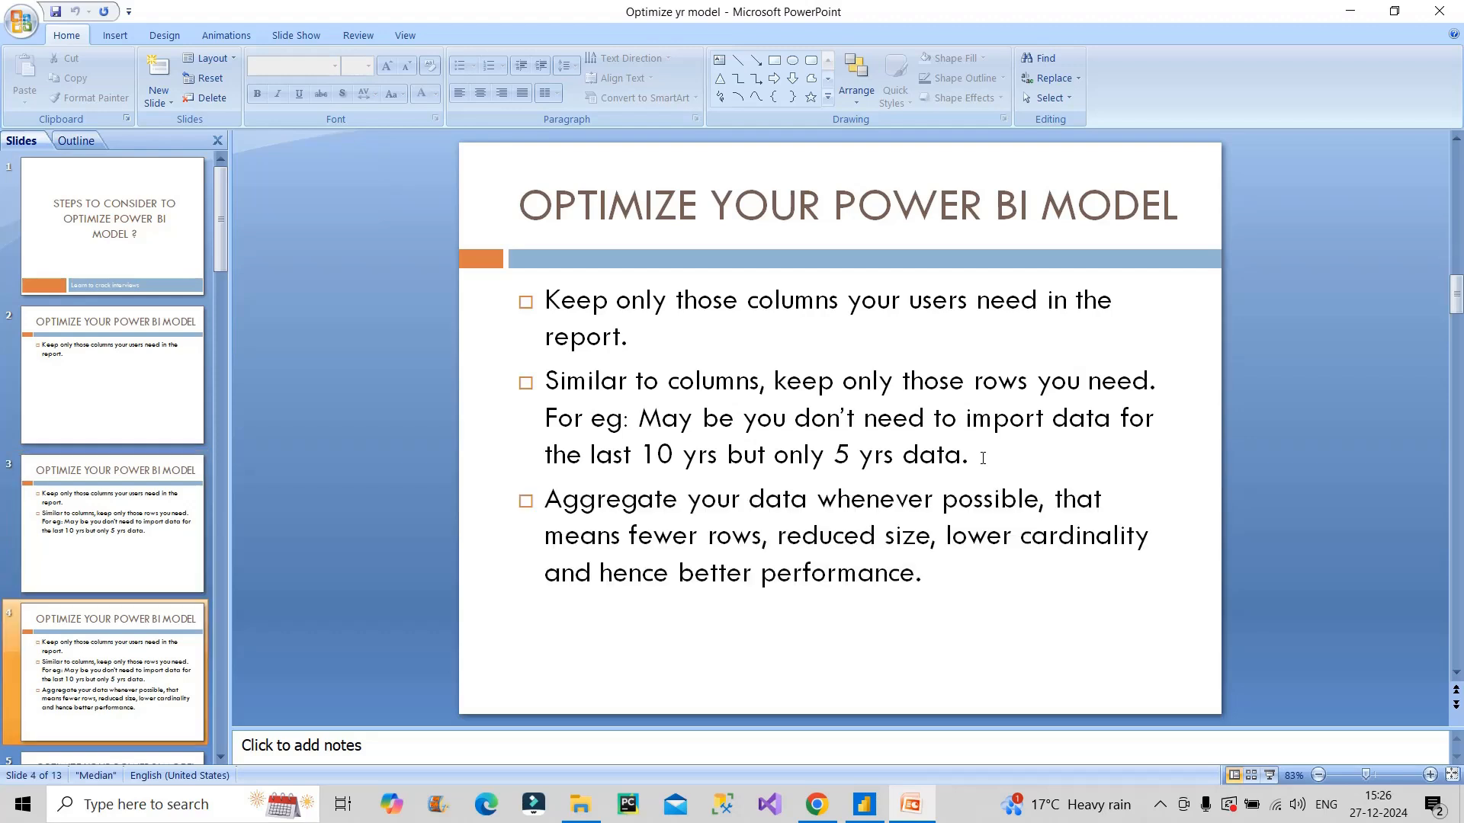
mouse_move(1346, 431)
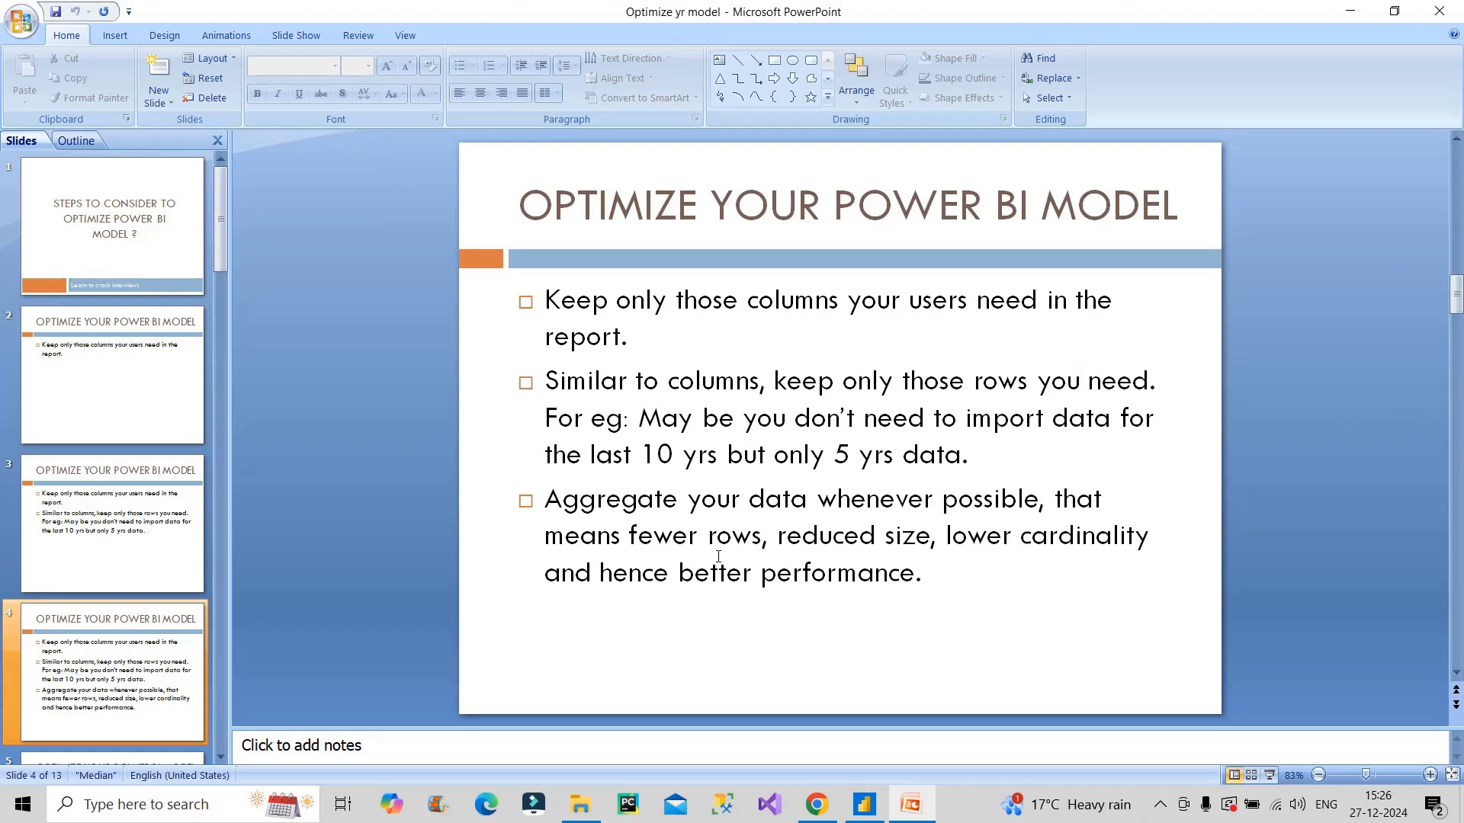
mouse_move(751, 558)
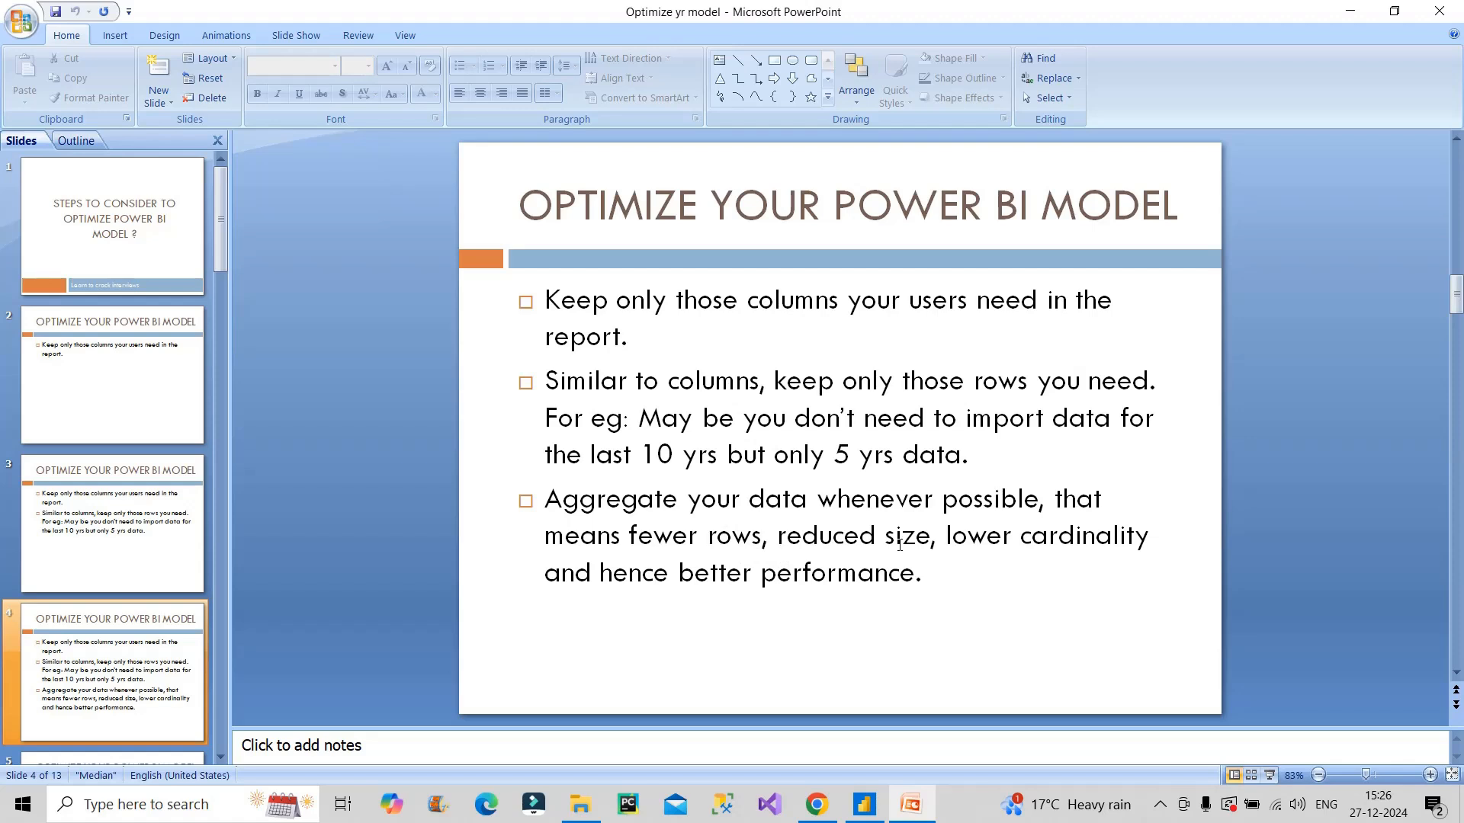
mouse_move(1026, 561)
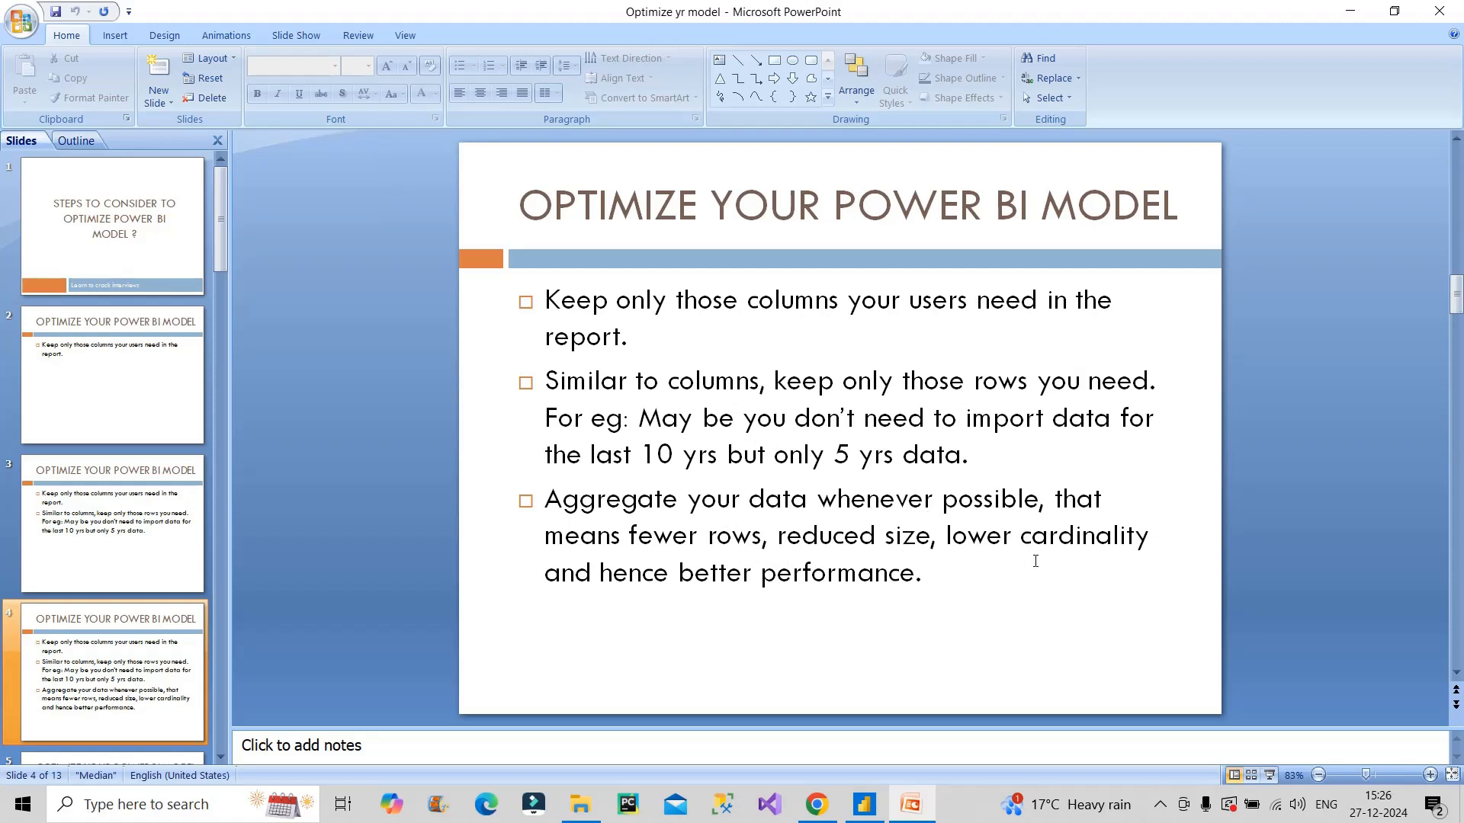
mouse_move(701, 584)
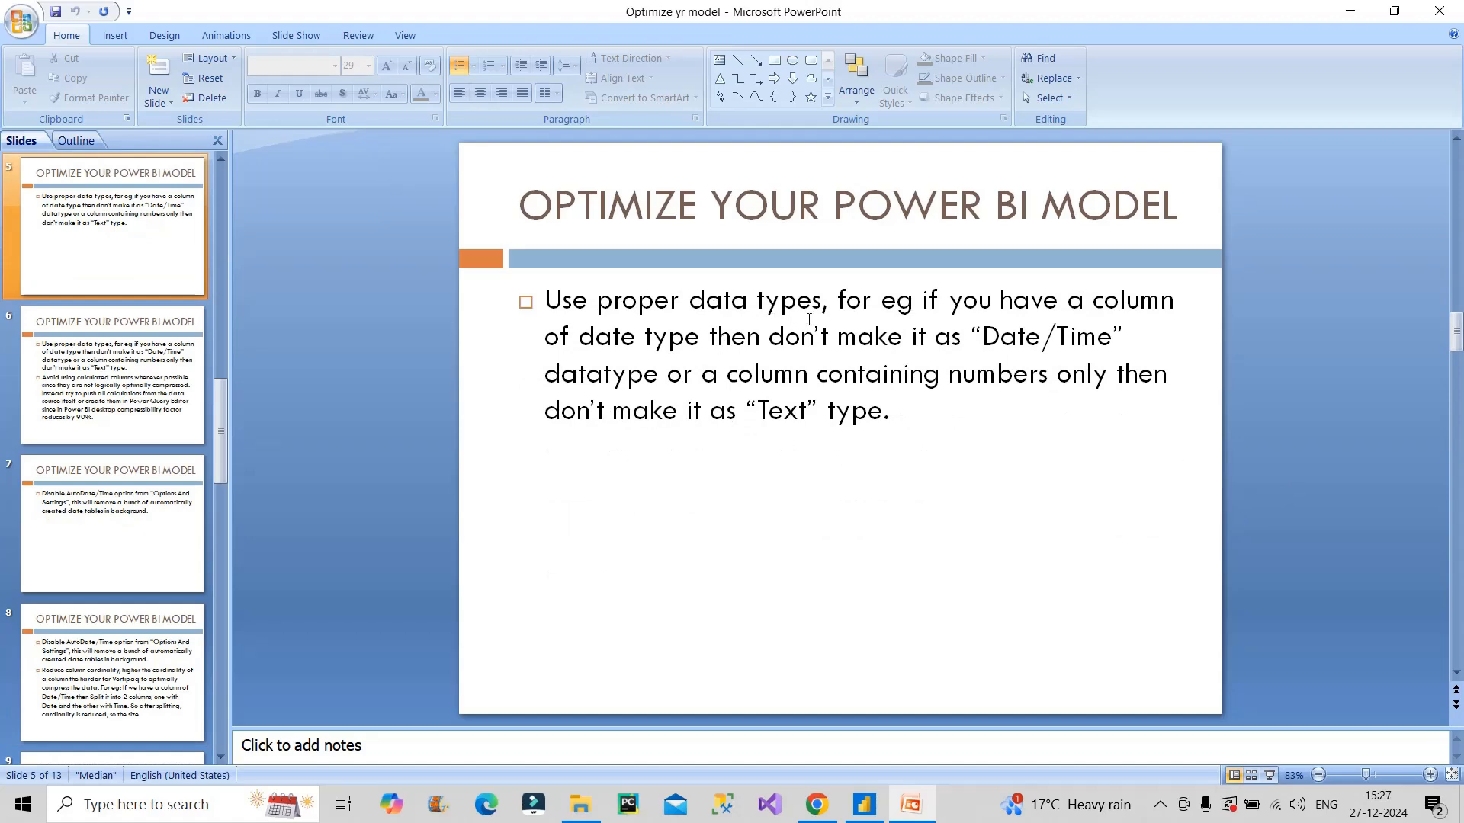
Move to the slide on proper data types and avoiding calculated columns.
double_click(605, 336)
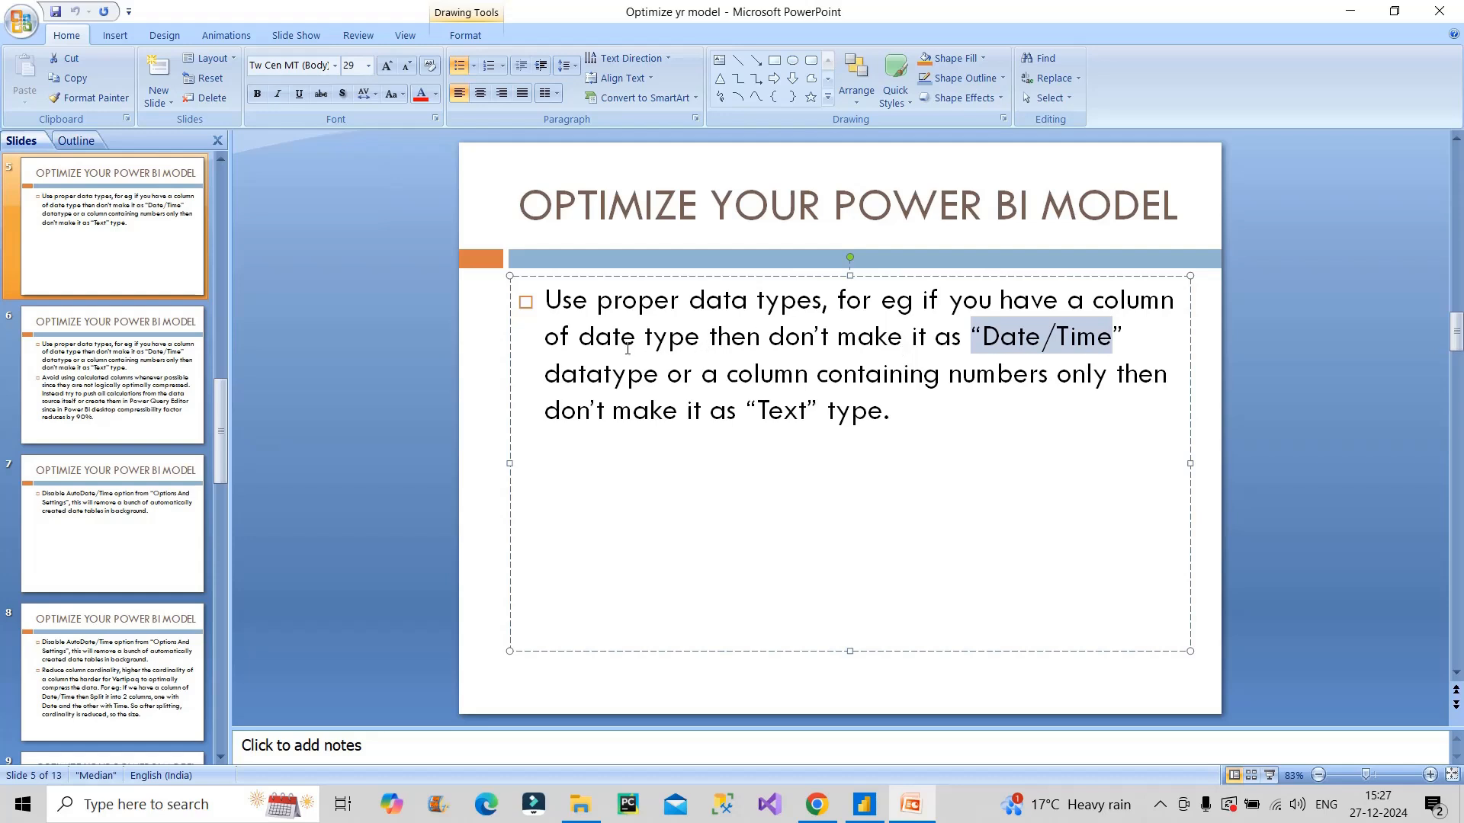
left_click(112, 373)
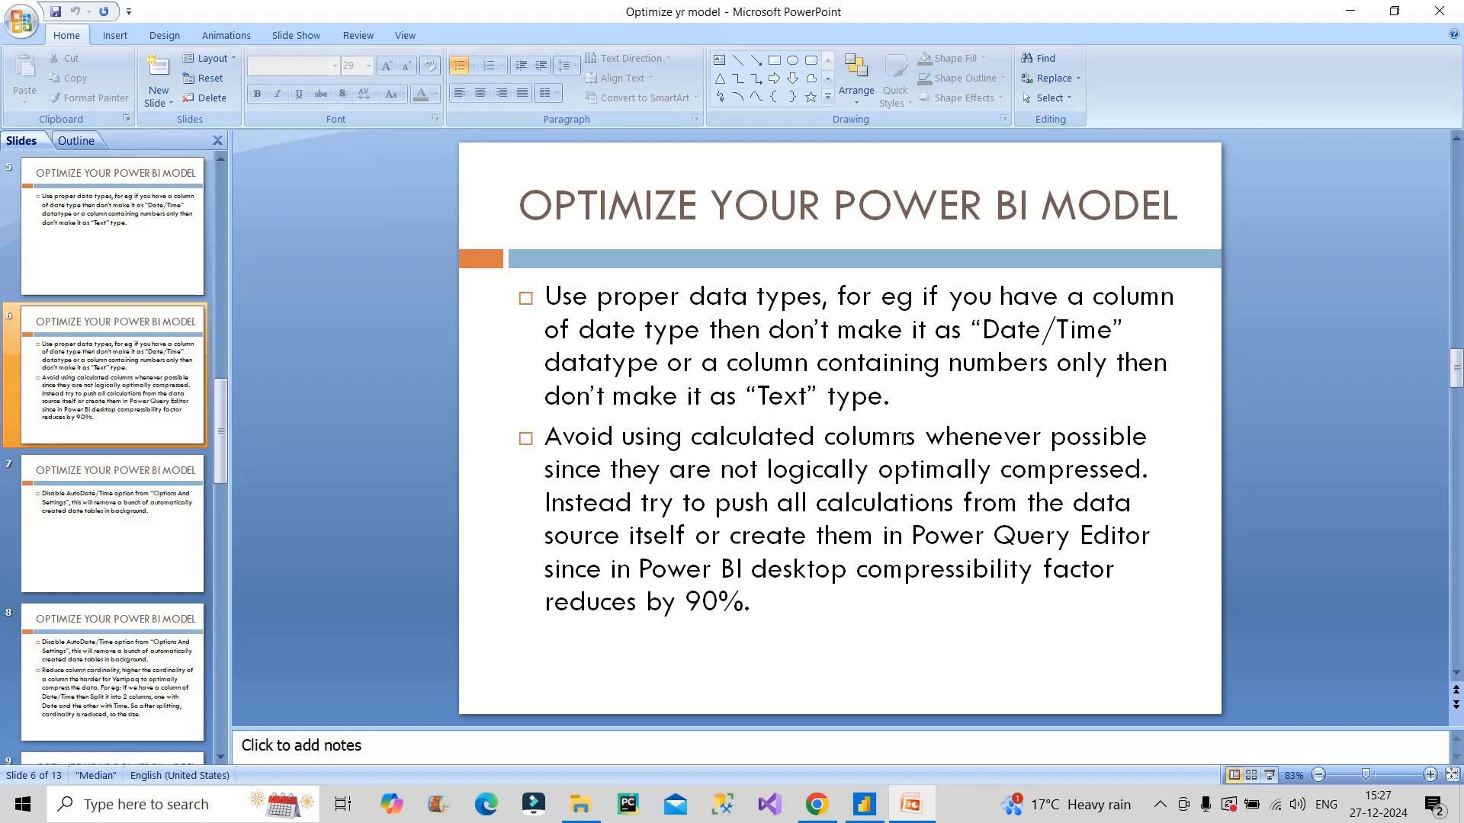
mouse_move(664, 476)
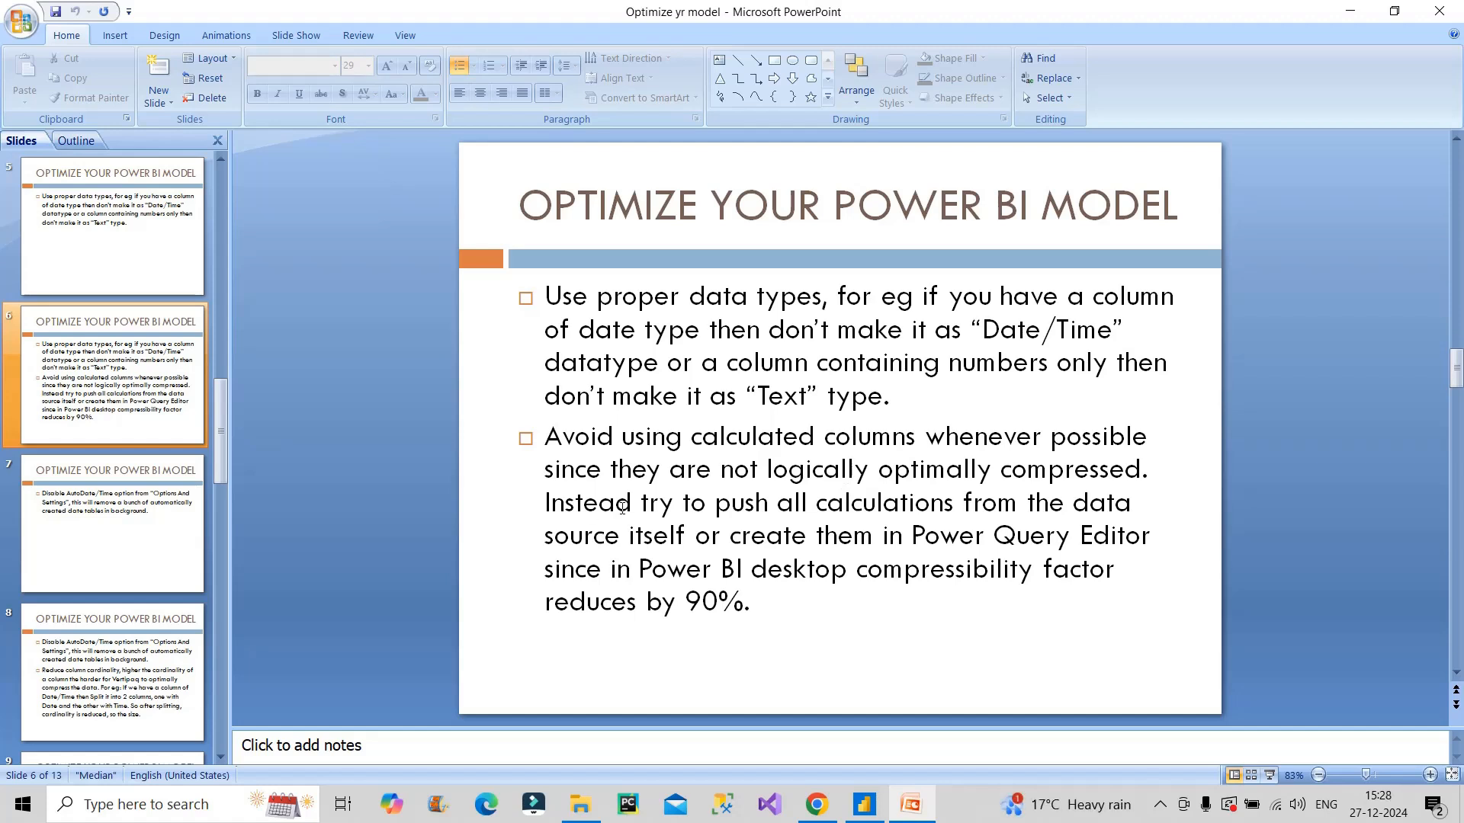
Highlight the bullet text about using Power Query instead of calculated columns.
left_click_drag(641, 501, 1021, 501)
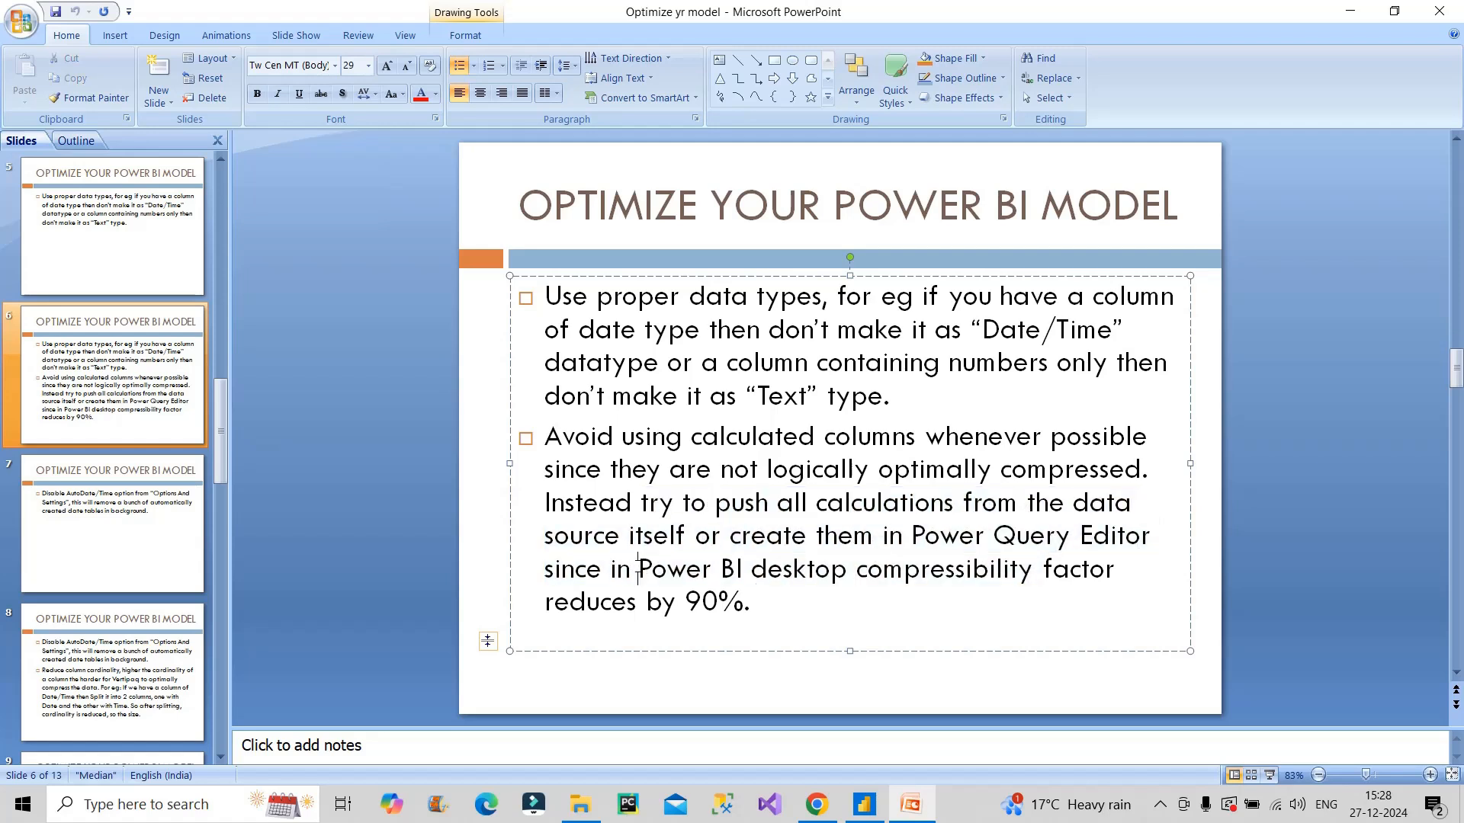
left_click_drag(639, 569, 851, 568)
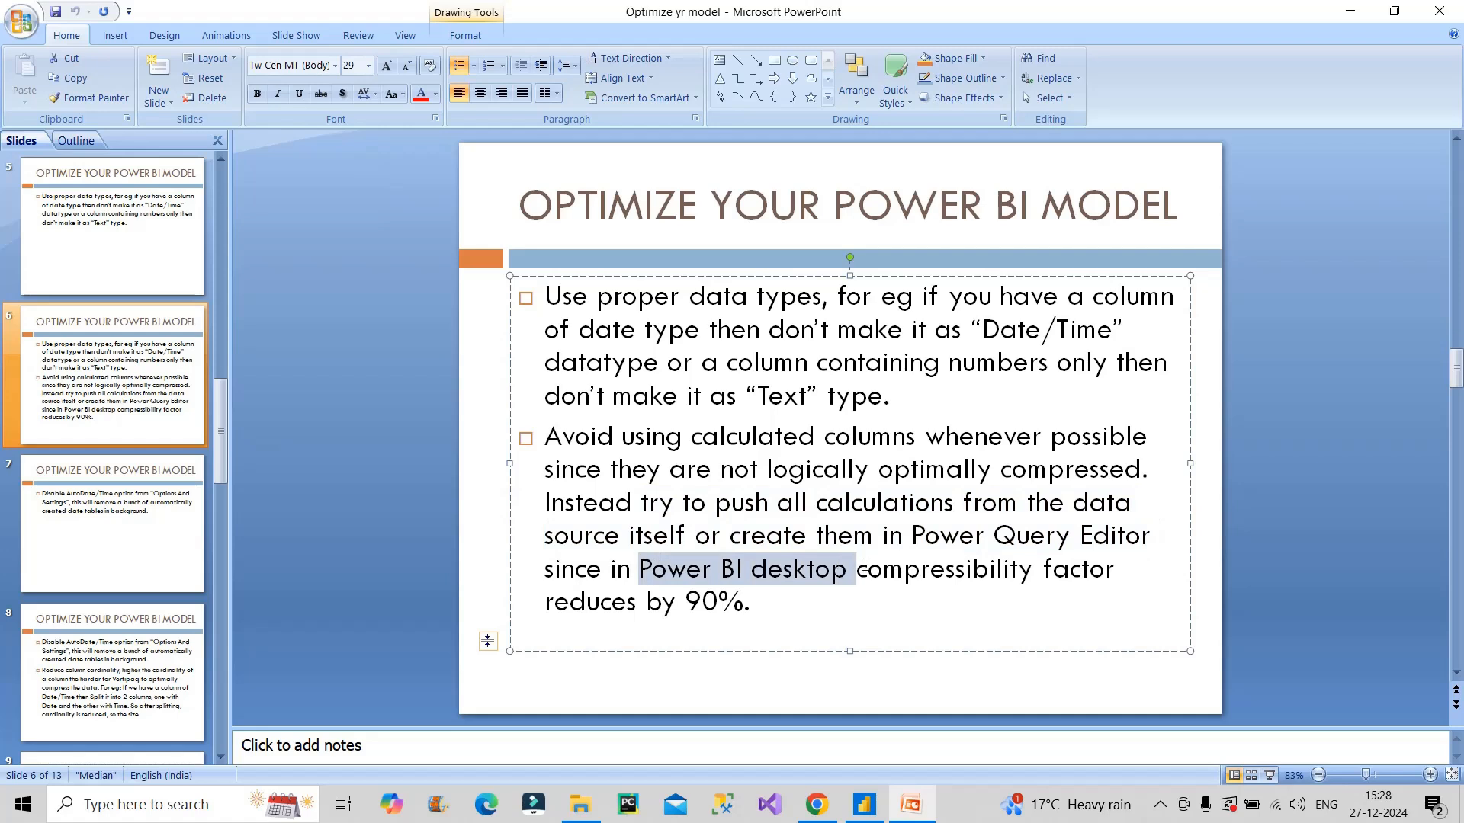
left_click_drag(854, 569, 747, 601)
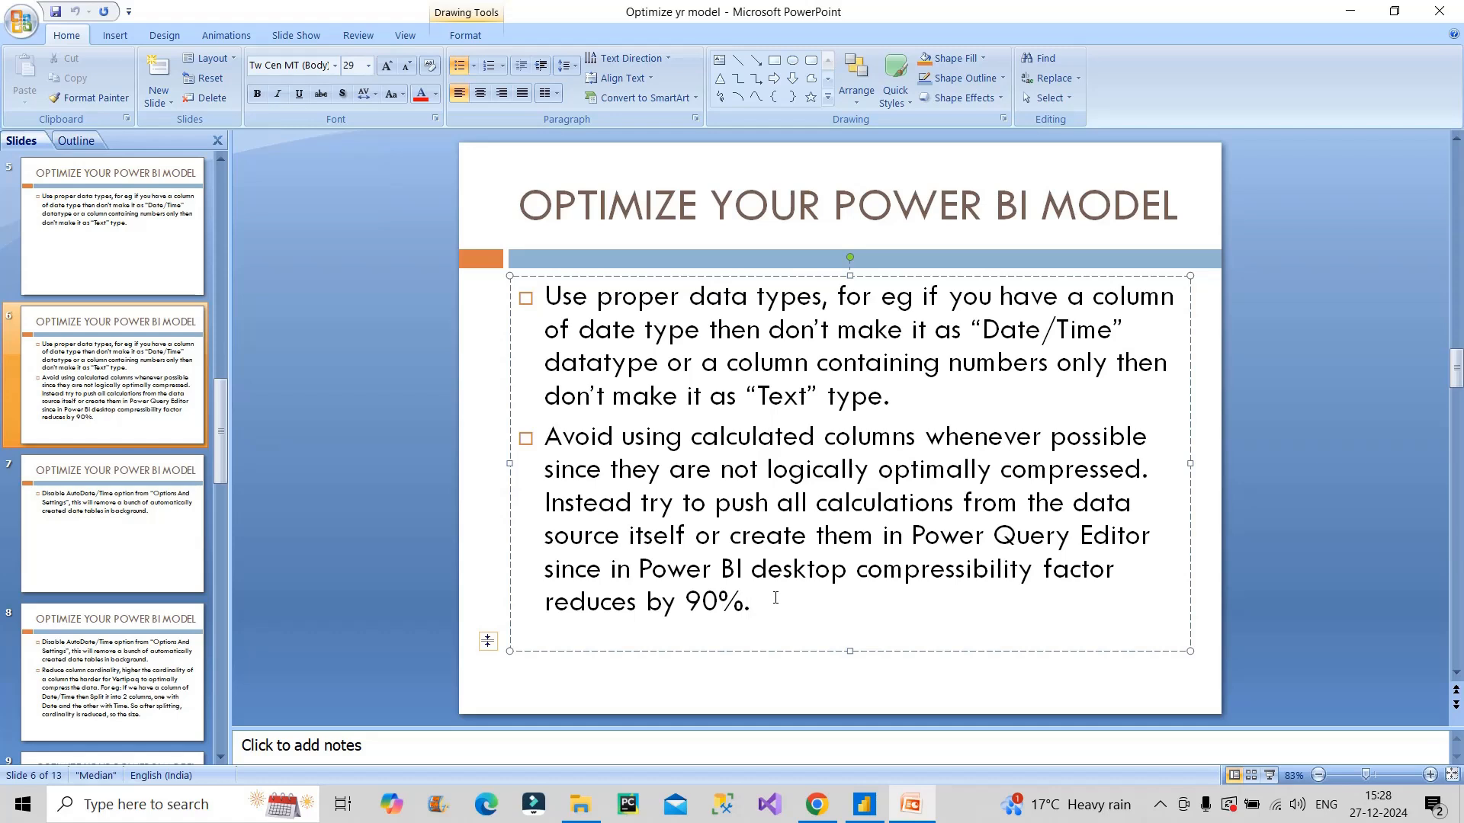
left_click(750, 601)
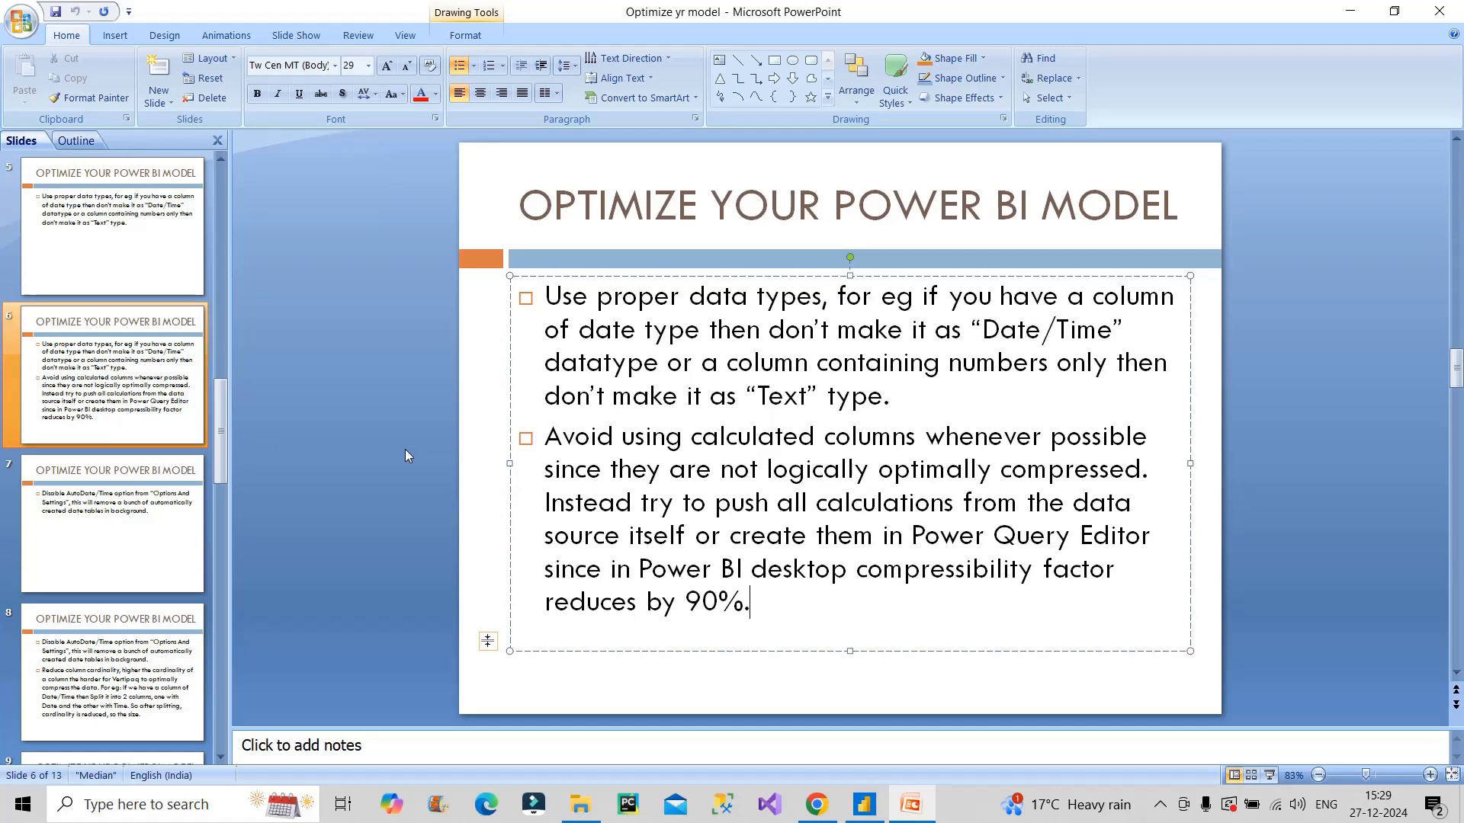
Show the AutoDate/Time slide and highlight the 'Reduce column cardinality' tip and Vertipaq note.
left_click(111, 523)
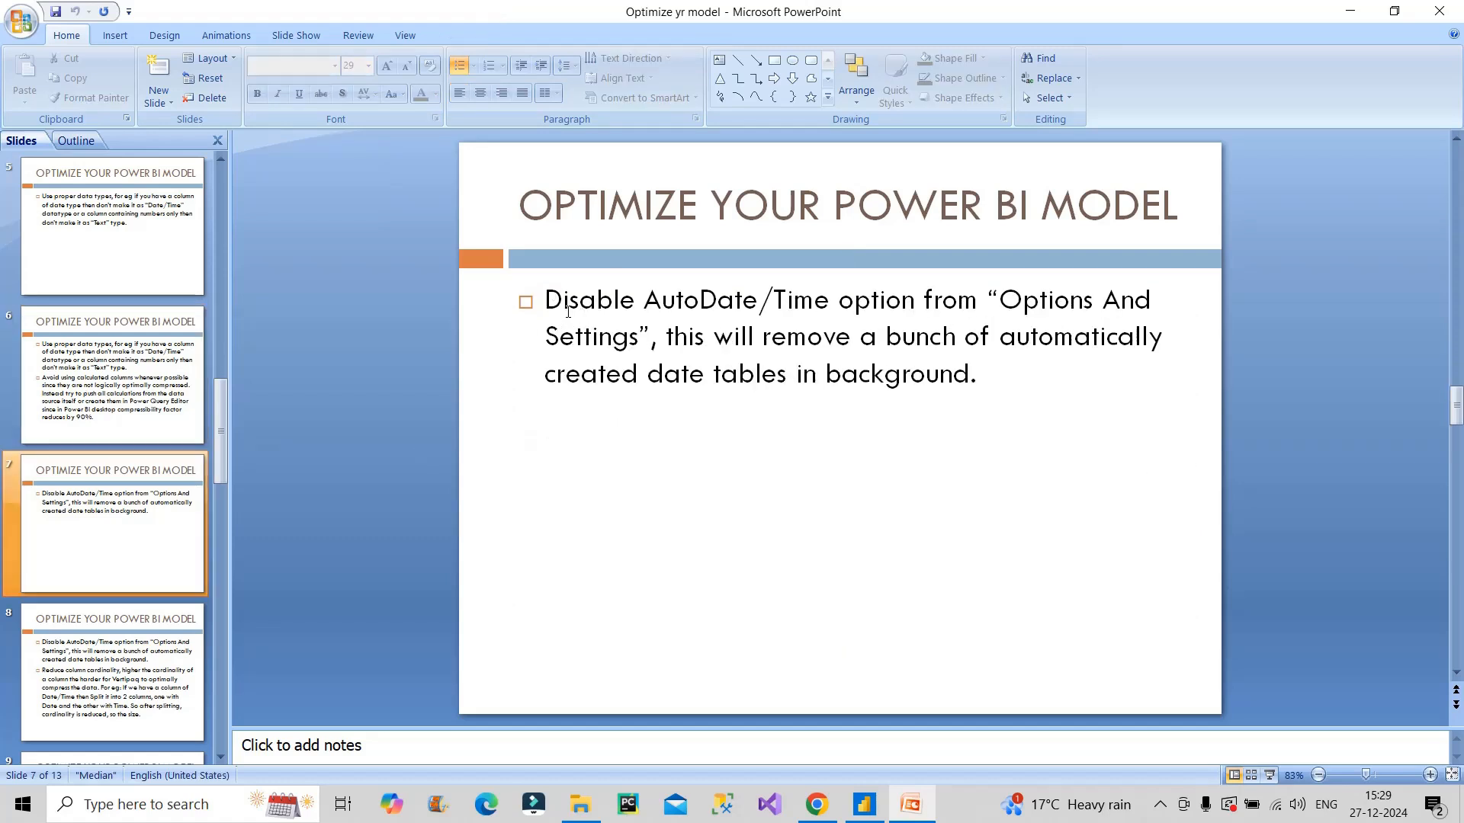
mouse_move(1033, 311)
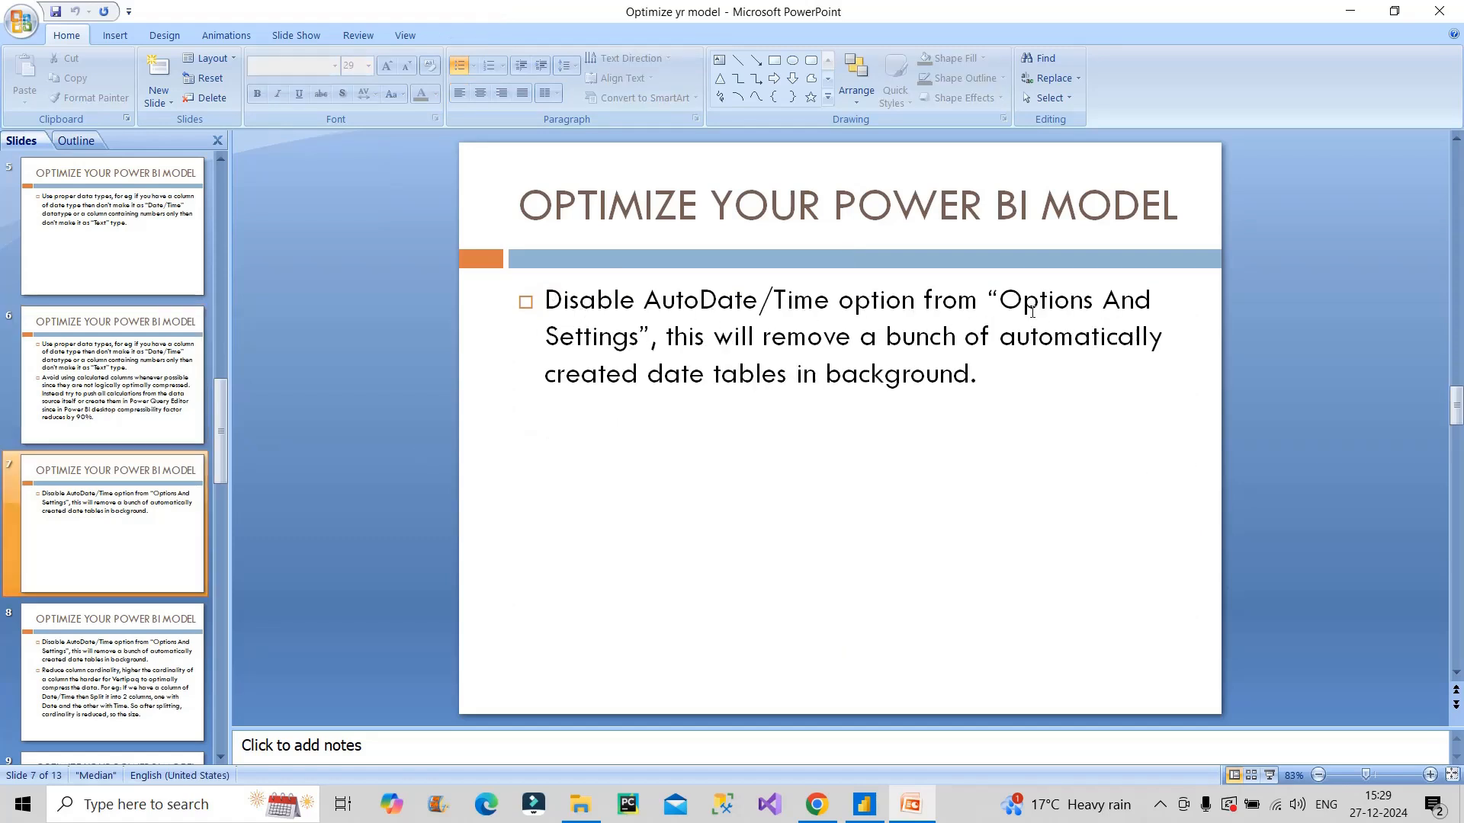
mouse_move(987, 376)
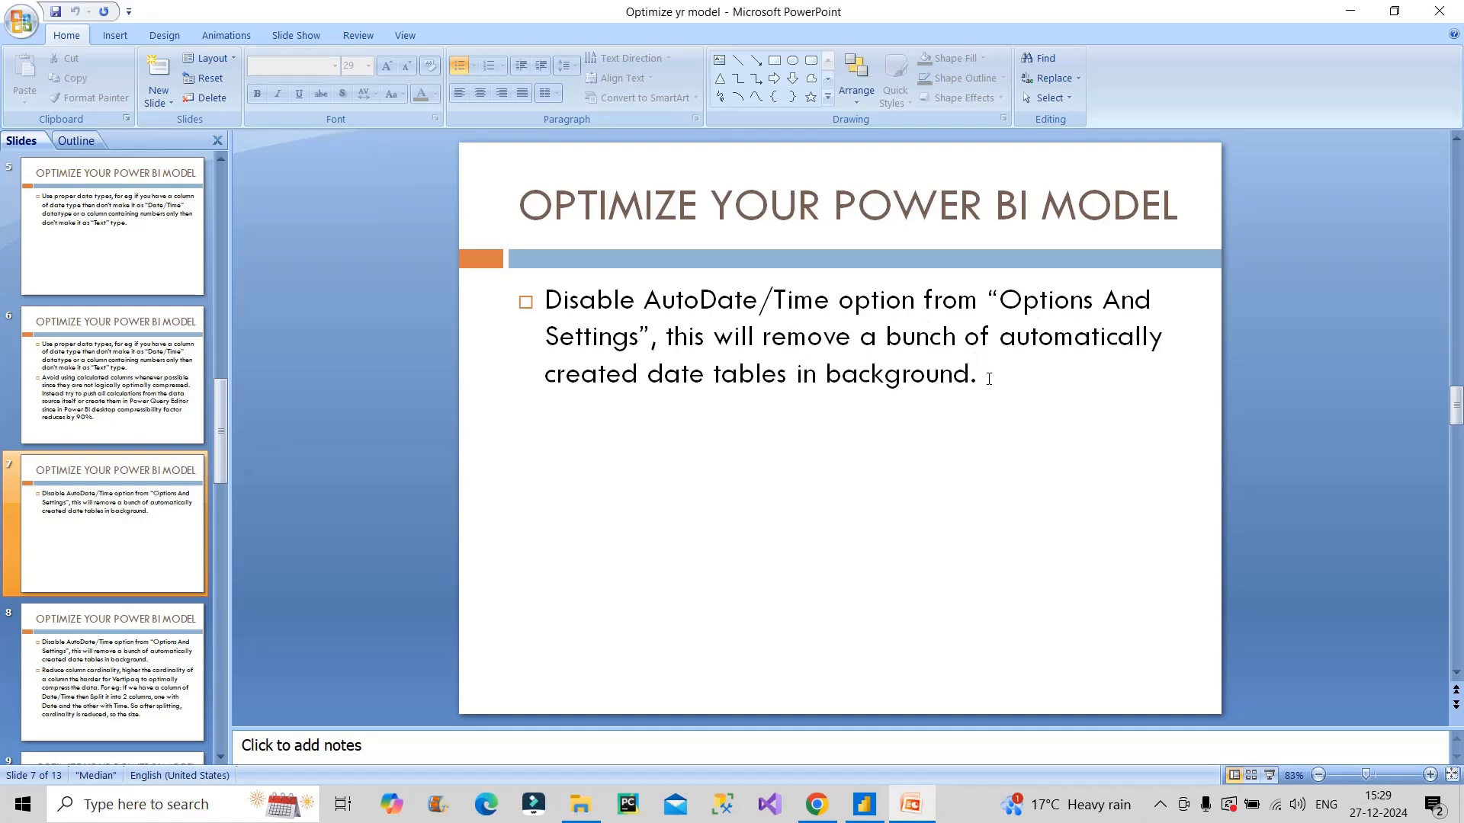
mouse_move(988, 389)
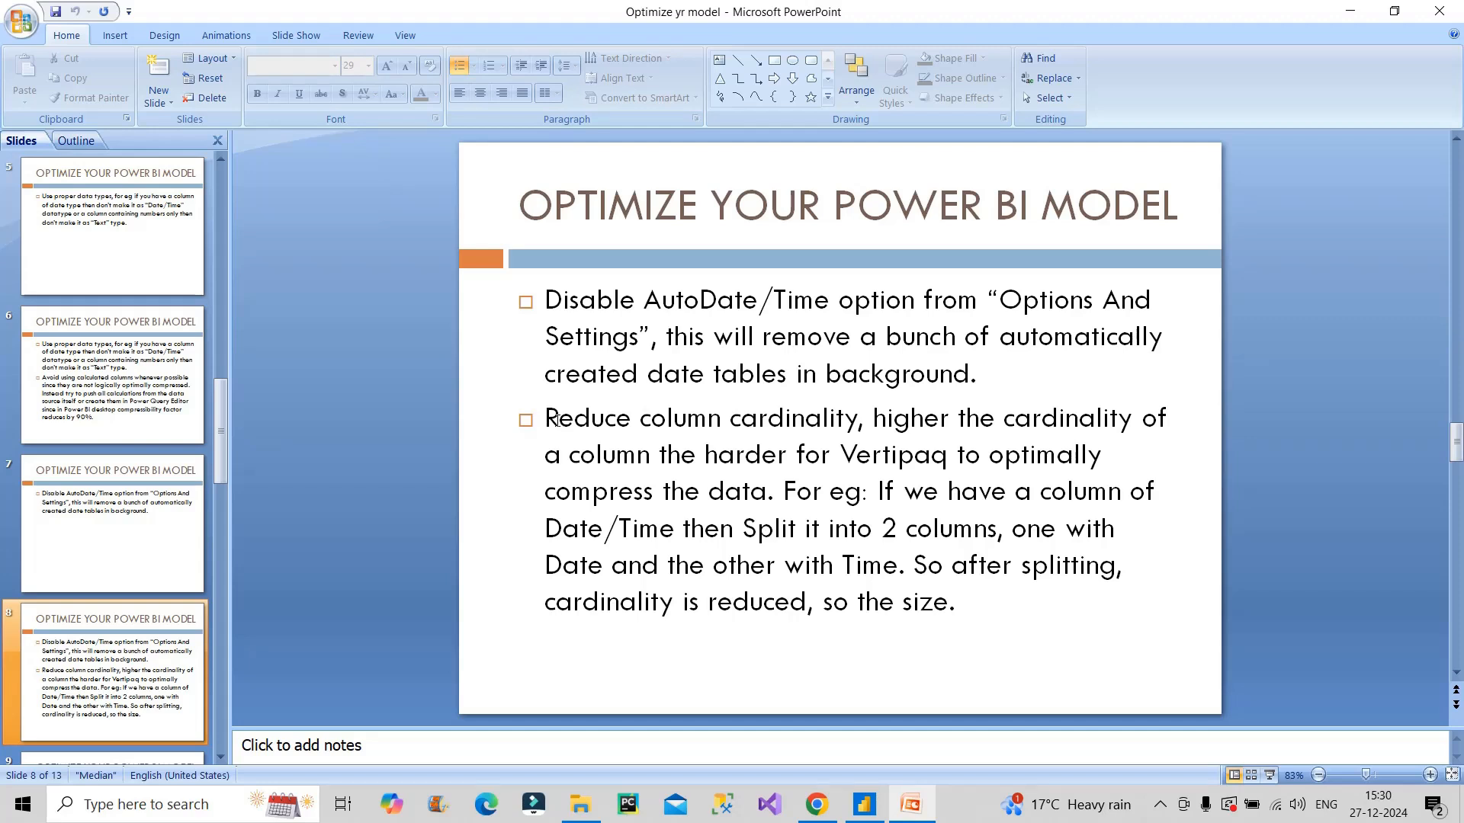
left_click_drag(546, 418, 856, 417)
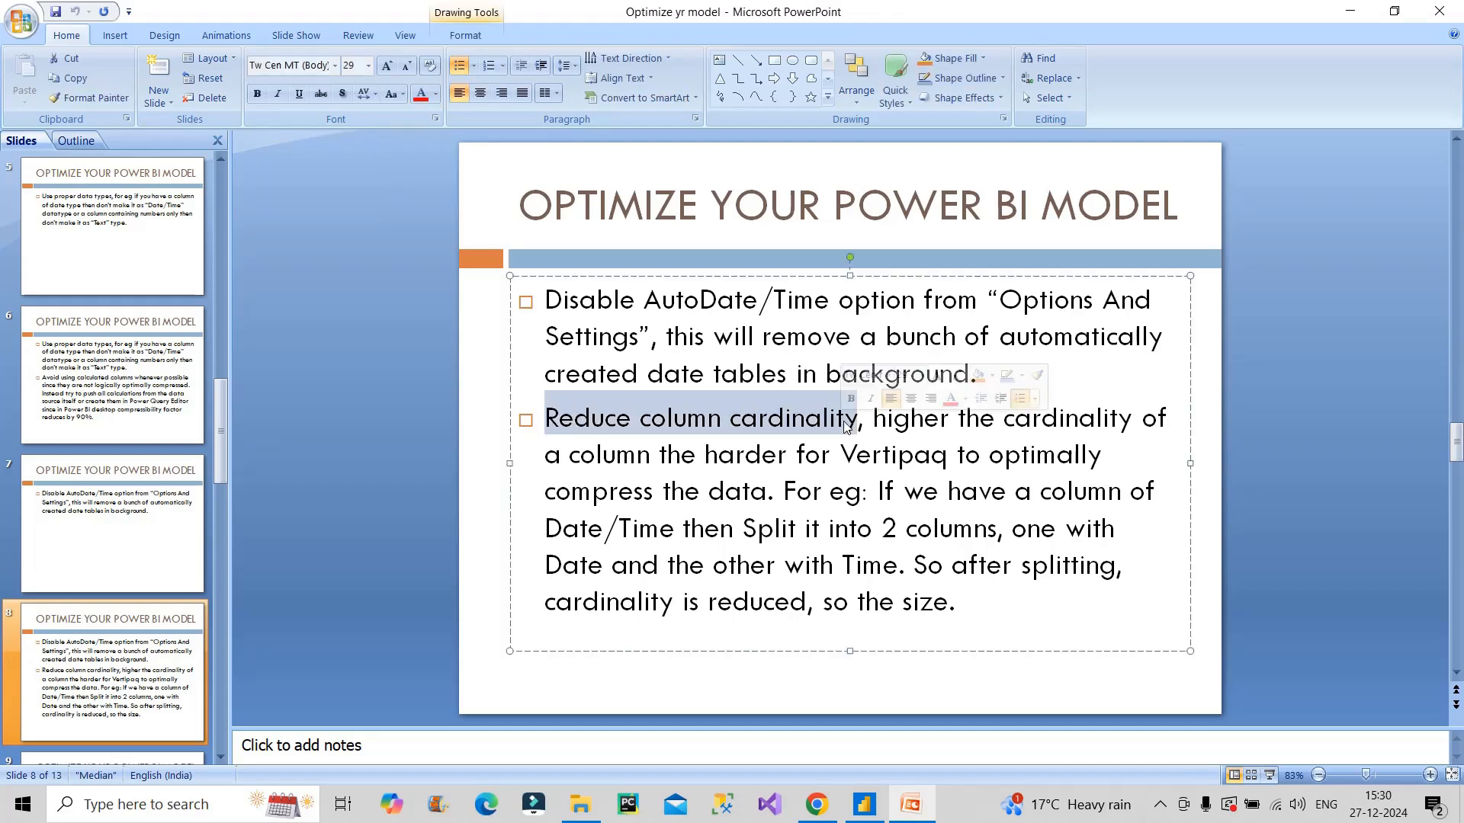
left_click_drag(856, 418, 872, 454)
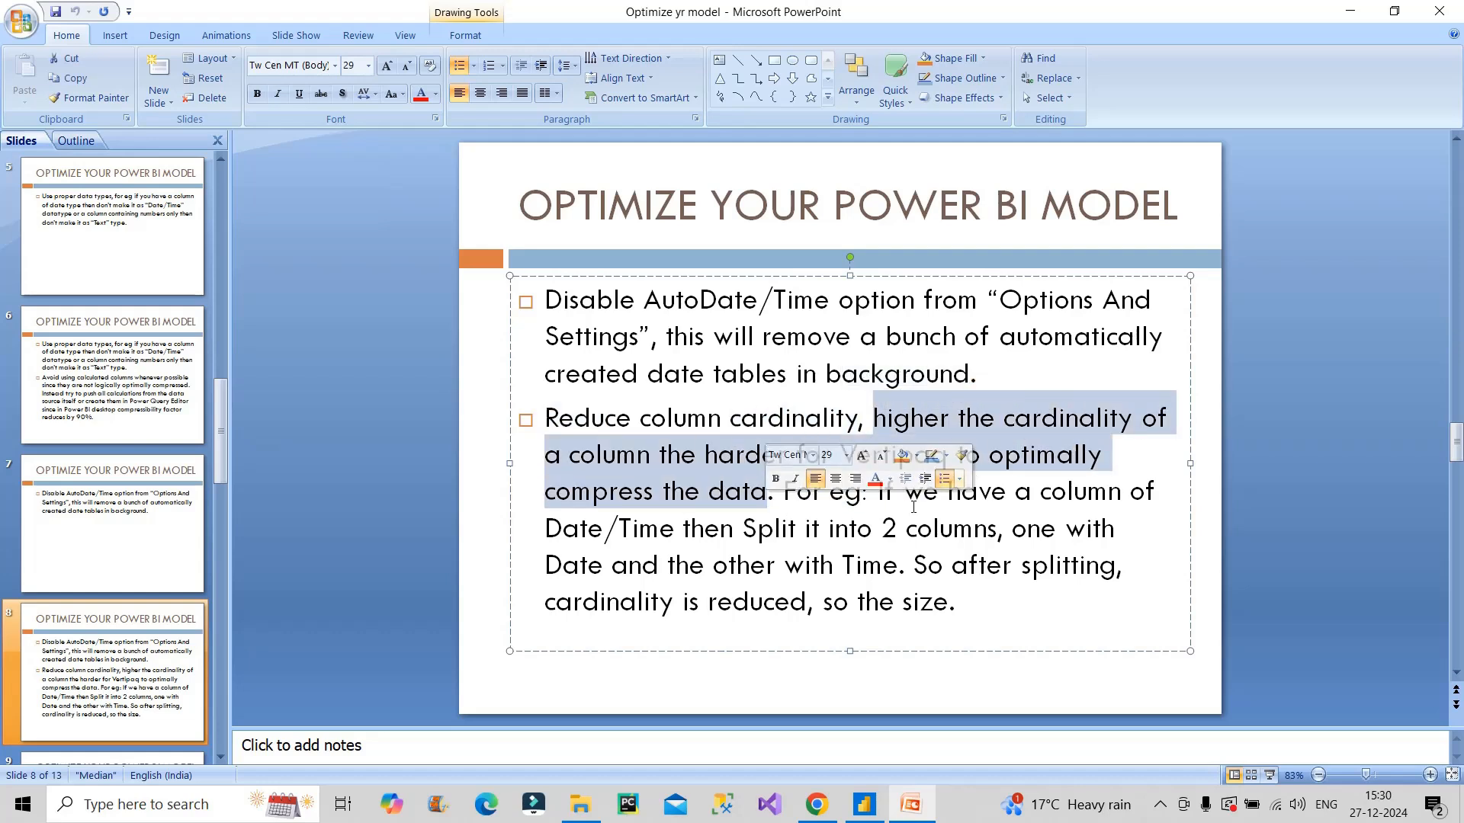
left_click(1054, 454)
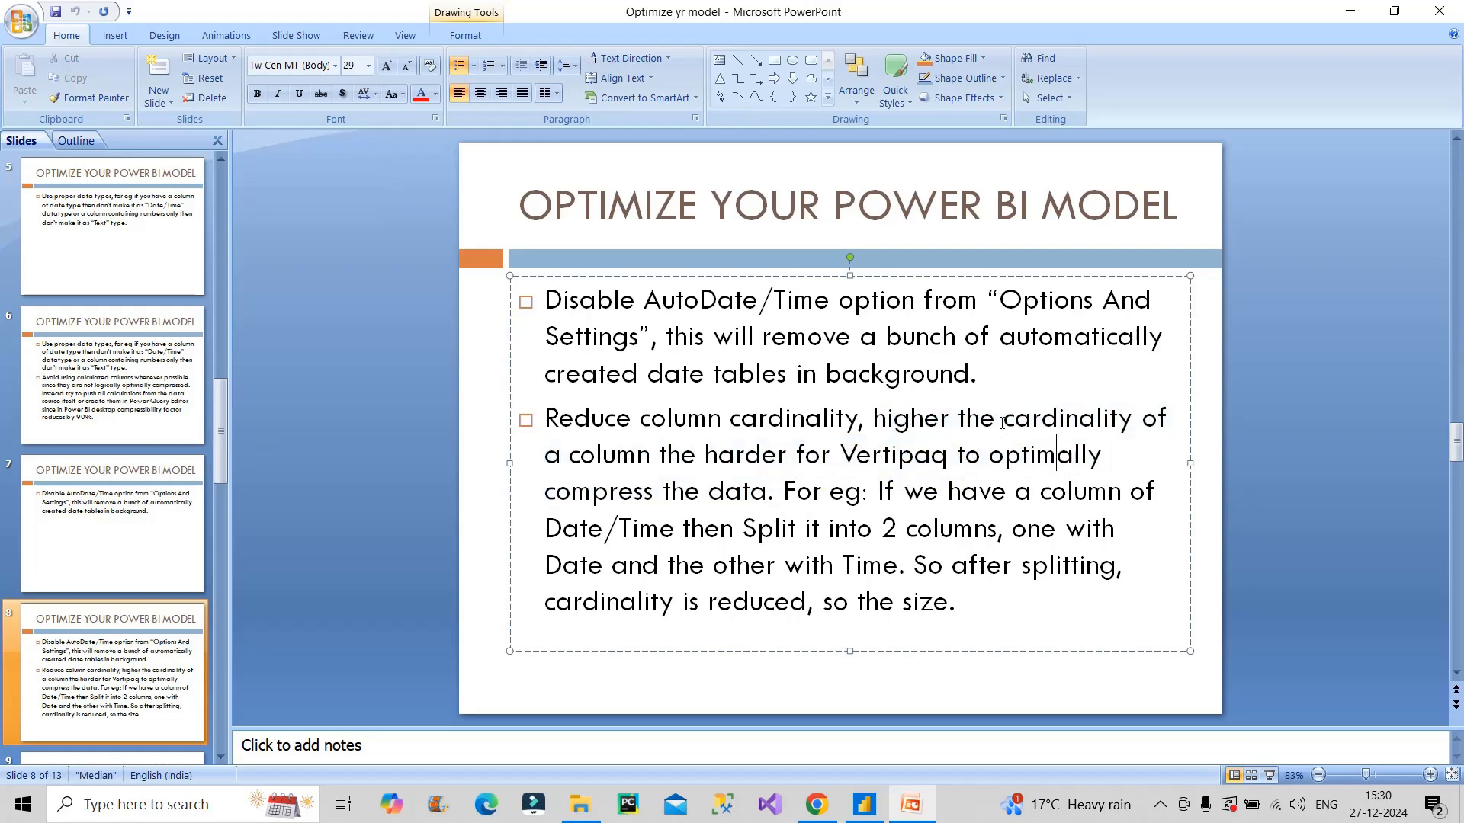
Highlight the word 'cardinality' and the Date/Time column example text.
double_click(1066, 418)
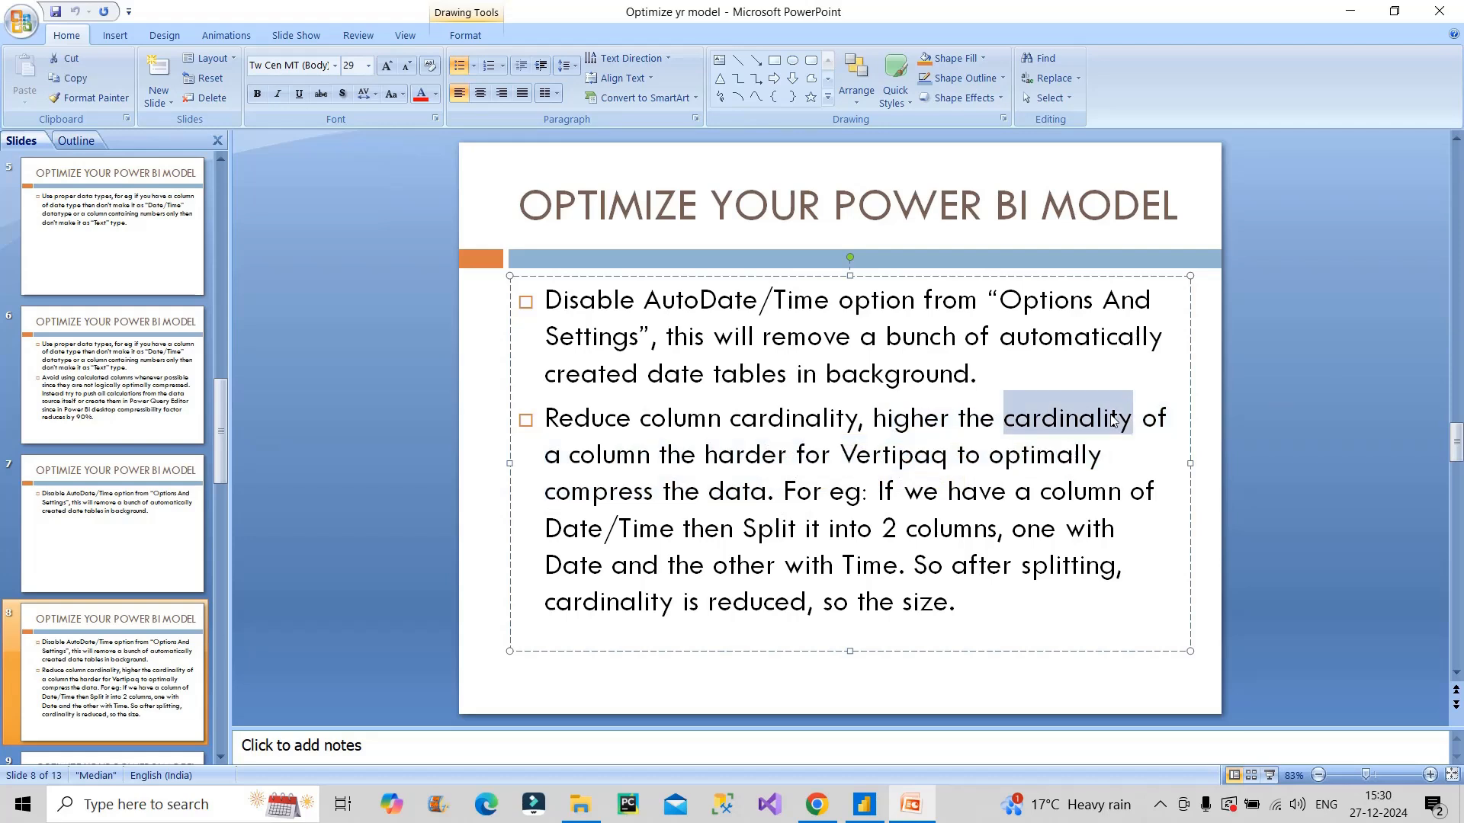
mouse_move(1094, 439)
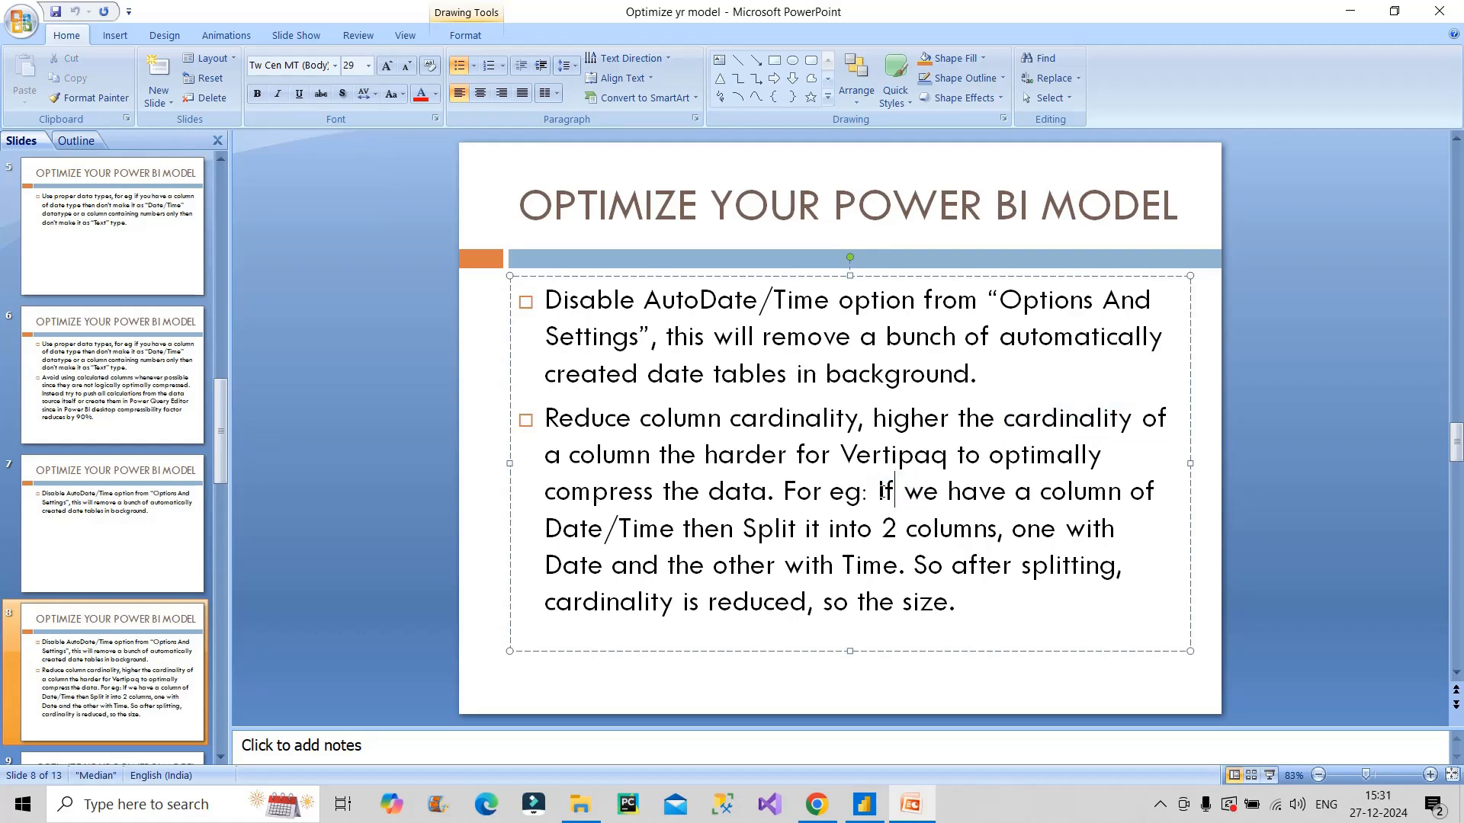
left_click_drag(875, 489, 733, 529)
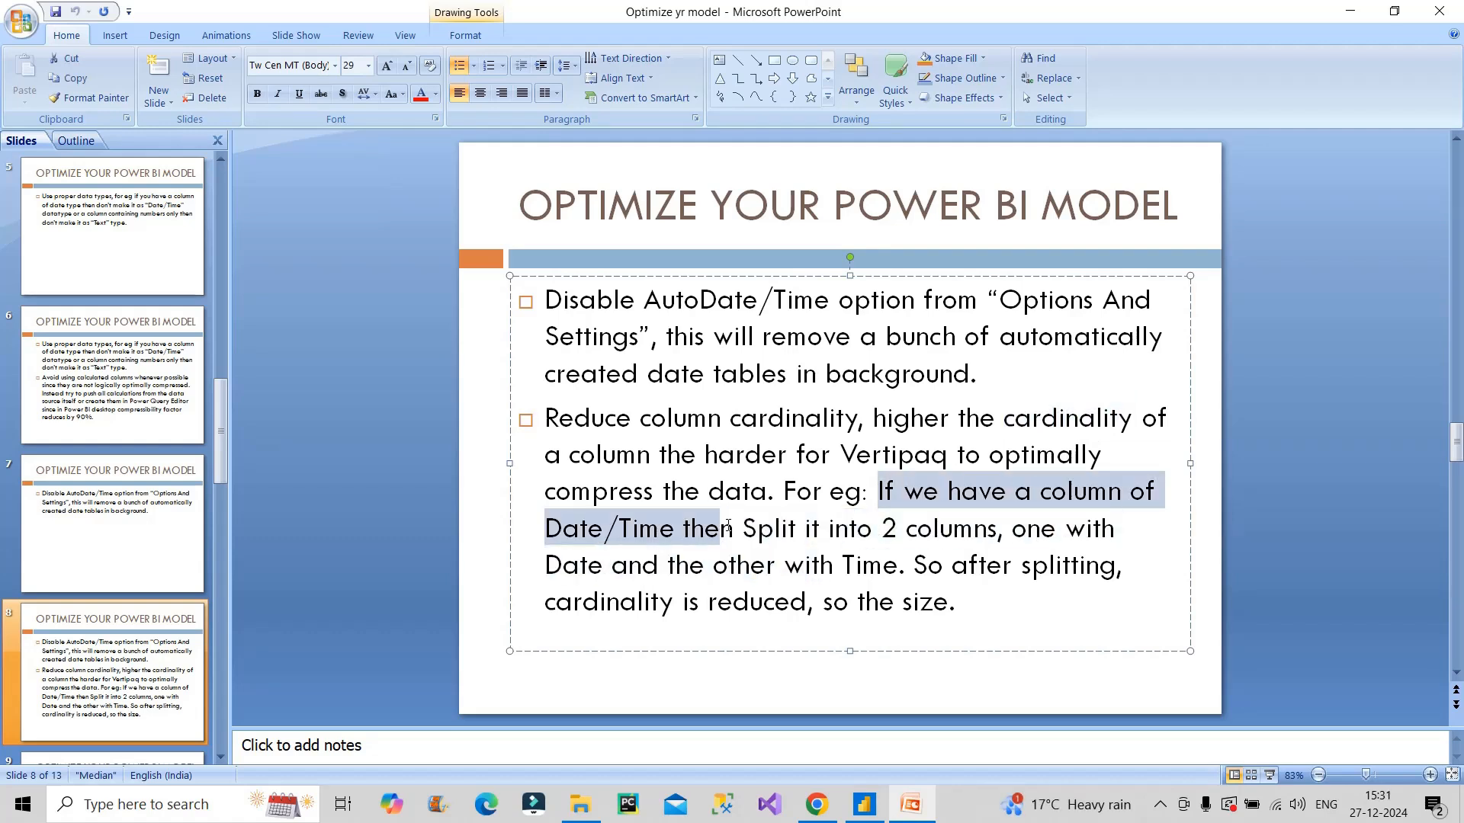
left_click_drag(737, 529, 998, 529)
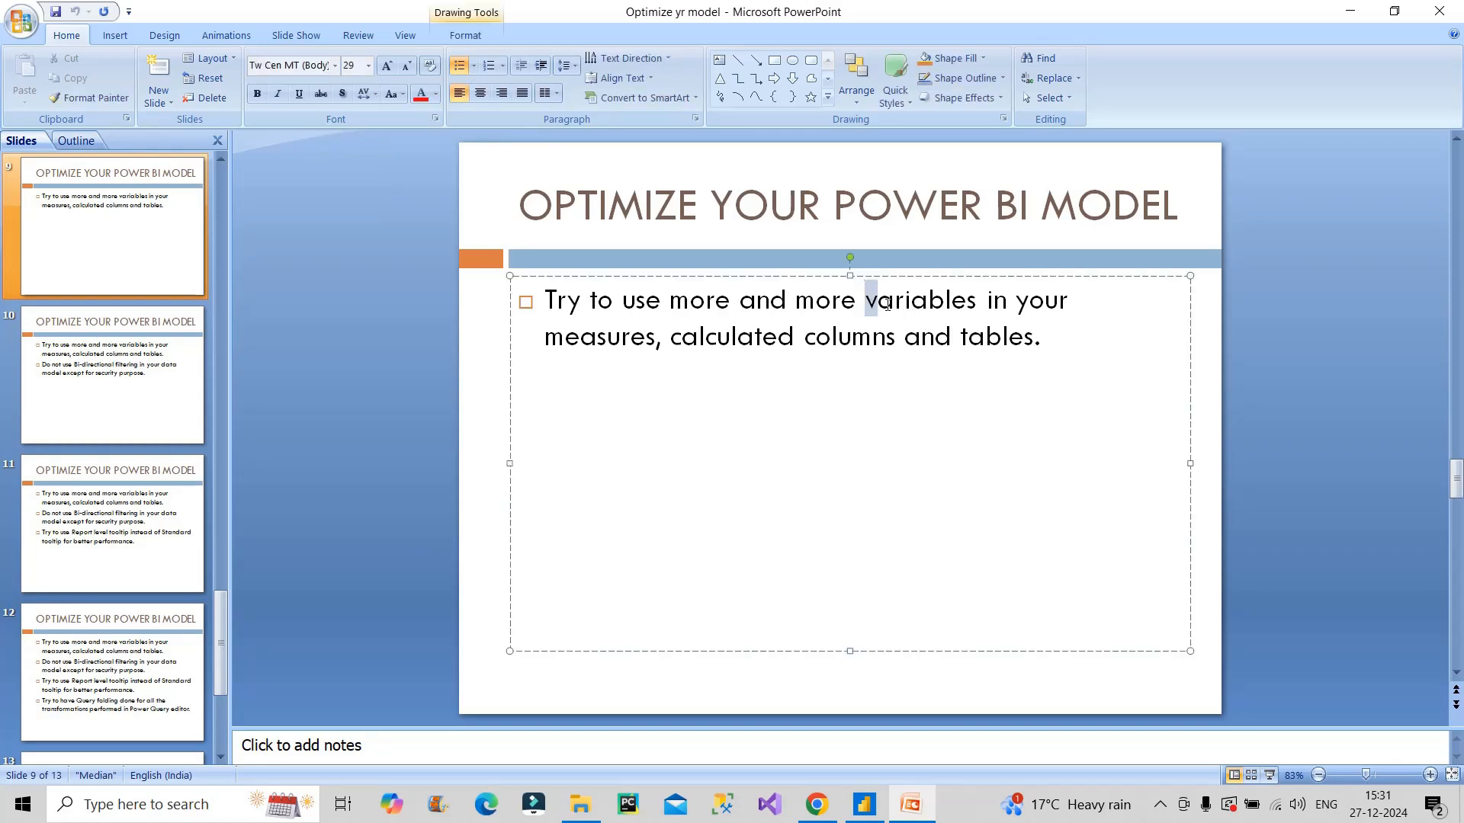
Highlight 'variables', then show the slide on avoiding bi-directional filtering except for security.
double_click(918, 300)
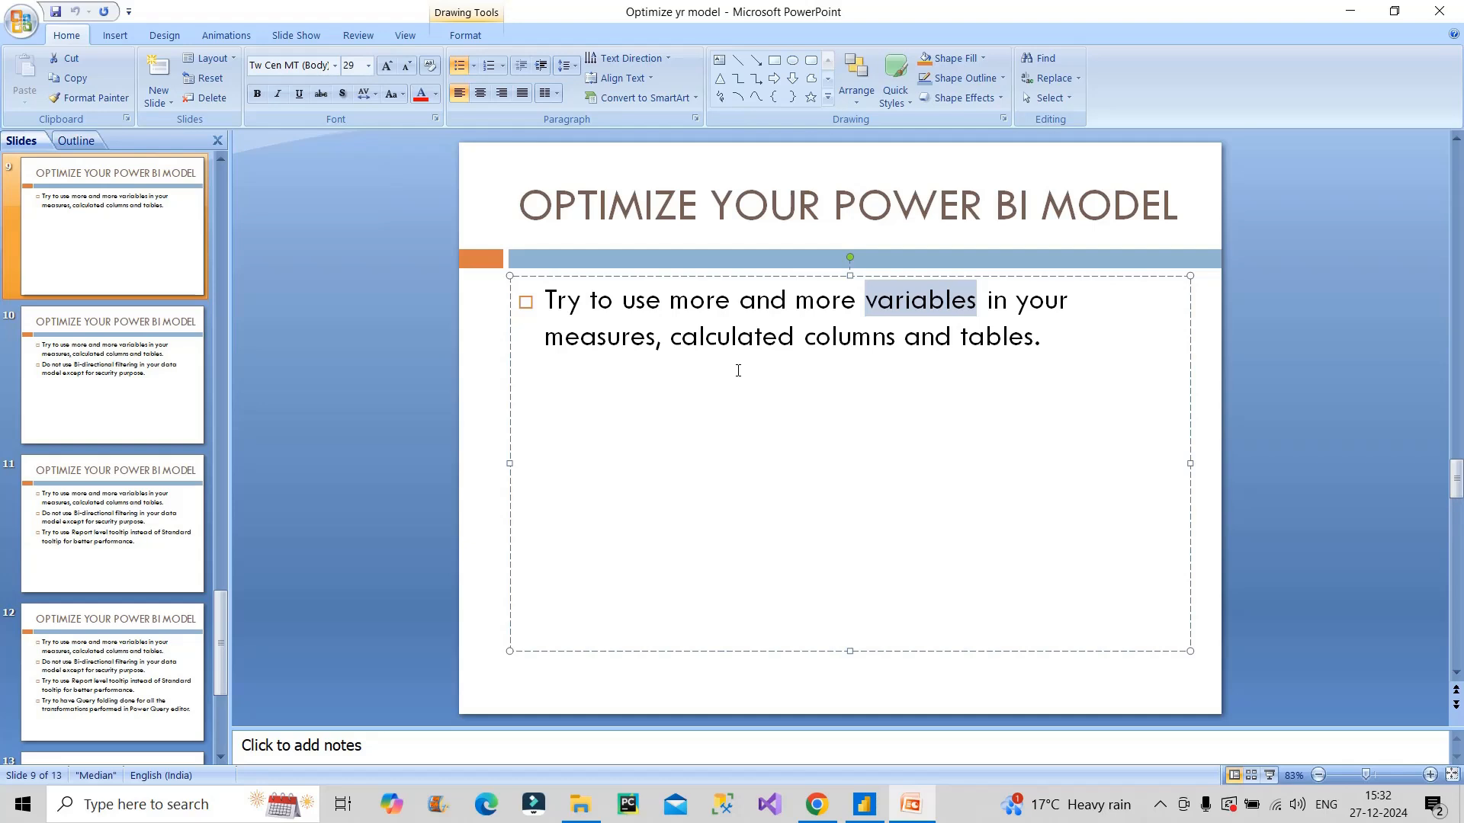
left_click(111, 373)
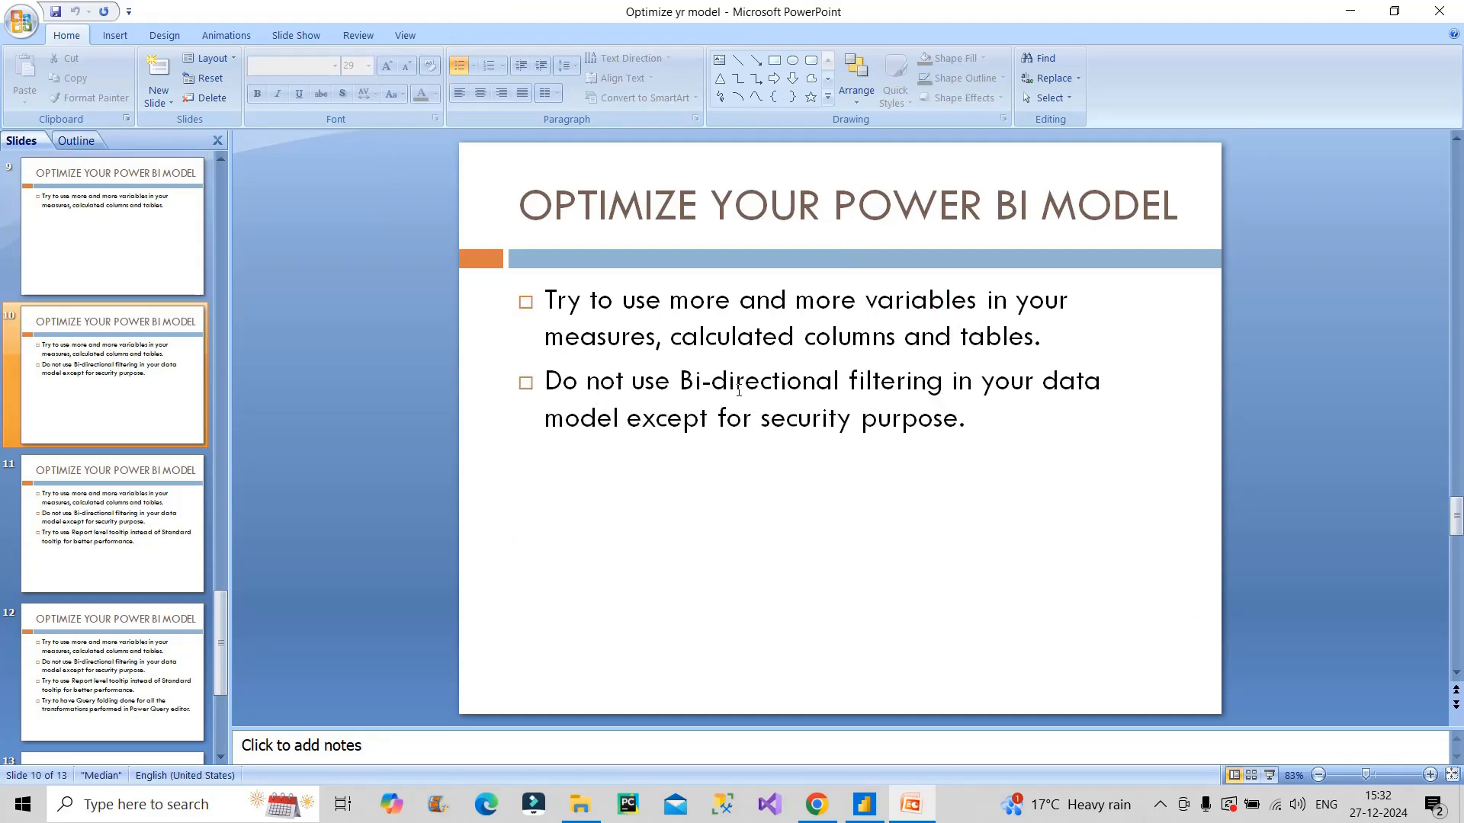
mouse_move(588, 443)
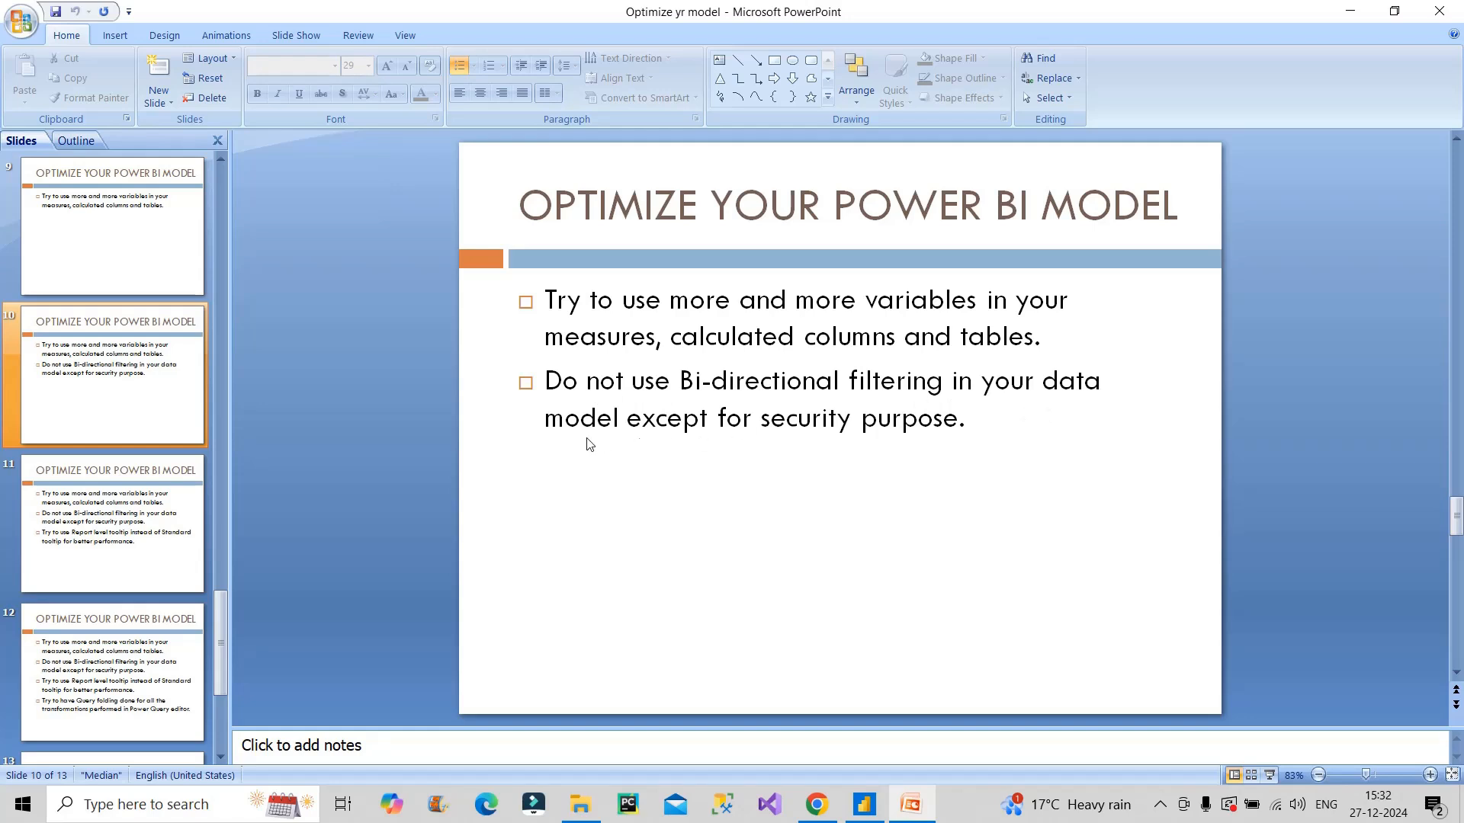
left_click(760, 418)
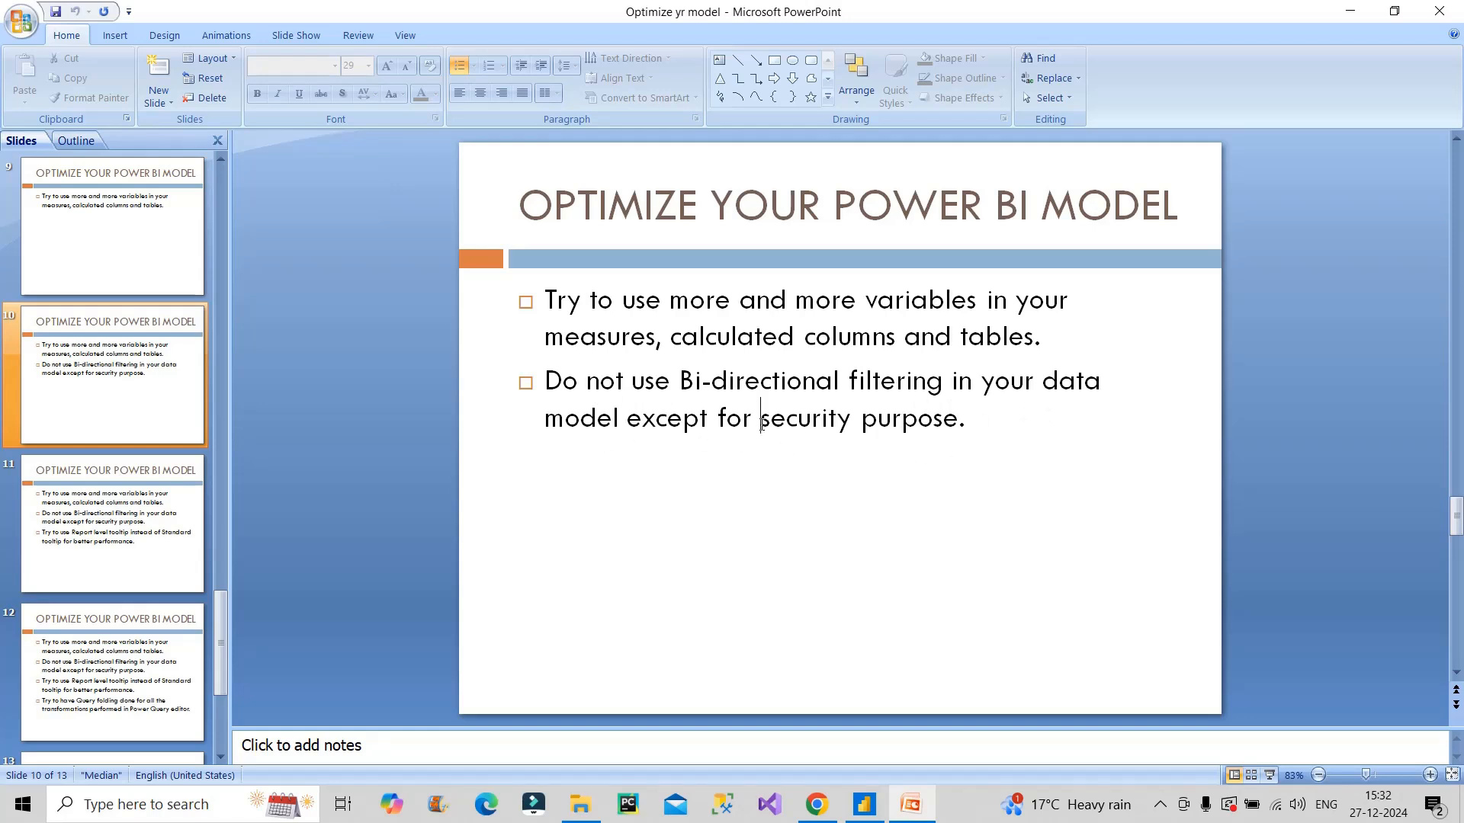